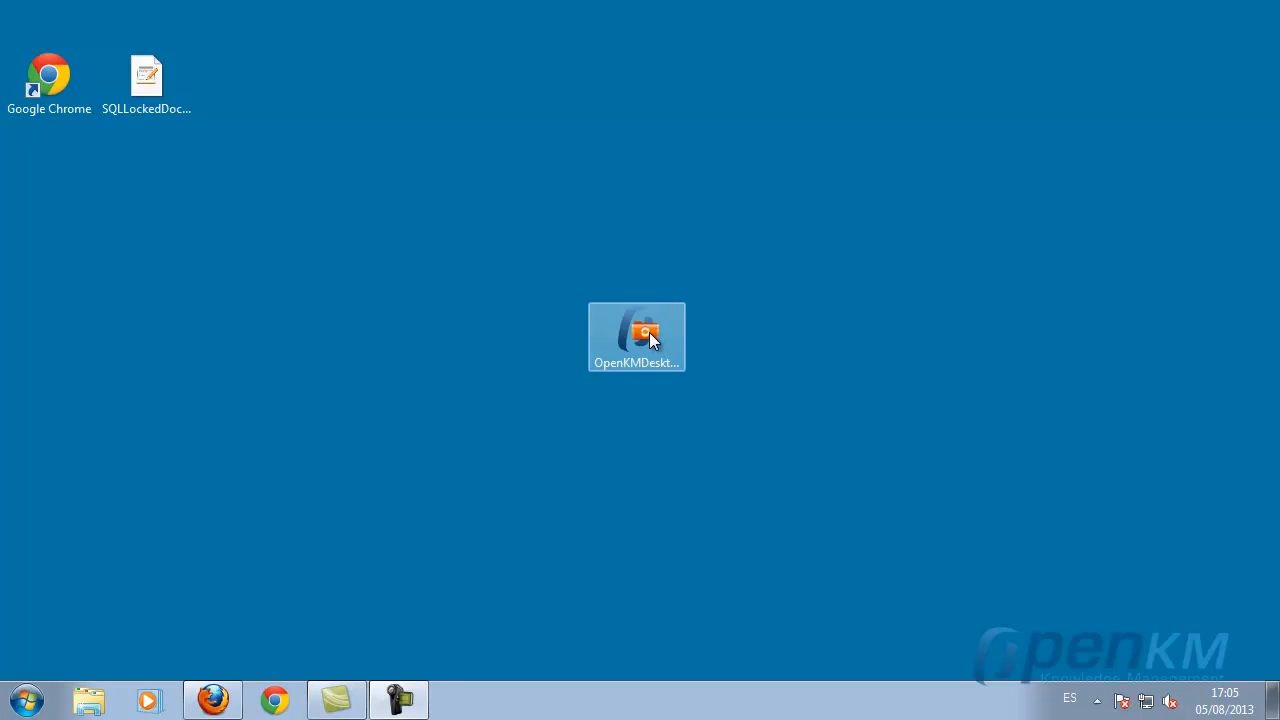
Step: Launch OpenKM Desktop Sync from its desktop shortcut to open the Configuration form
left_click(636, 337)
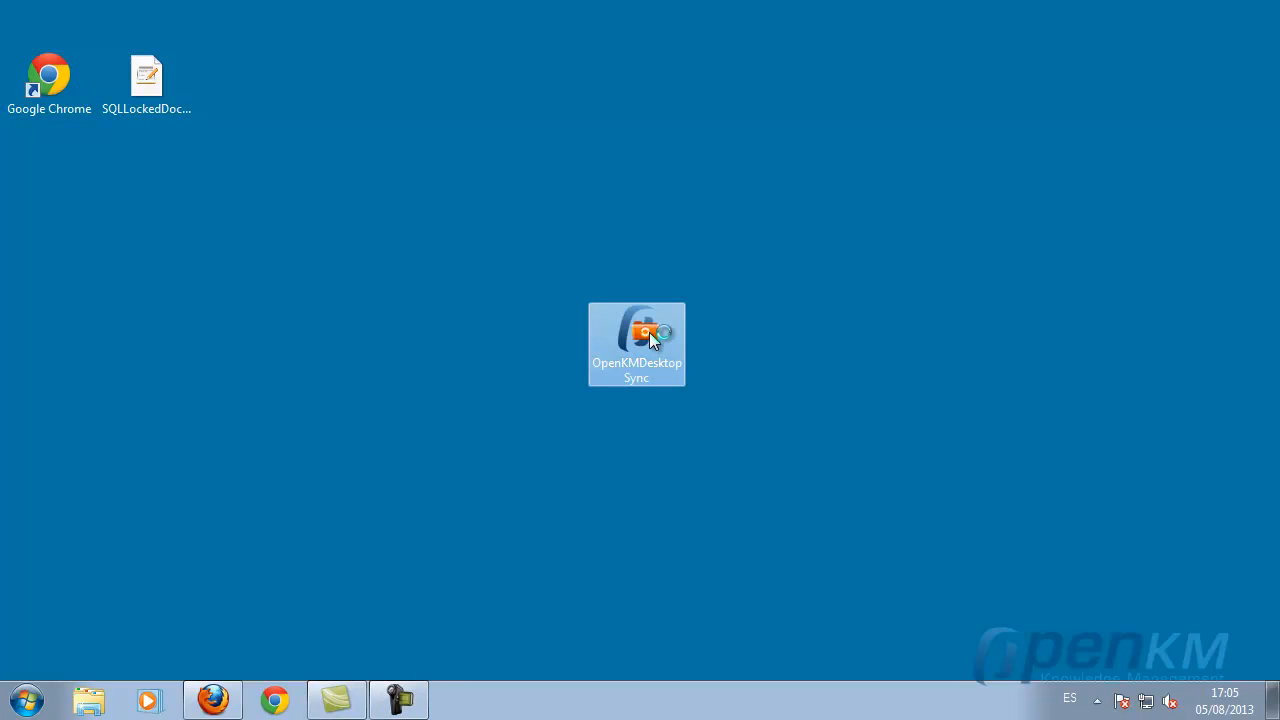
double_click(636, 344)
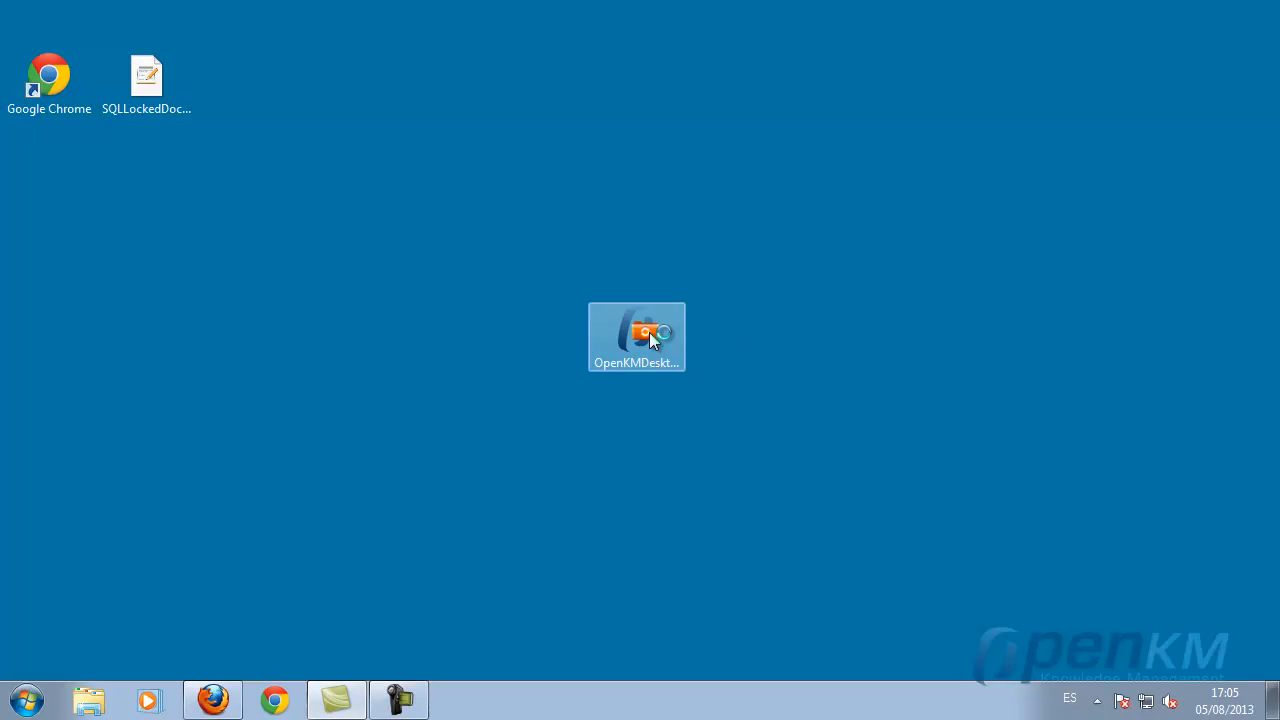
double_click(636, 337)
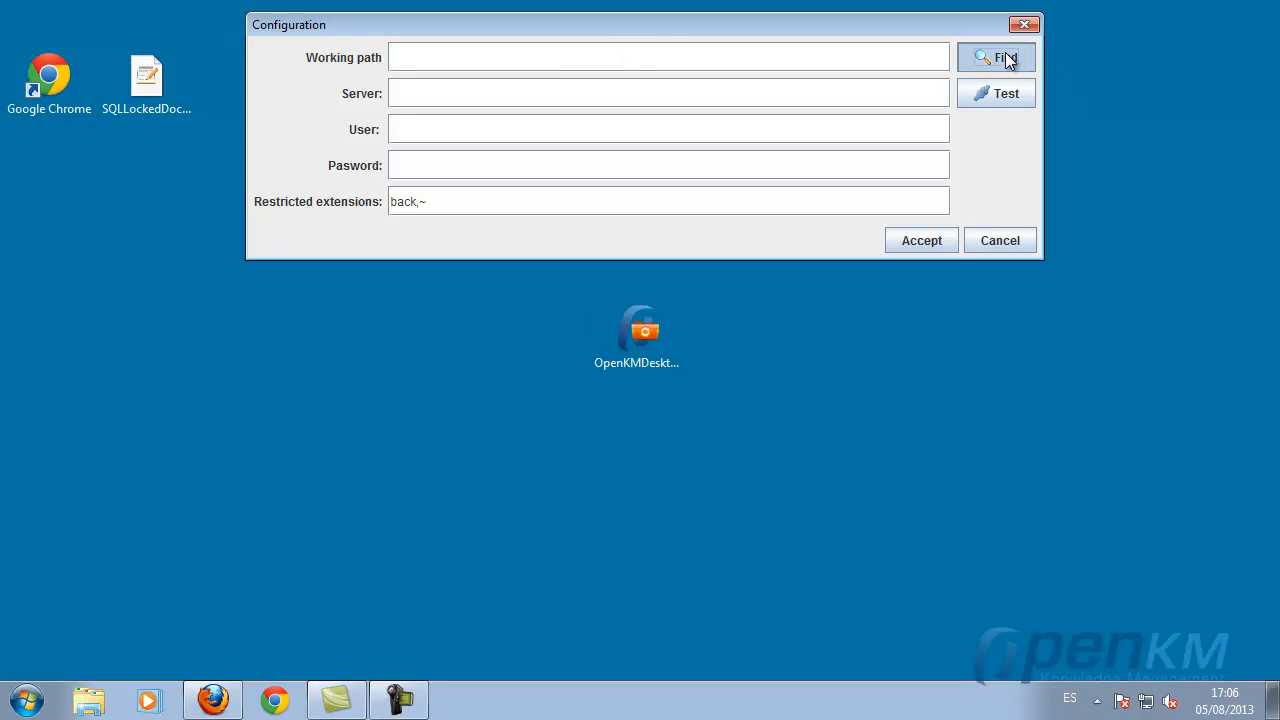
Step: Create a folder named sync on the Desktop and set it as the working path
left_click(995, 57)
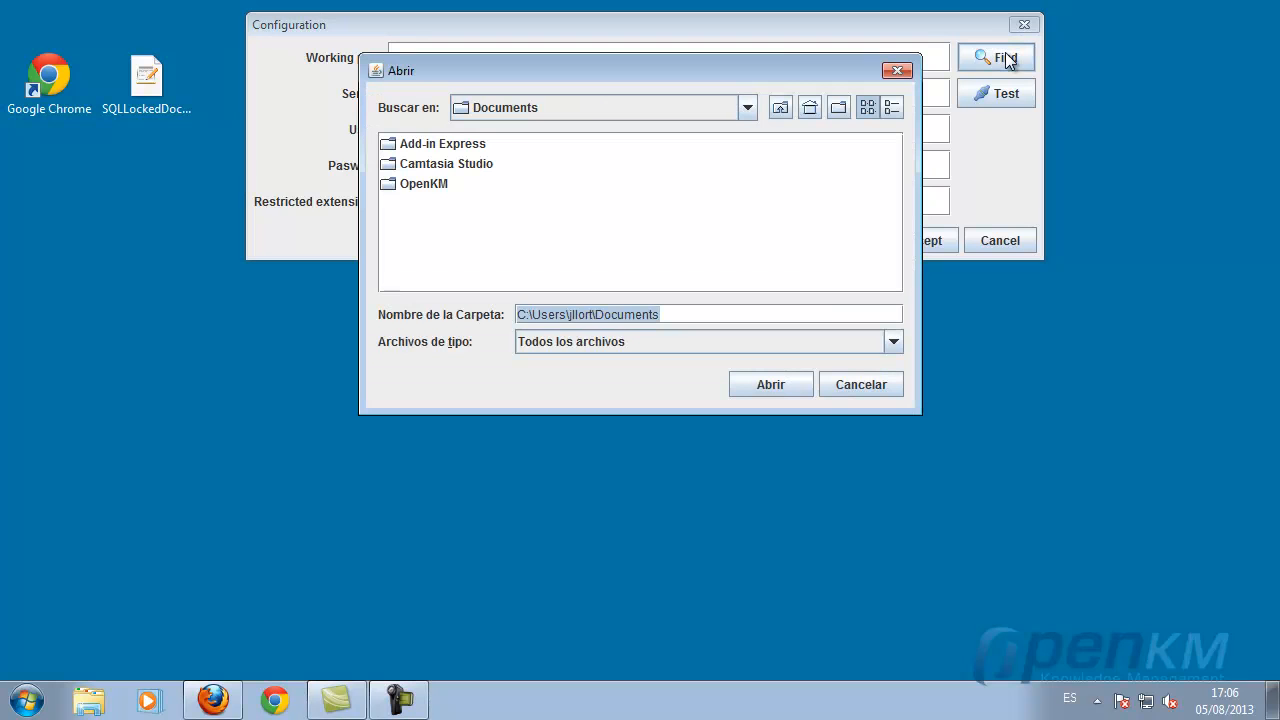
mouse_move(435, 190)
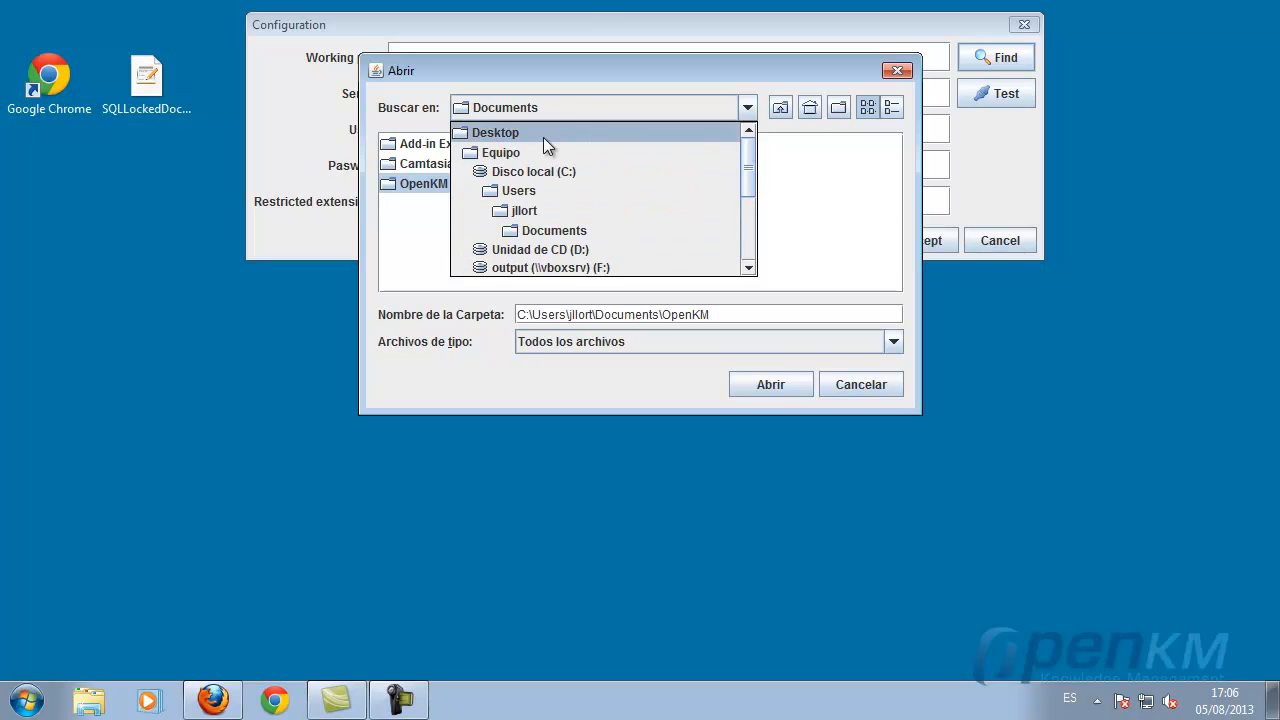
left_click(838, 107)
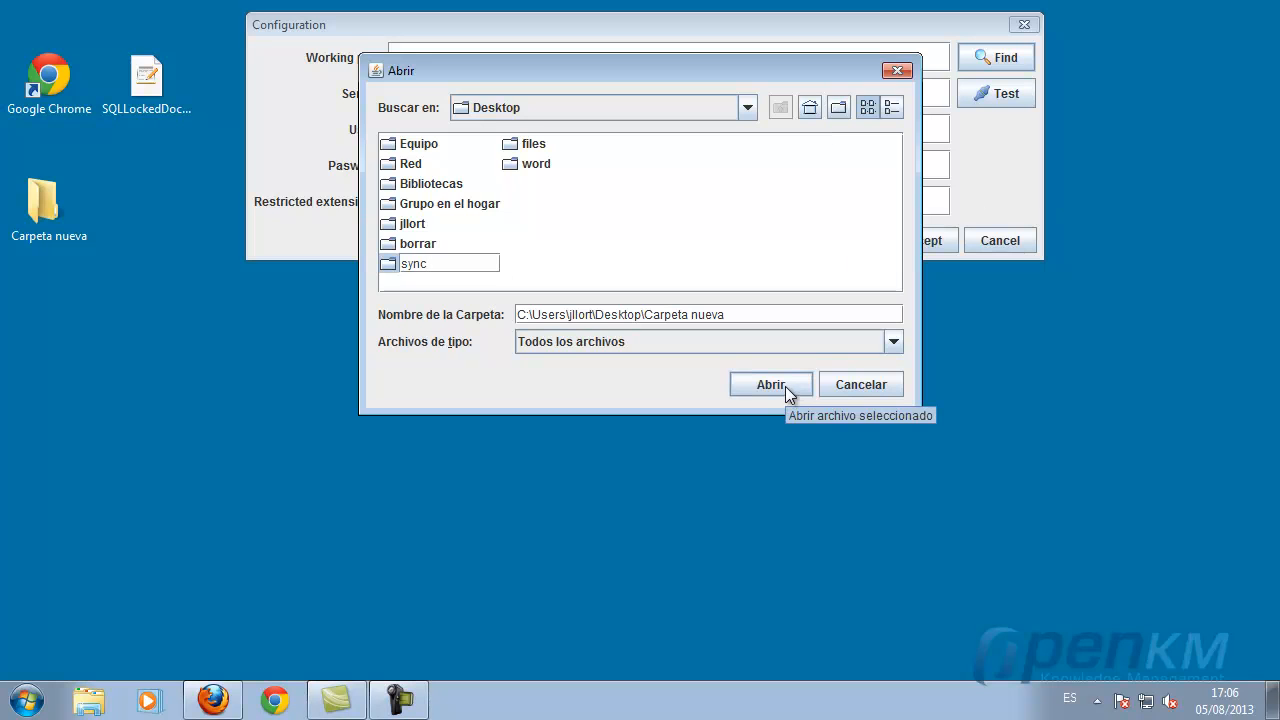
left_click(770, 384)
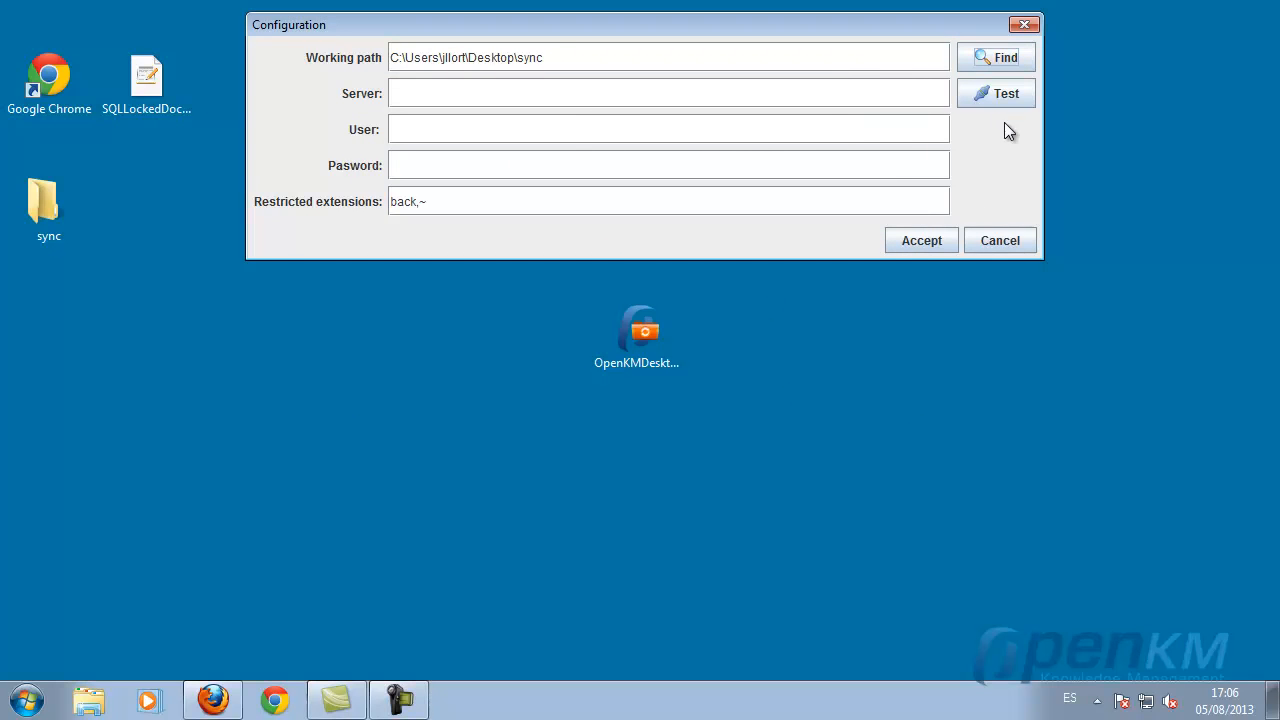
type("http")
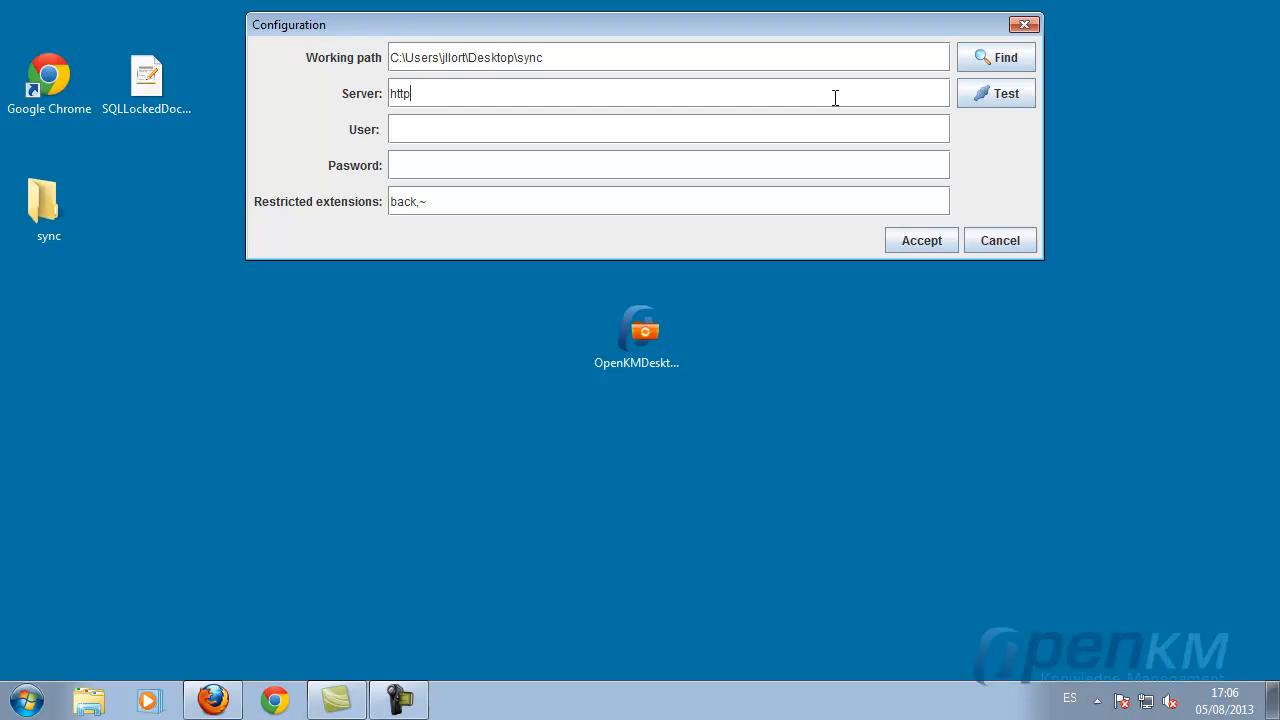
type("://192.1")
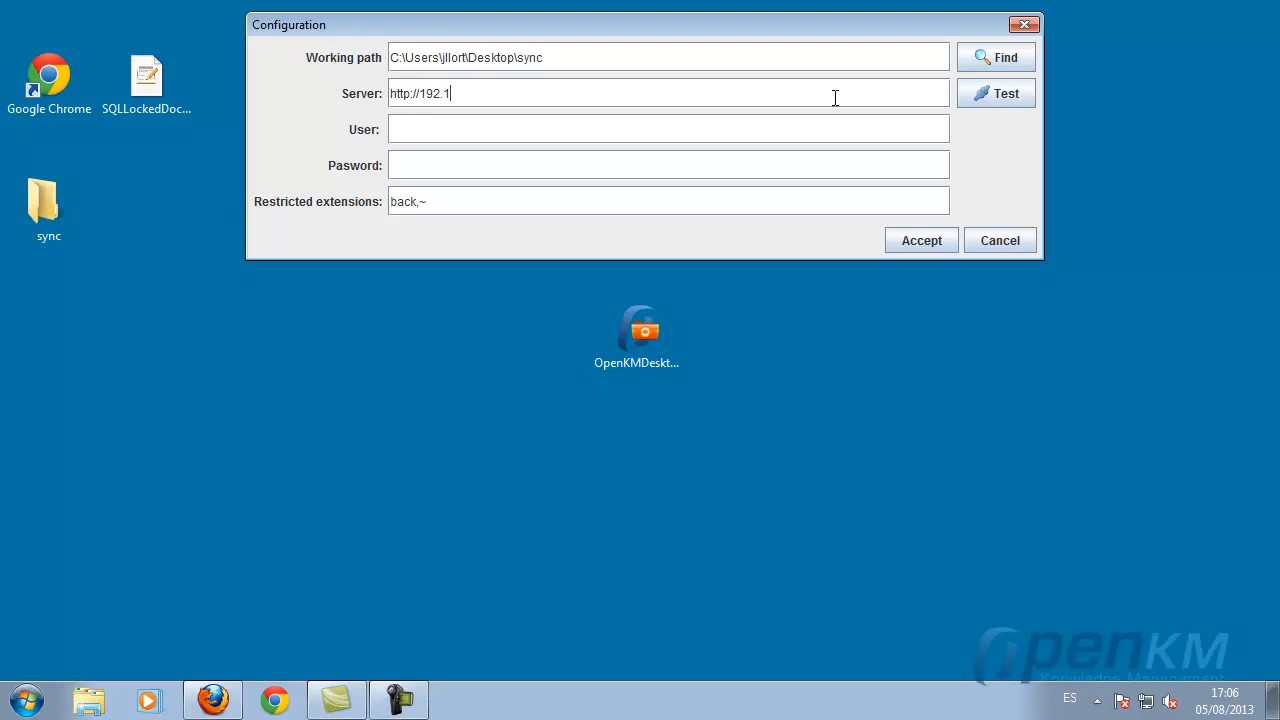
type("68.1.")
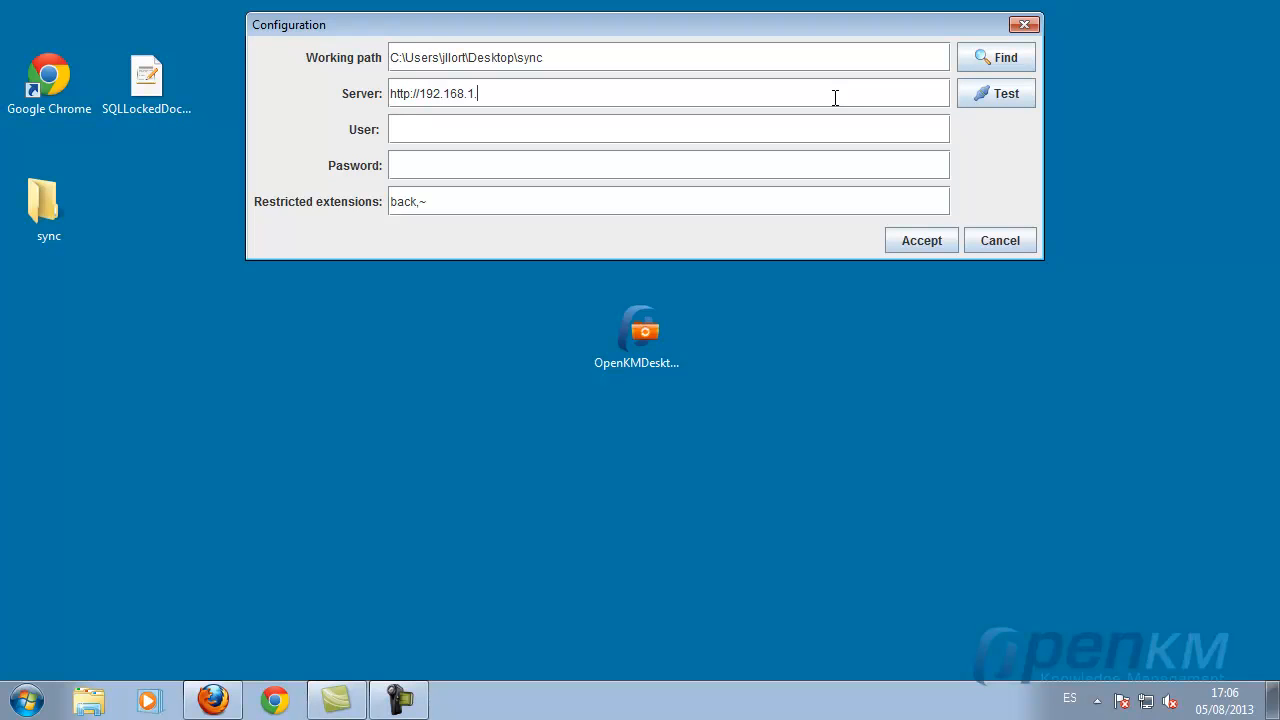
type("34:8180/OpenKM")
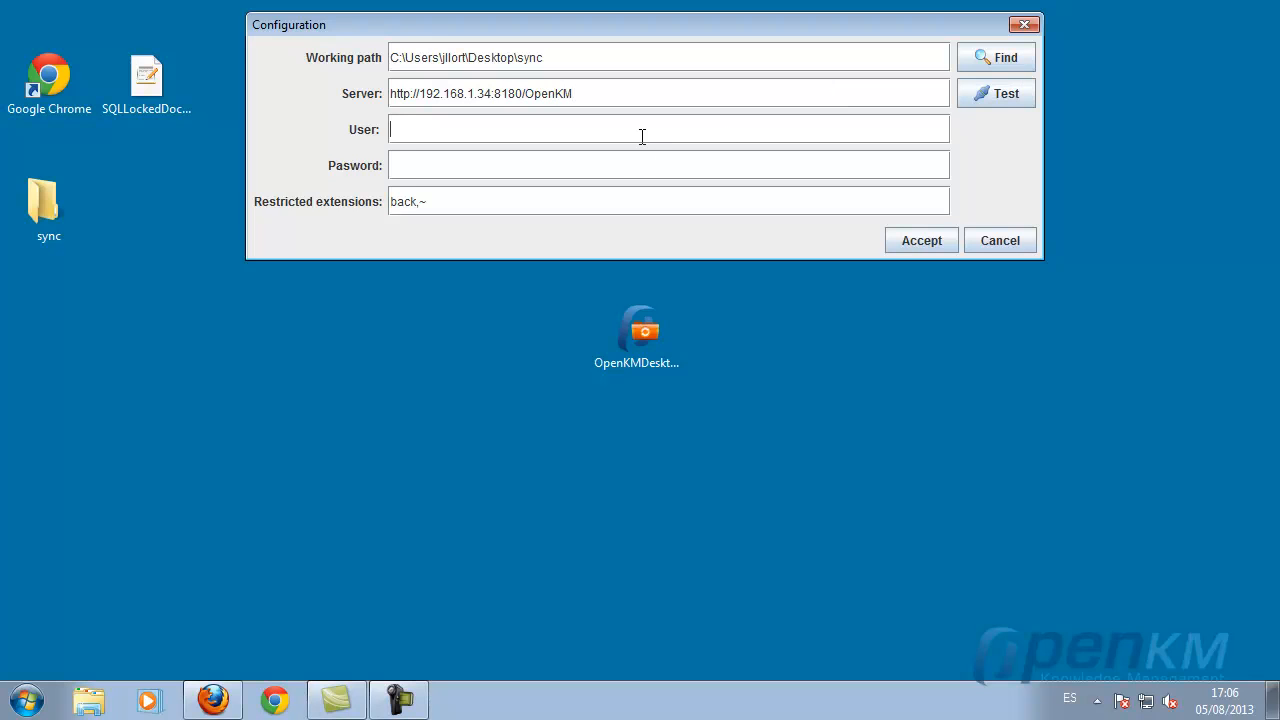
type("okmAdmin")
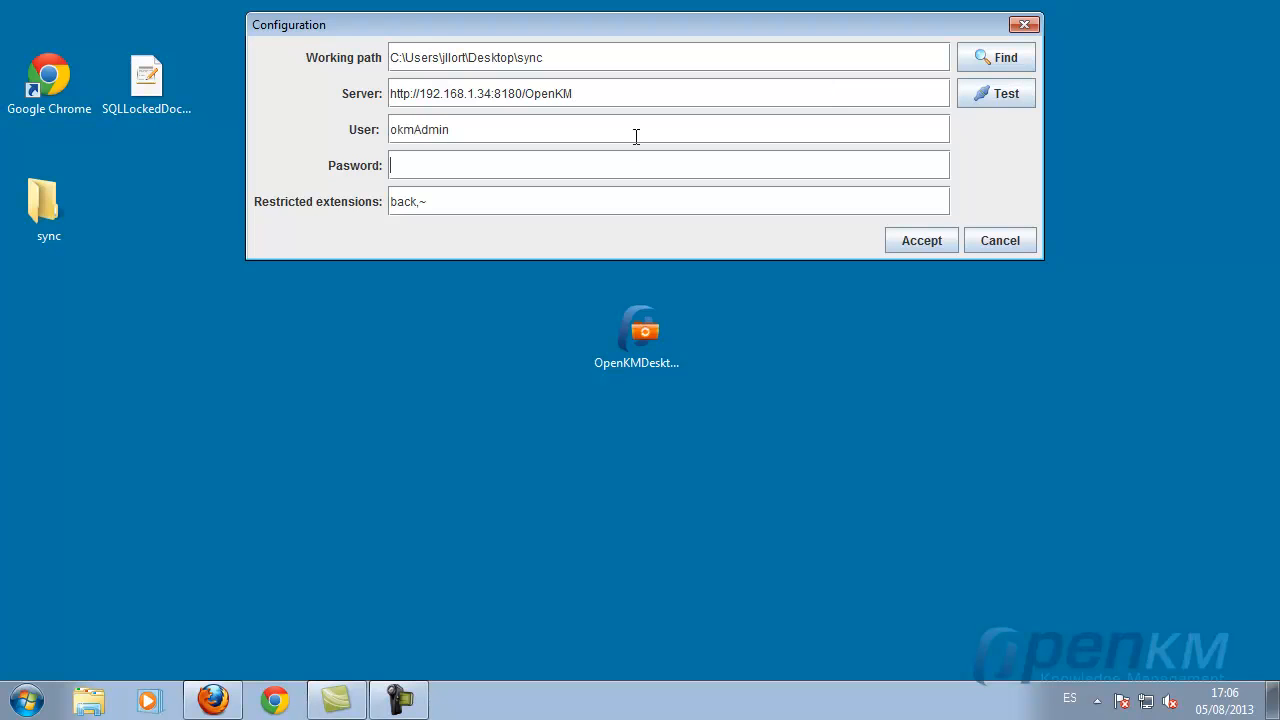
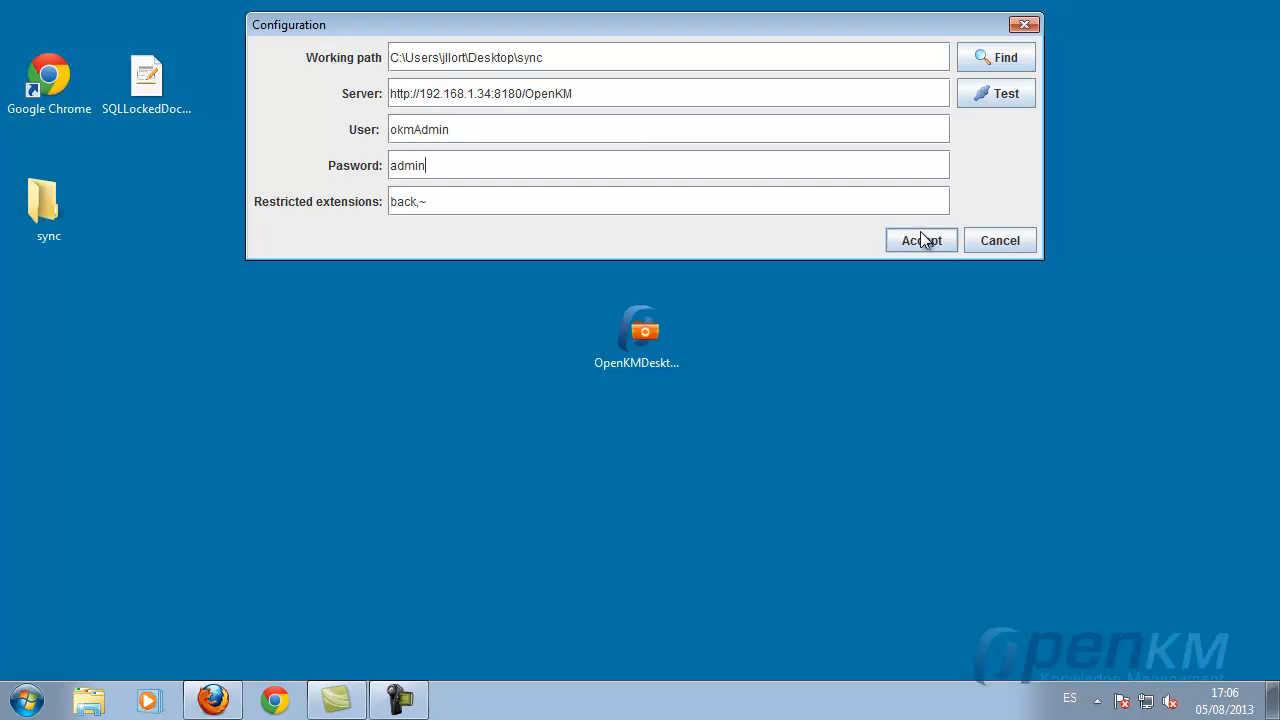
left_click(919, 240)
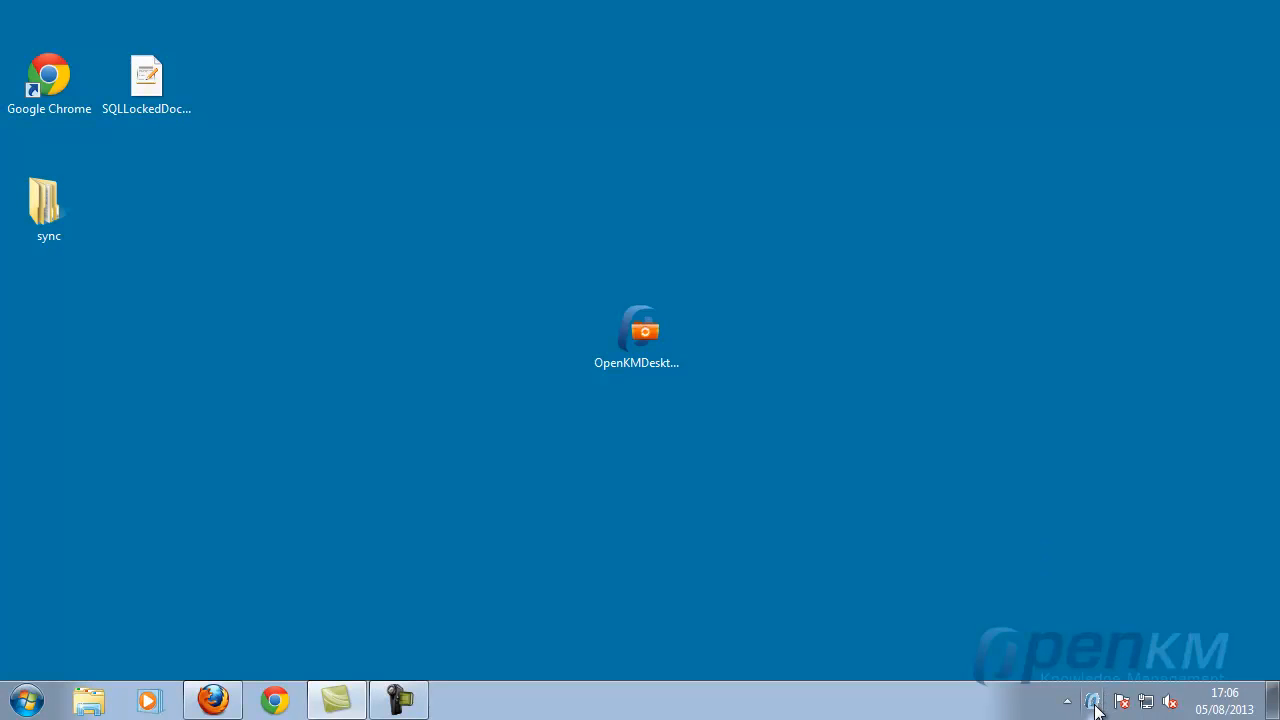
Step: Check out sync_test via Tools > Checkout, dismiss Download ok, and open the local sync folder
left_click(1093, 701)
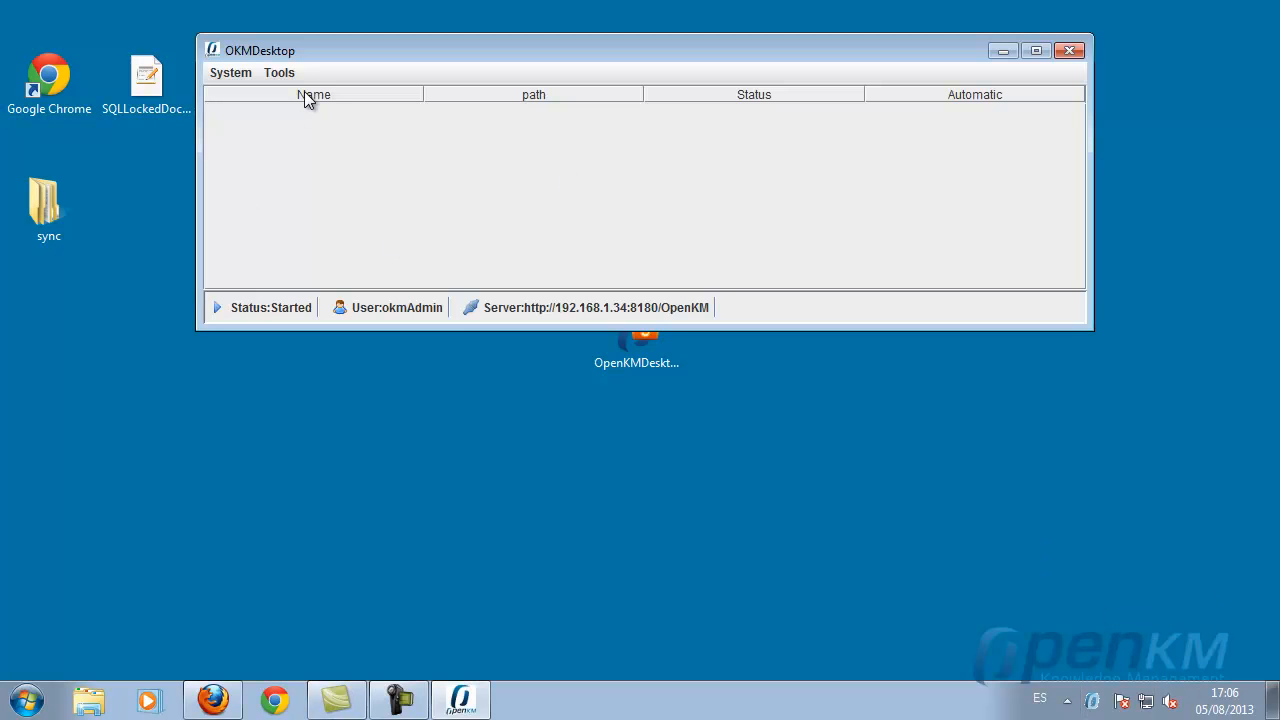
left_click(279, 72)
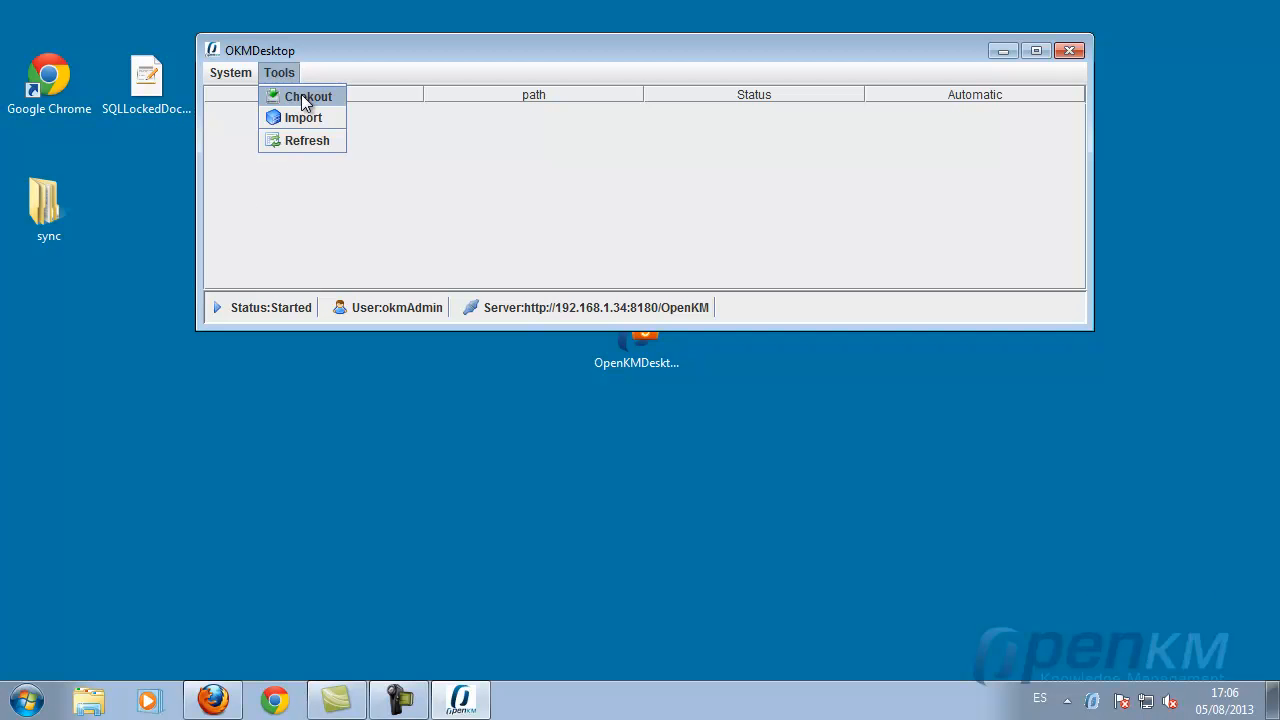
left_click(307, 96)
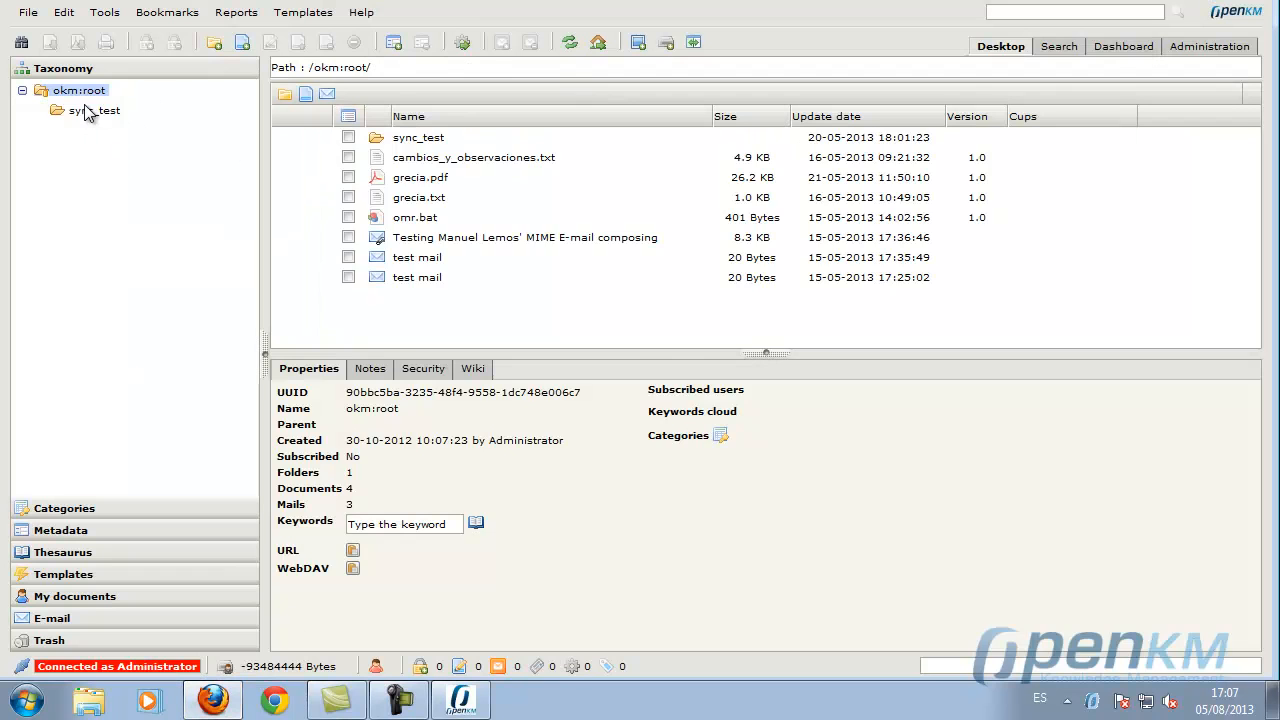
left_click(97, 110)
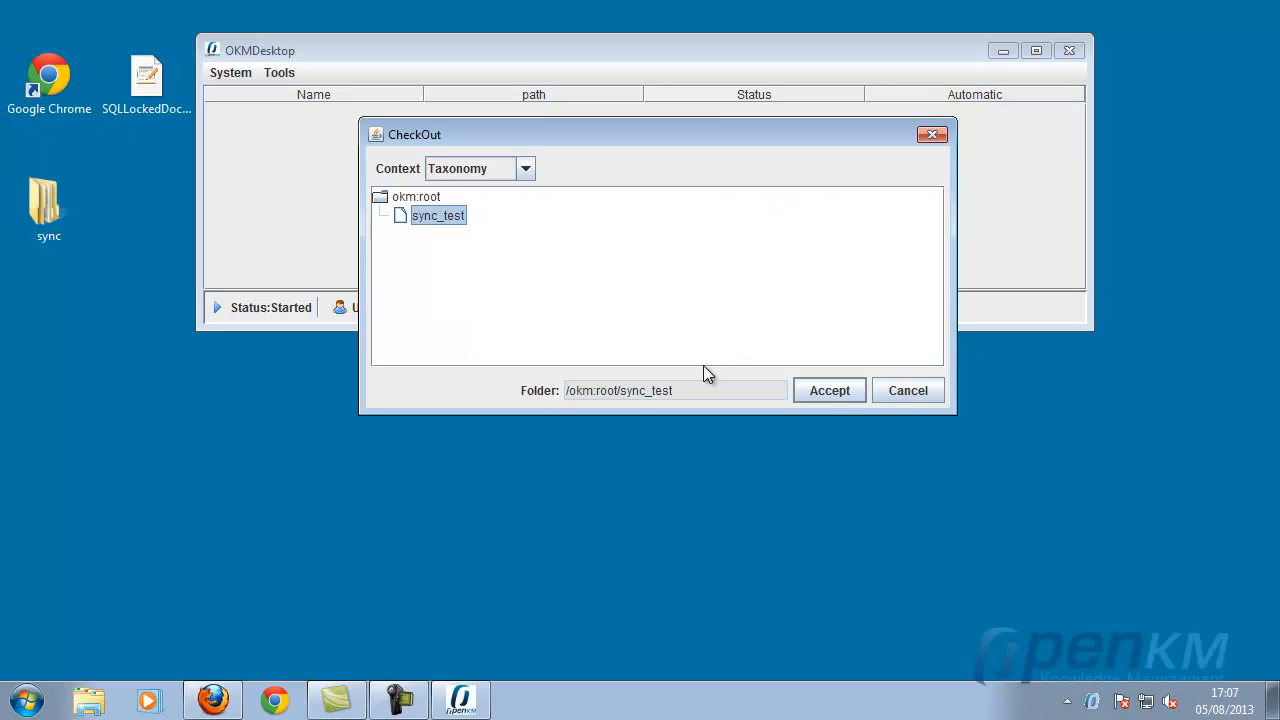
left_click(829, 390)
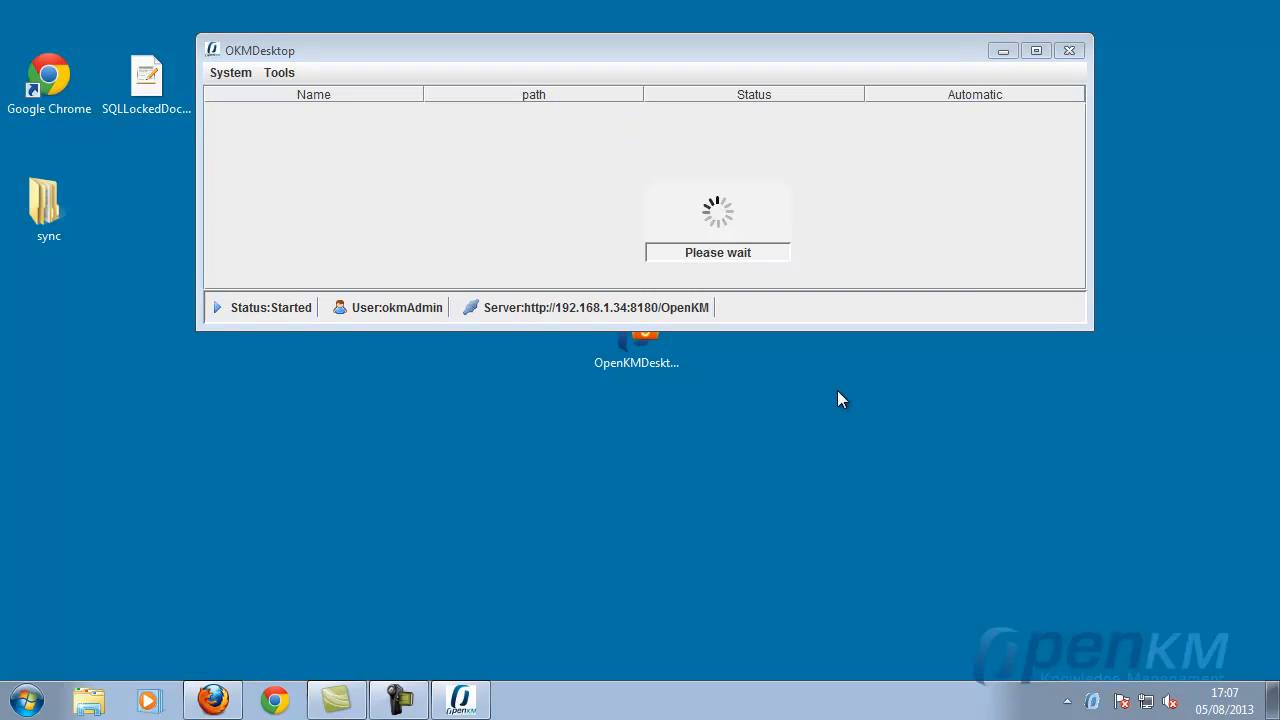
mouse_move(757, 337)
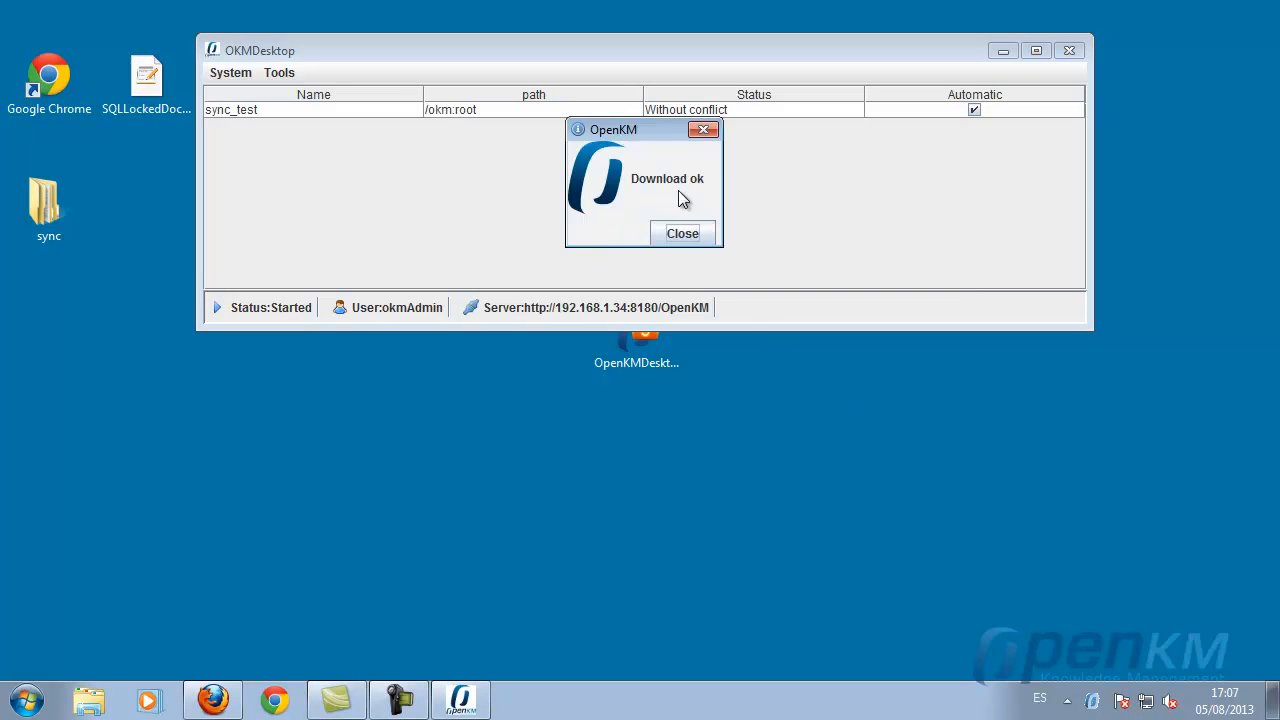
left_click(682, 233)
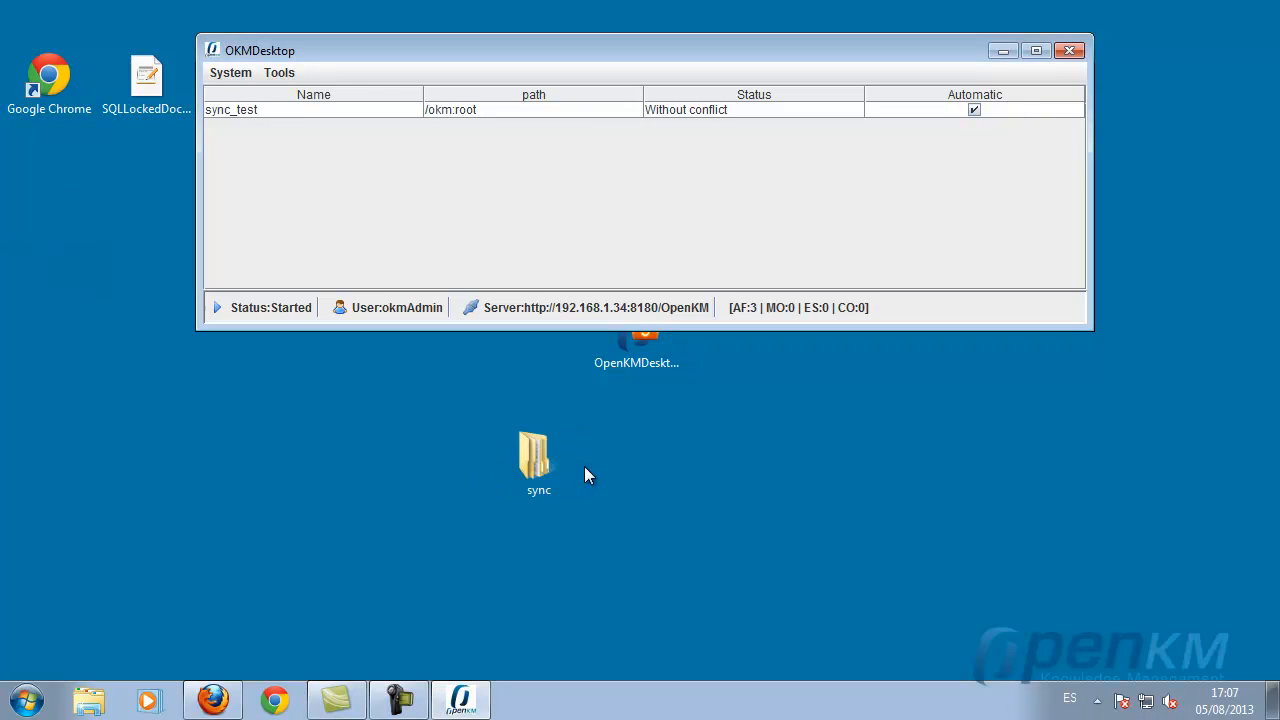
double_click(538, 450)
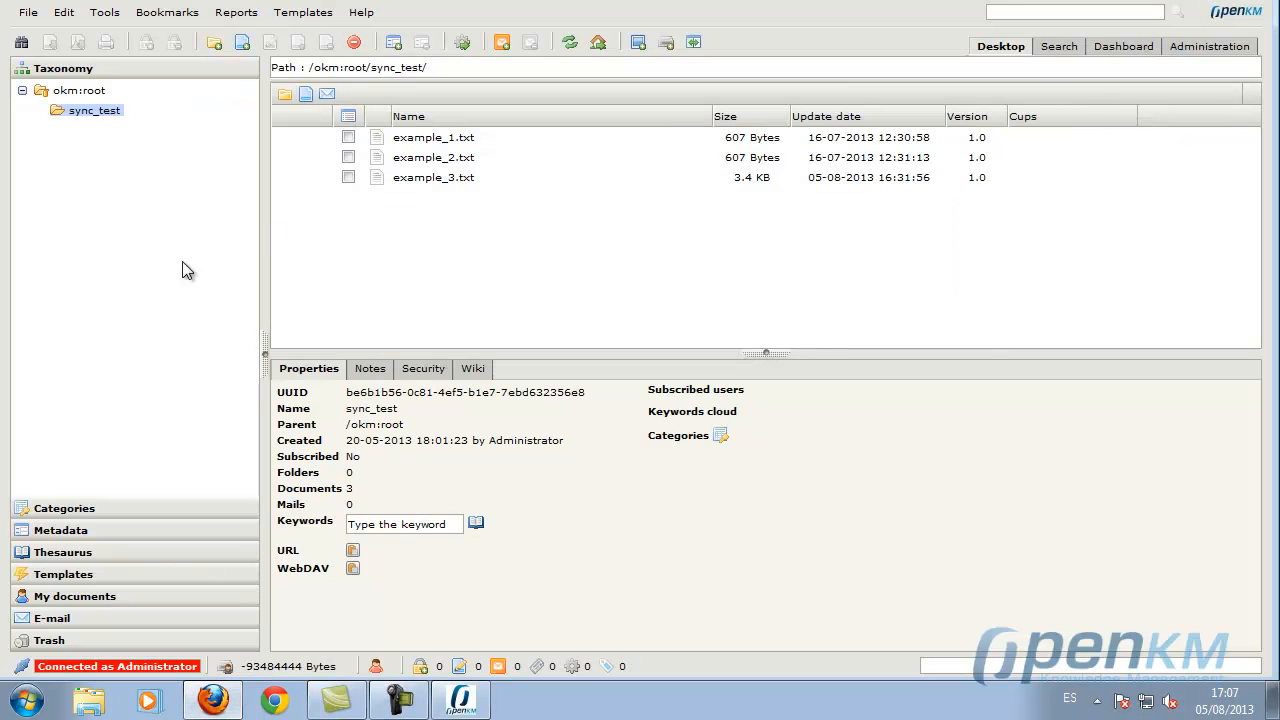
Step: Add new folders test2 and test4 inside sync_test with the Create folder button
left_click(213, 42)
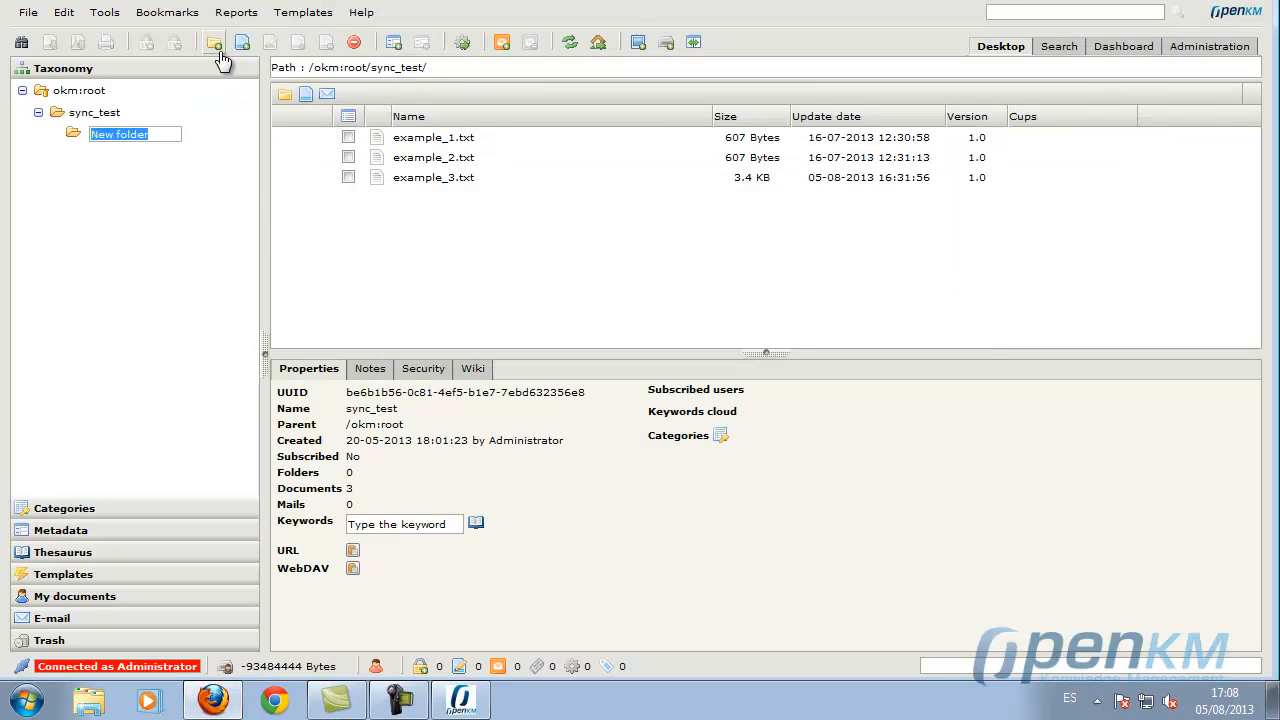
type("test2")
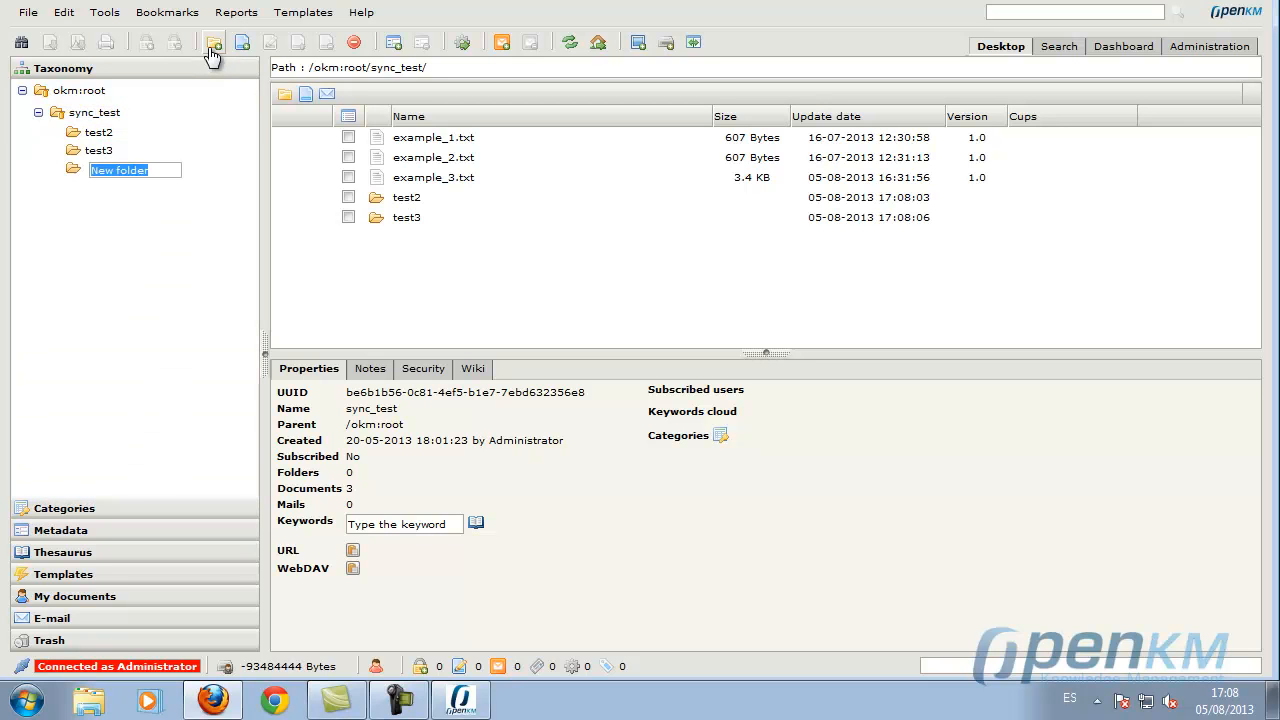
type("test4")
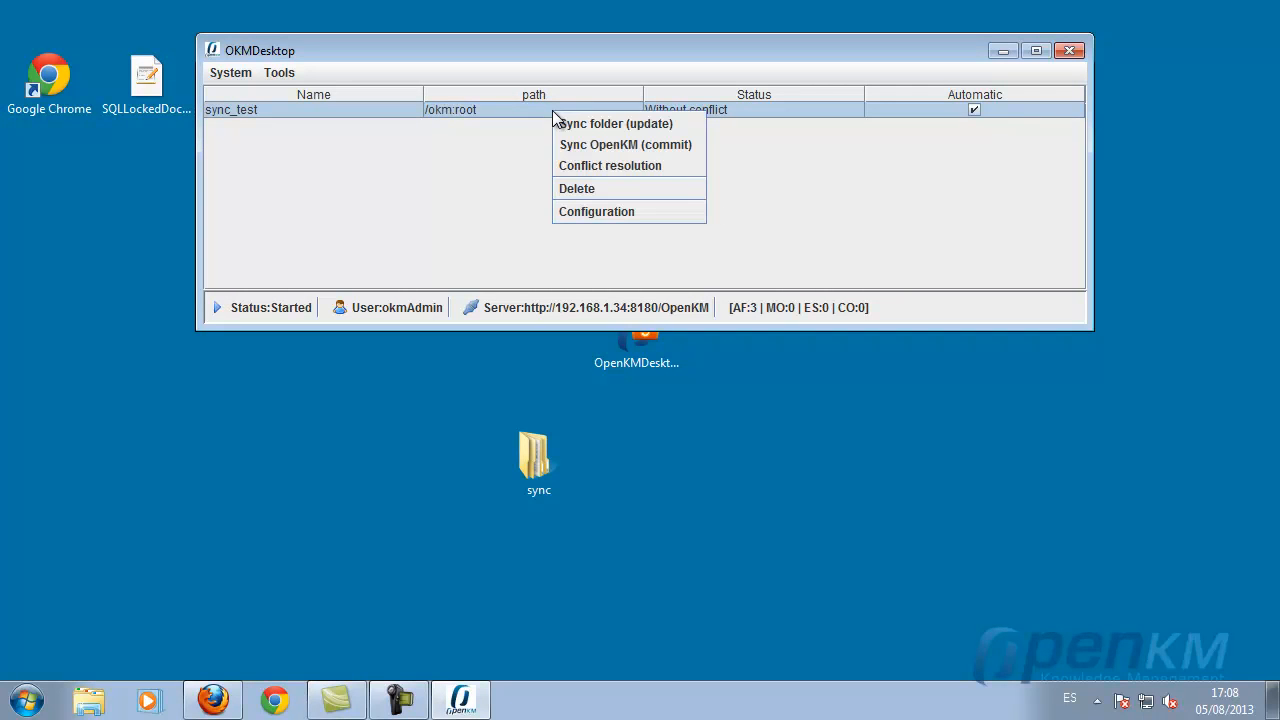
Step: View and cancel sync_test's Configuration, then run Sync folder (update) to pull server folders
left_click(596, 211)
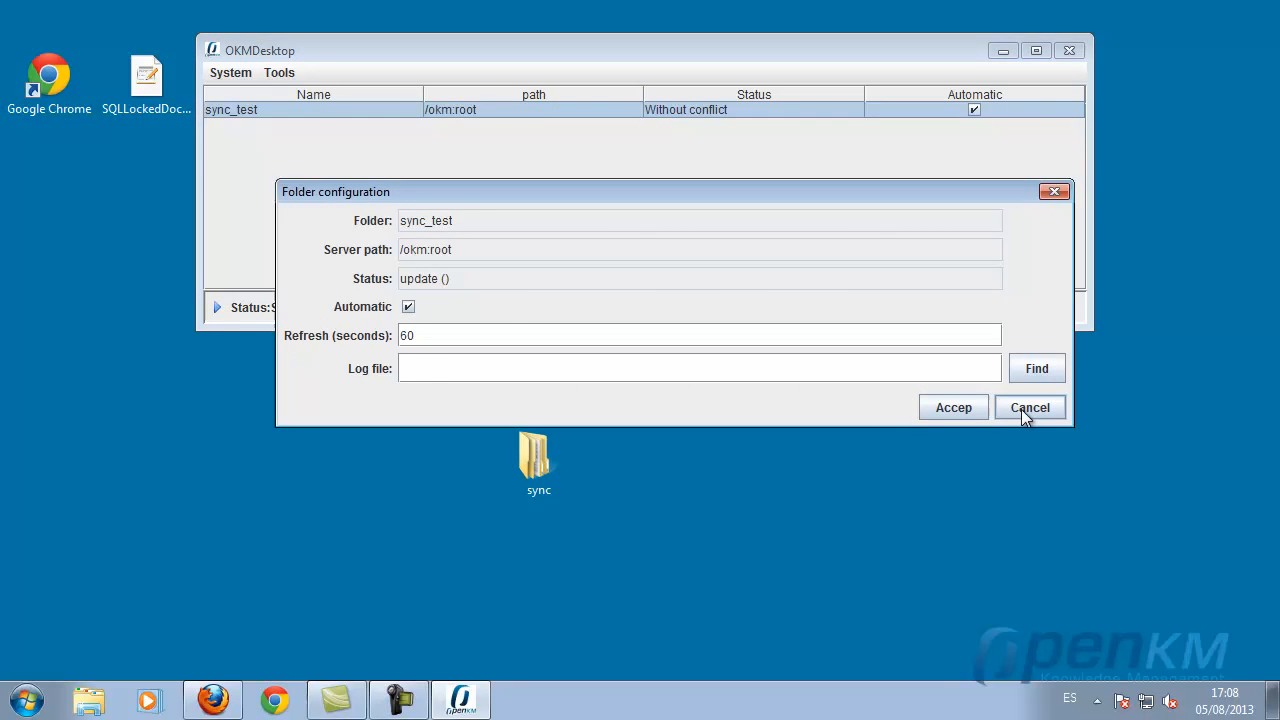
left_click(1029, 407)
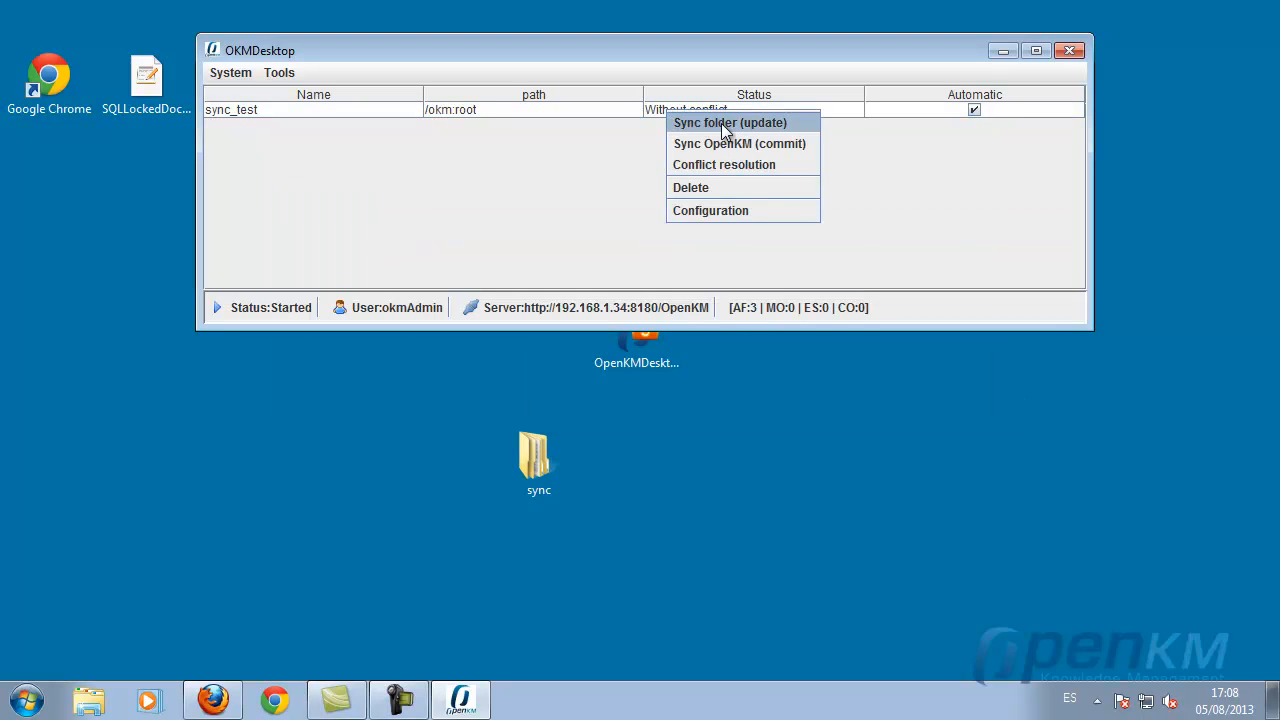
left_click(729, 122)
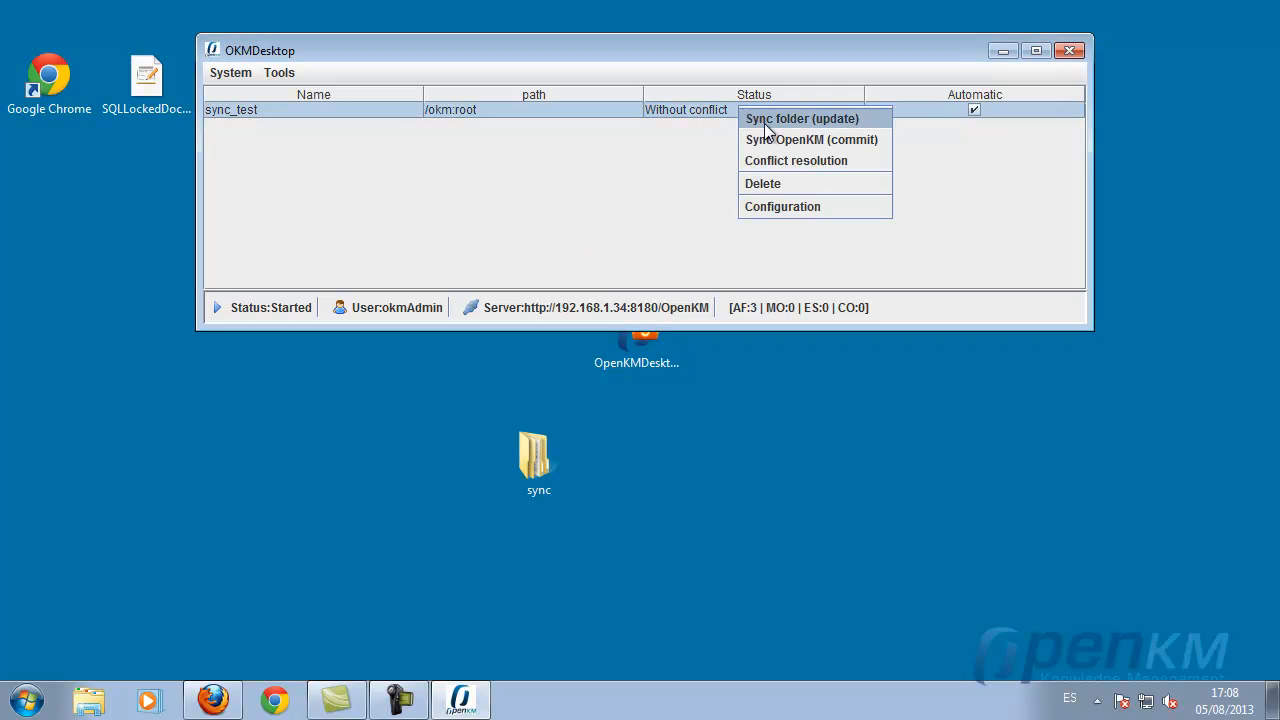
left_click(801, 118)
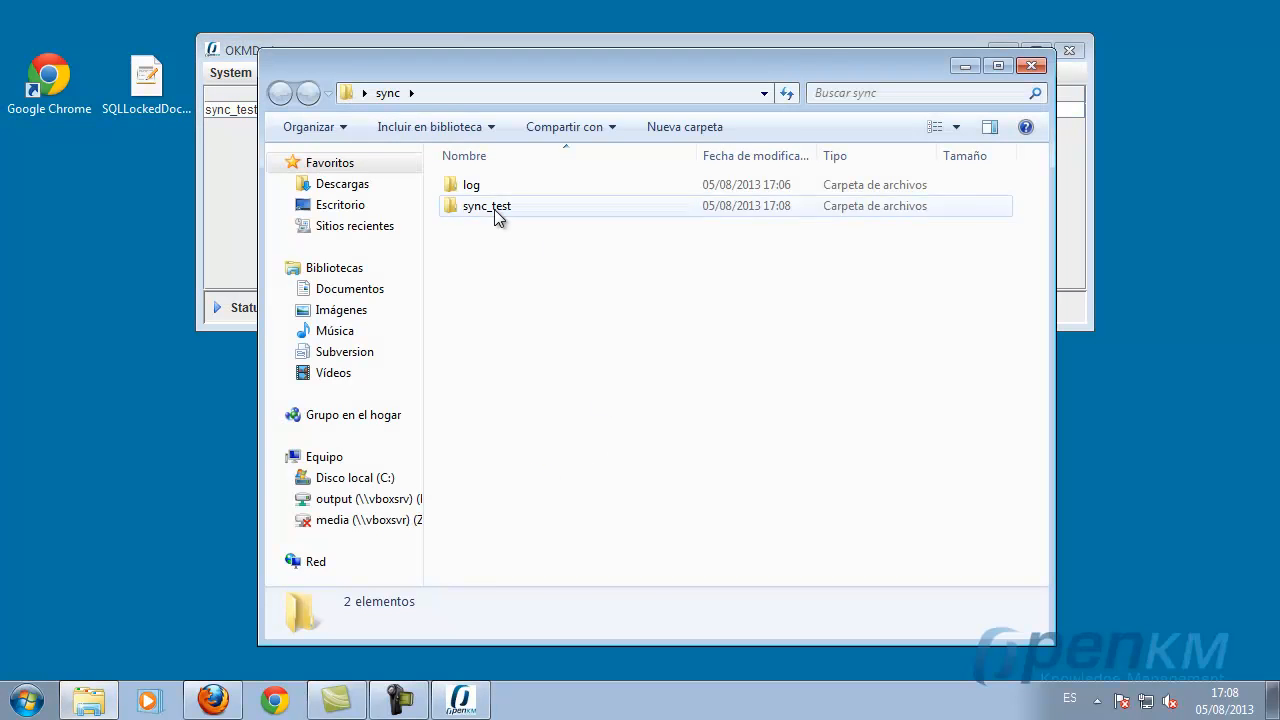
Step: In local sync_test, remove test2, add a folder named test5, and close the window
double_click(486, 205)
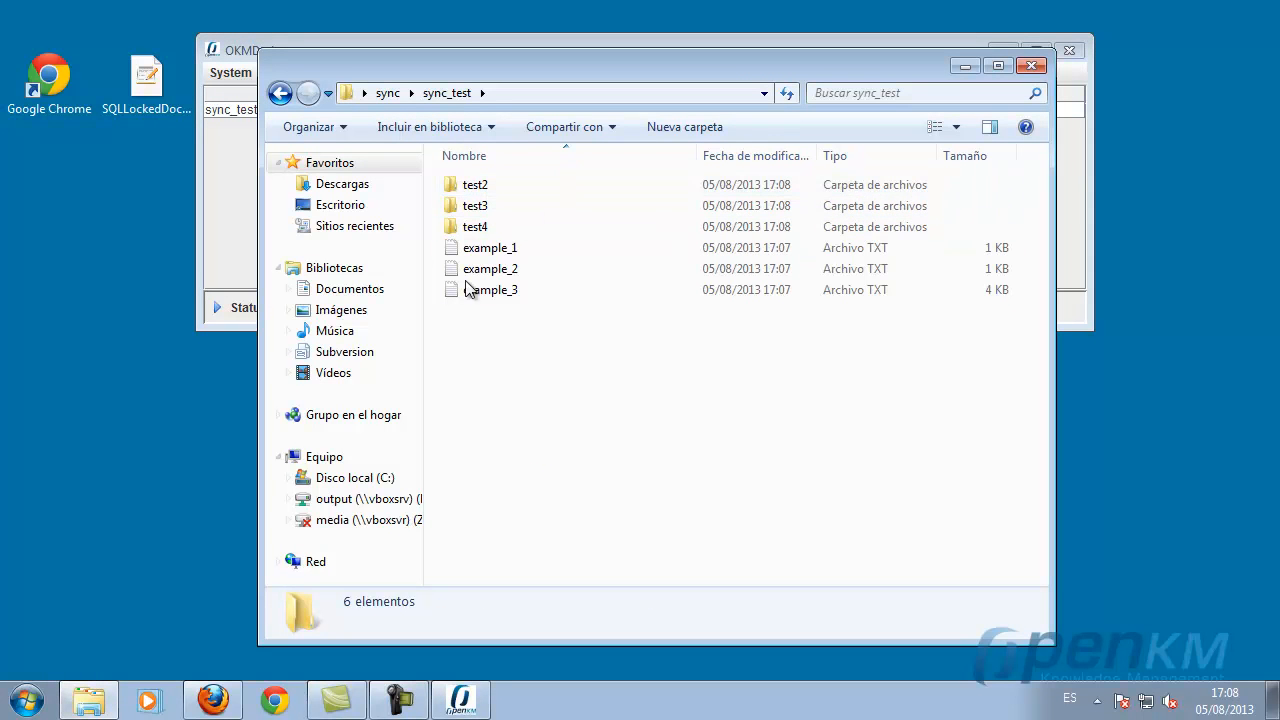
left_click(475, 184)
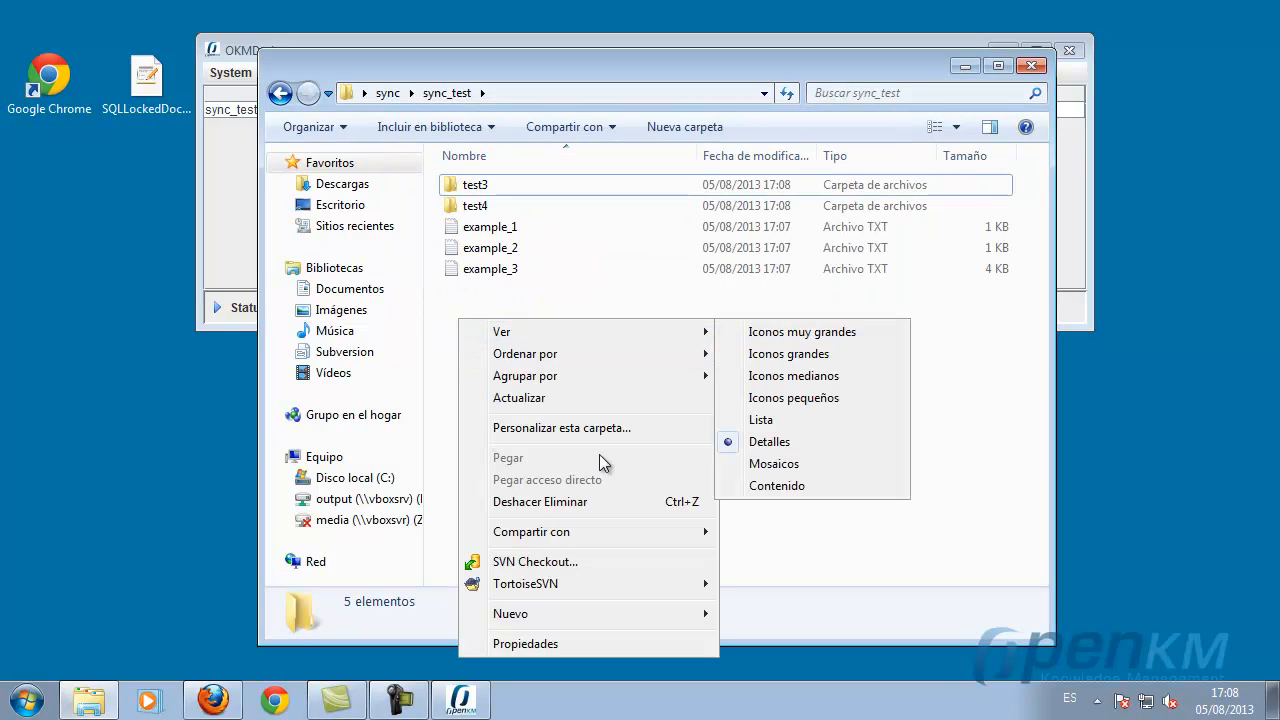
mouse_move(667, 613)
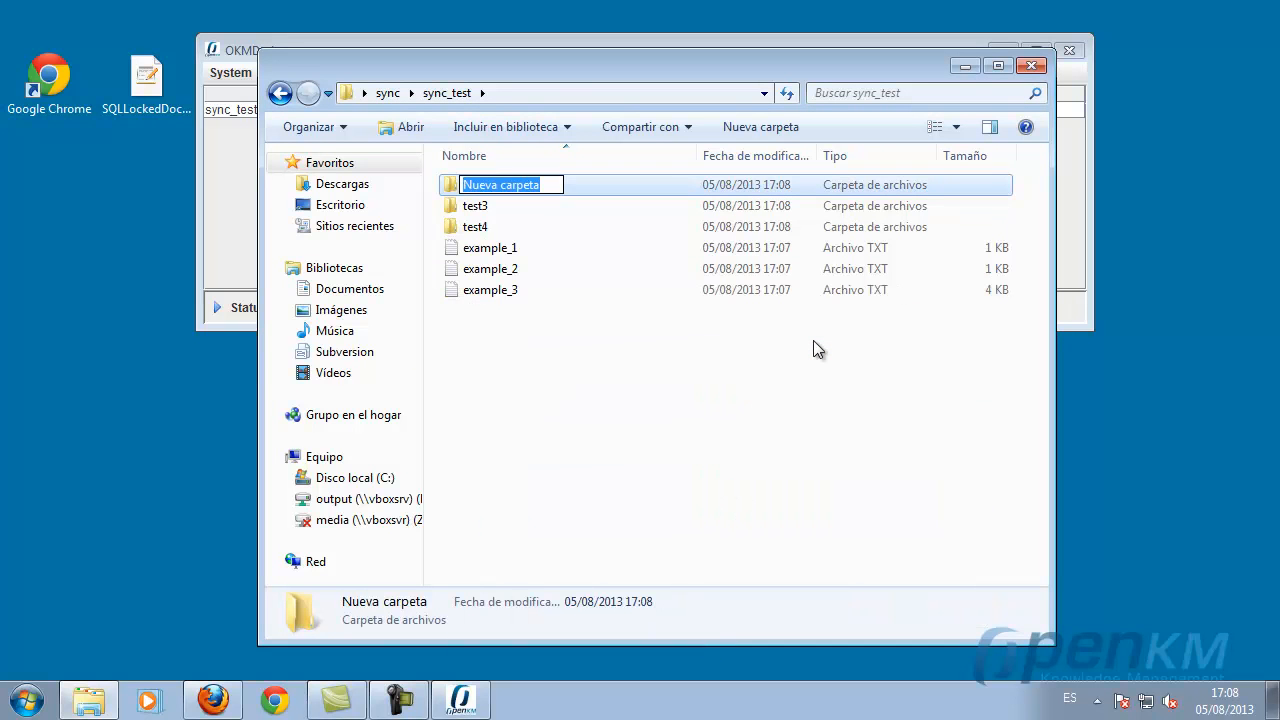
type("test5")
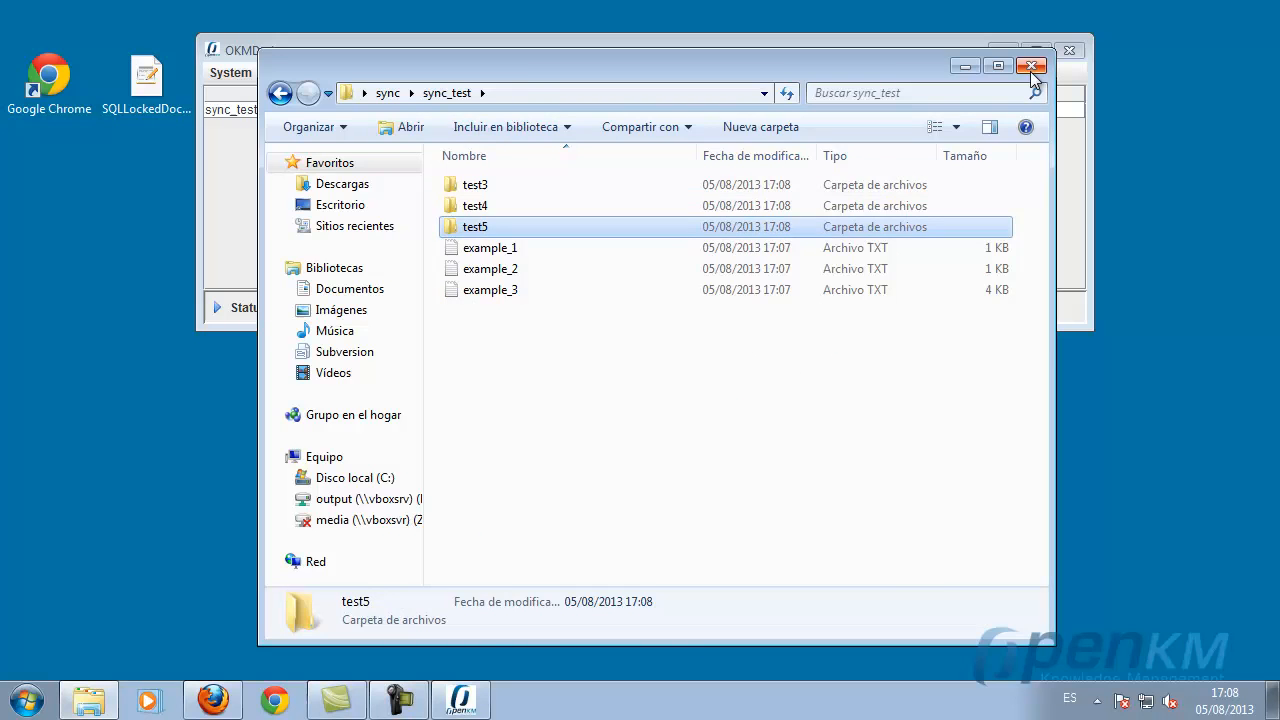
left_click(1033, 66)
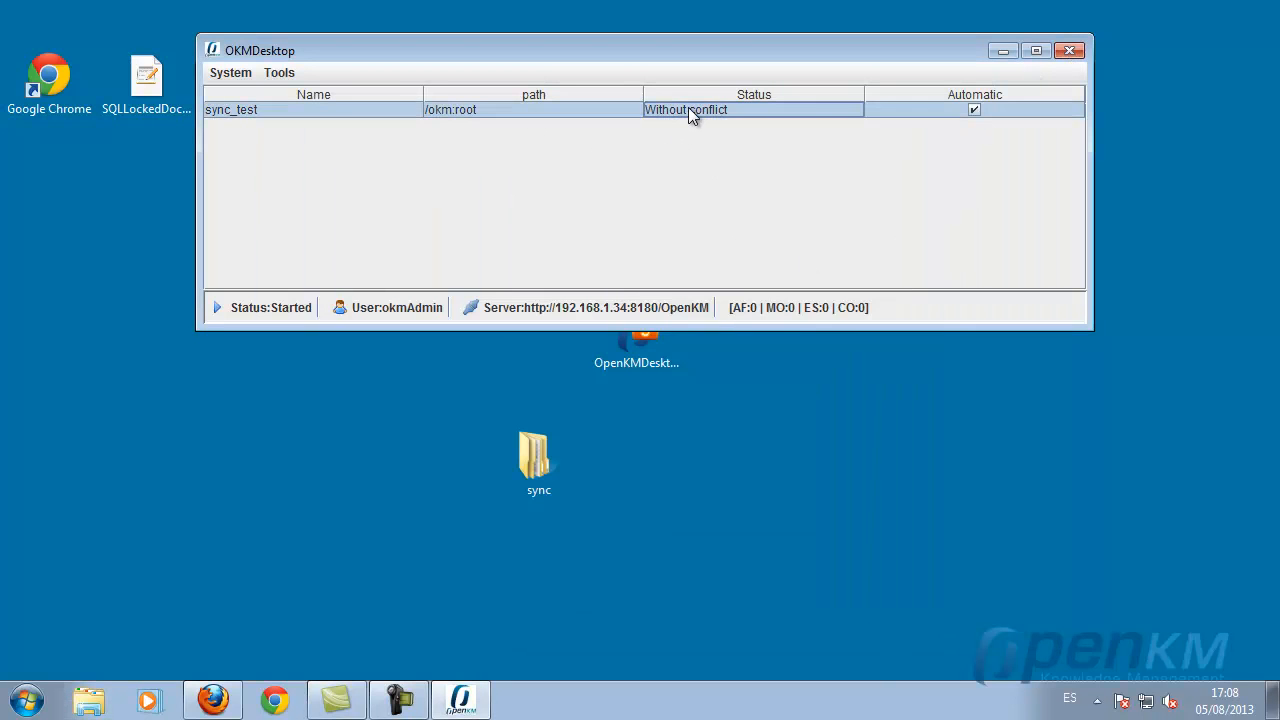
Step: Run Sync OpenKM (commit) on sync_test and close the Commit ok message
right_click(685, 109)
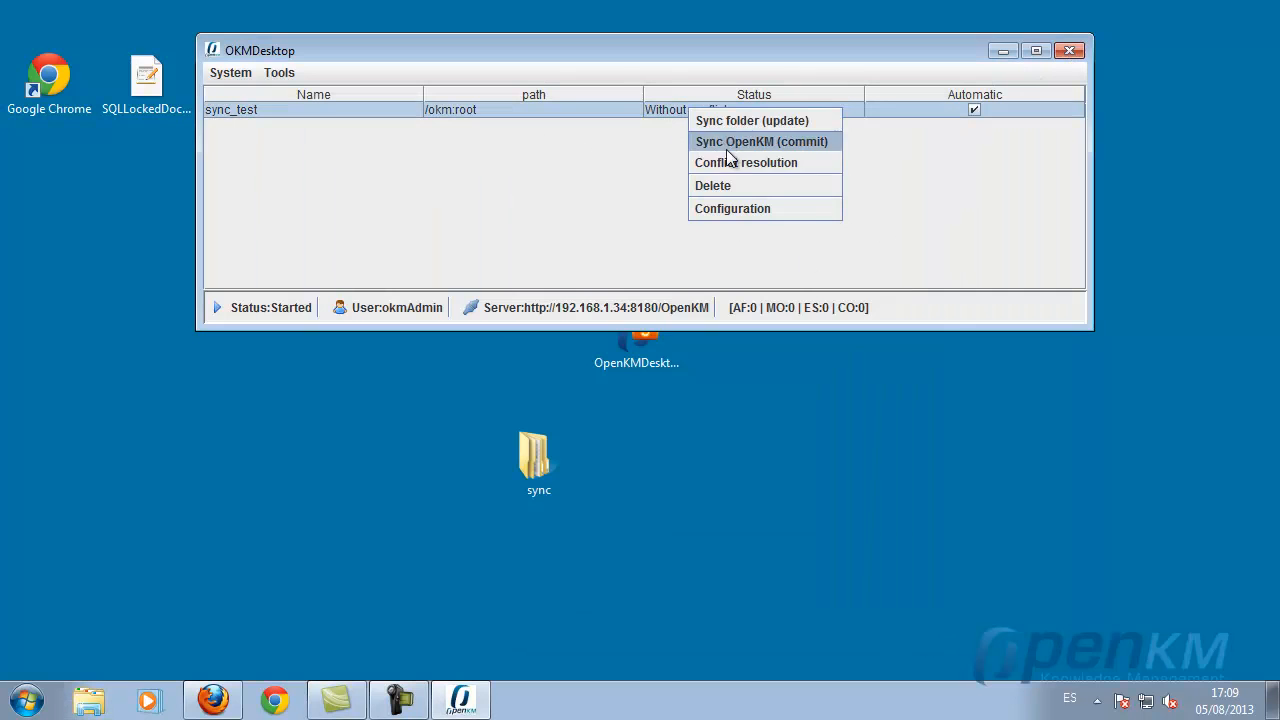
left_click(763, 141)
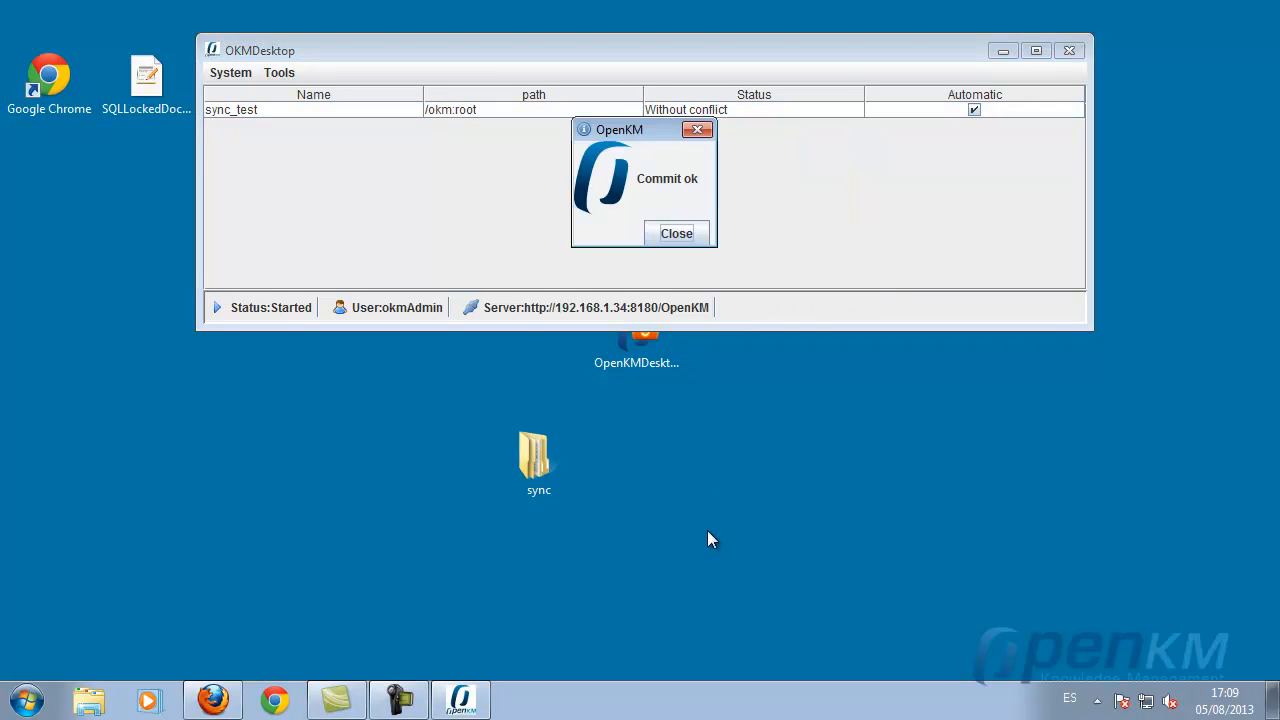
left_click(675, 233)
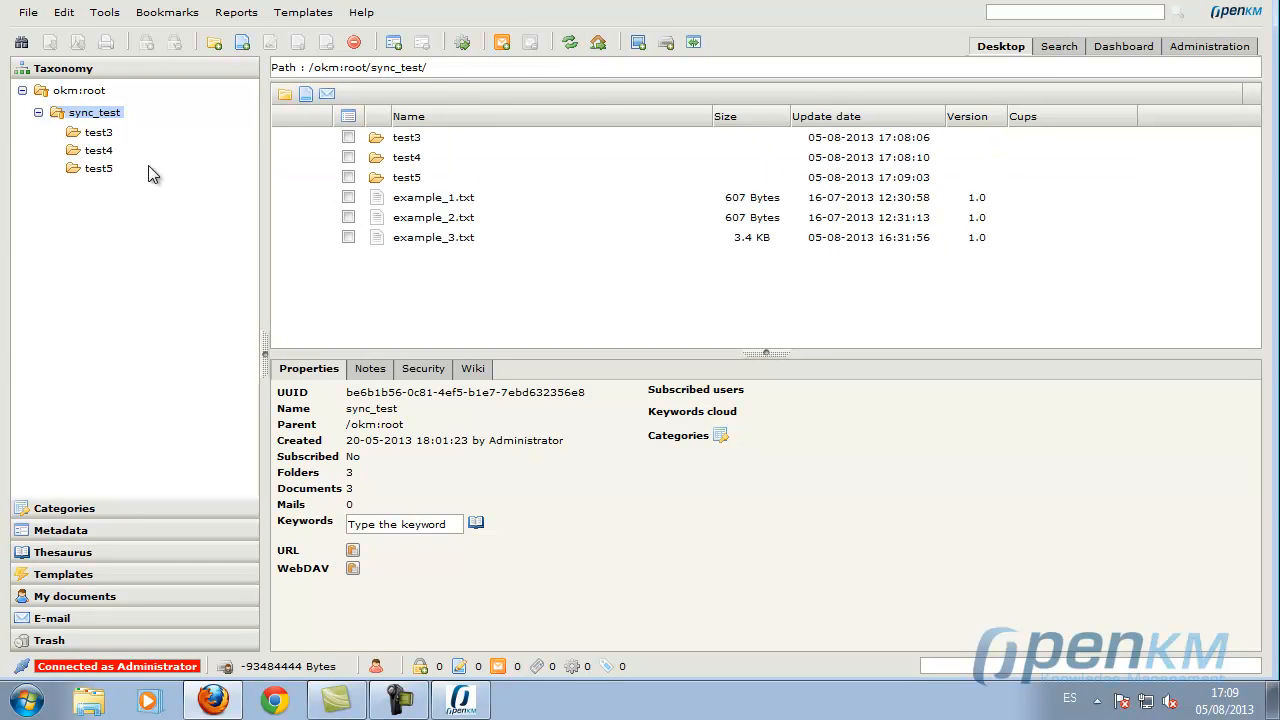
Step: Select example_1.txt on the server, view its Preview, then select the desktop sync folder
left_click(433, 197)
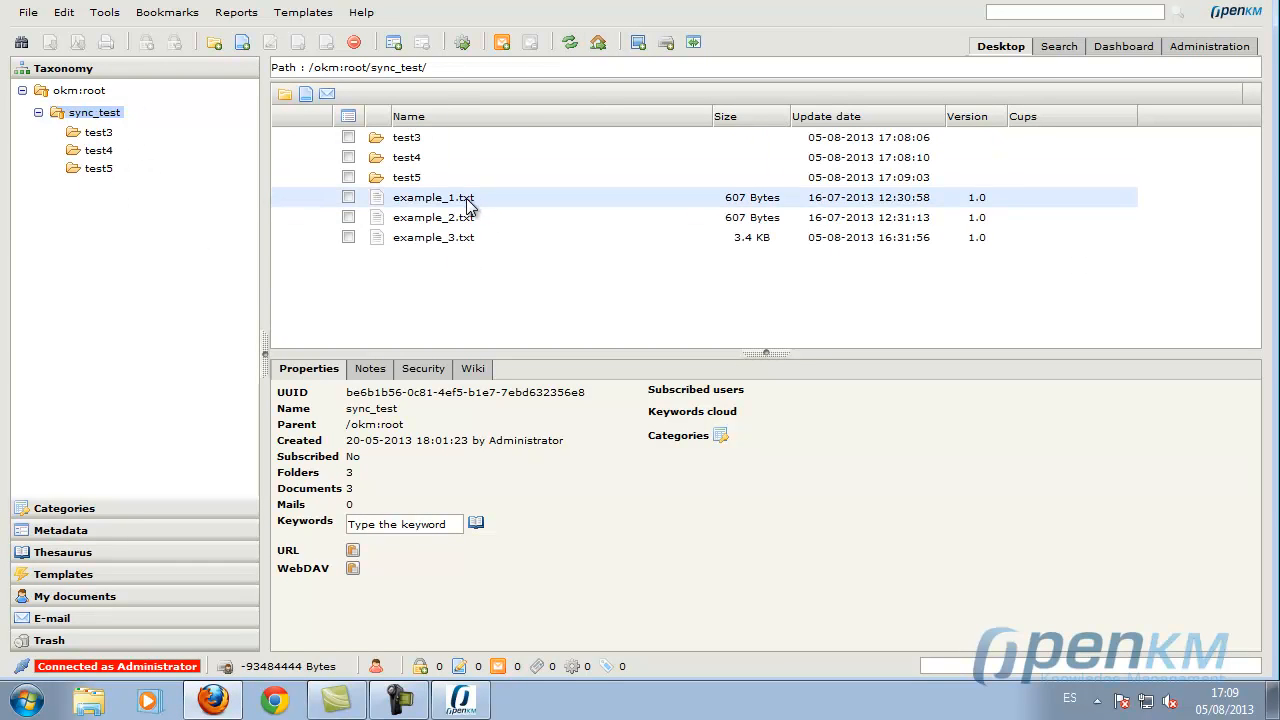
left_click(433, 198)
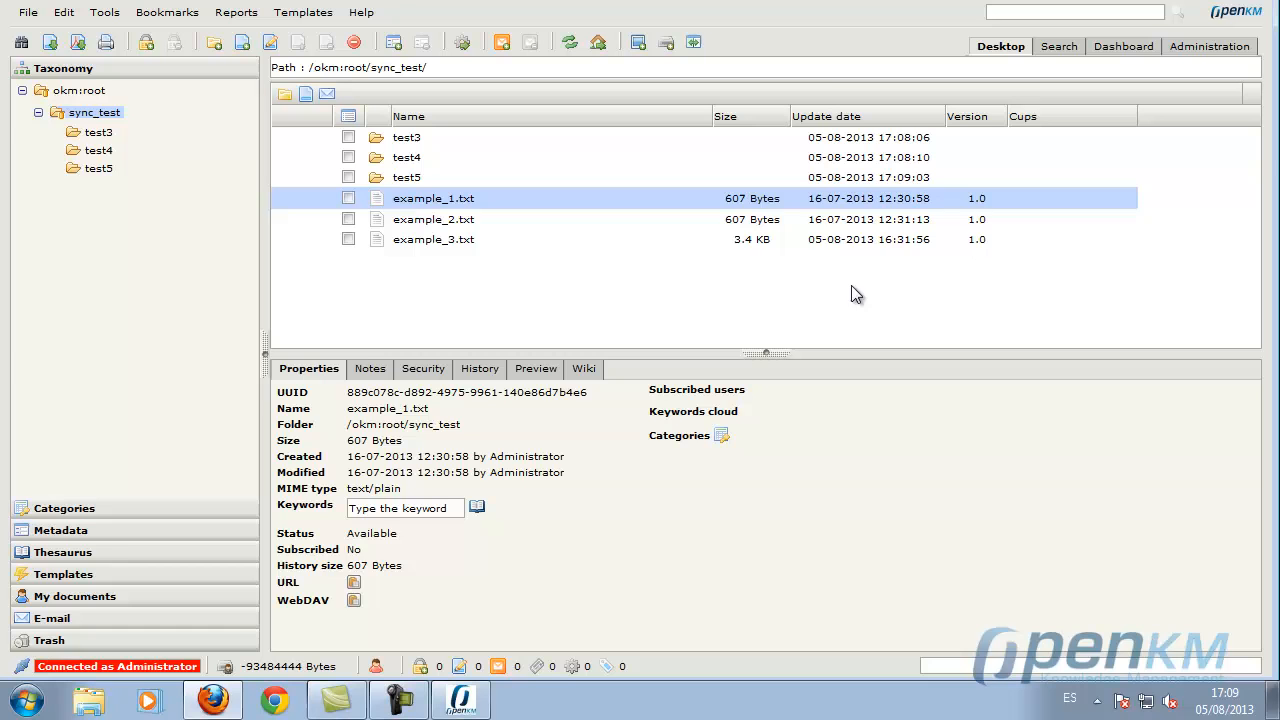
left_click(533, 368)
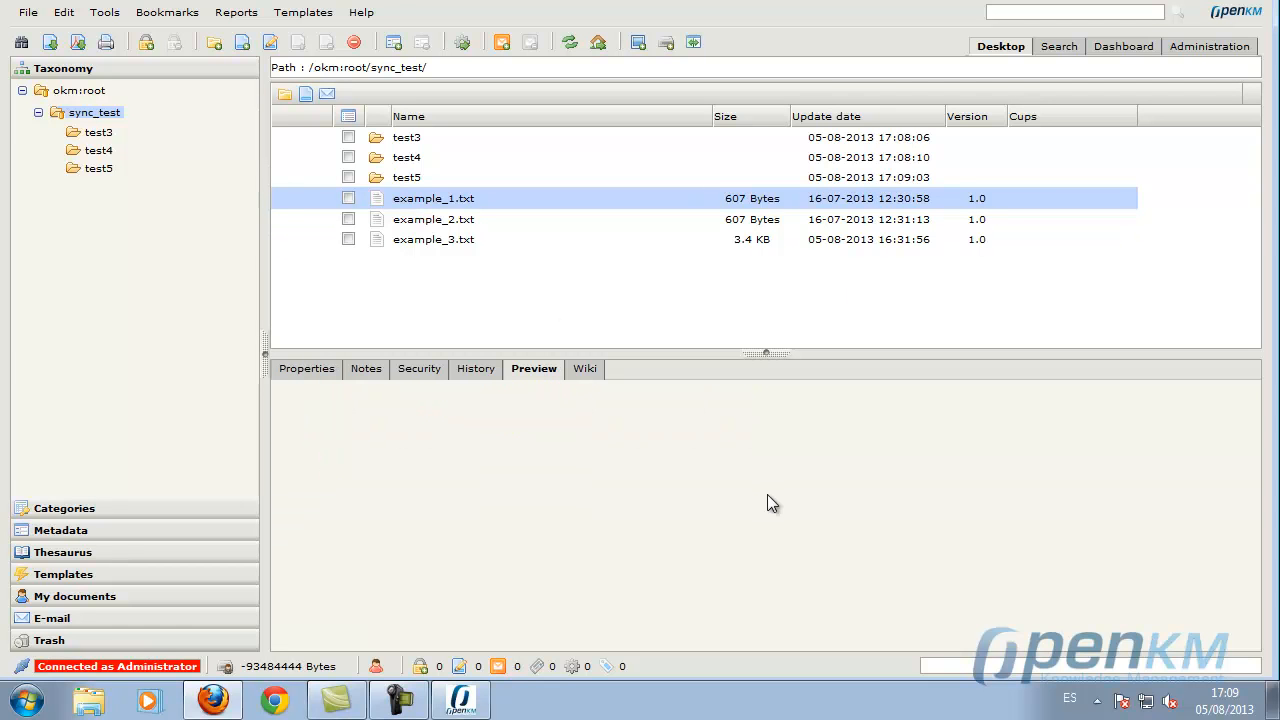
left_click(533, 368)
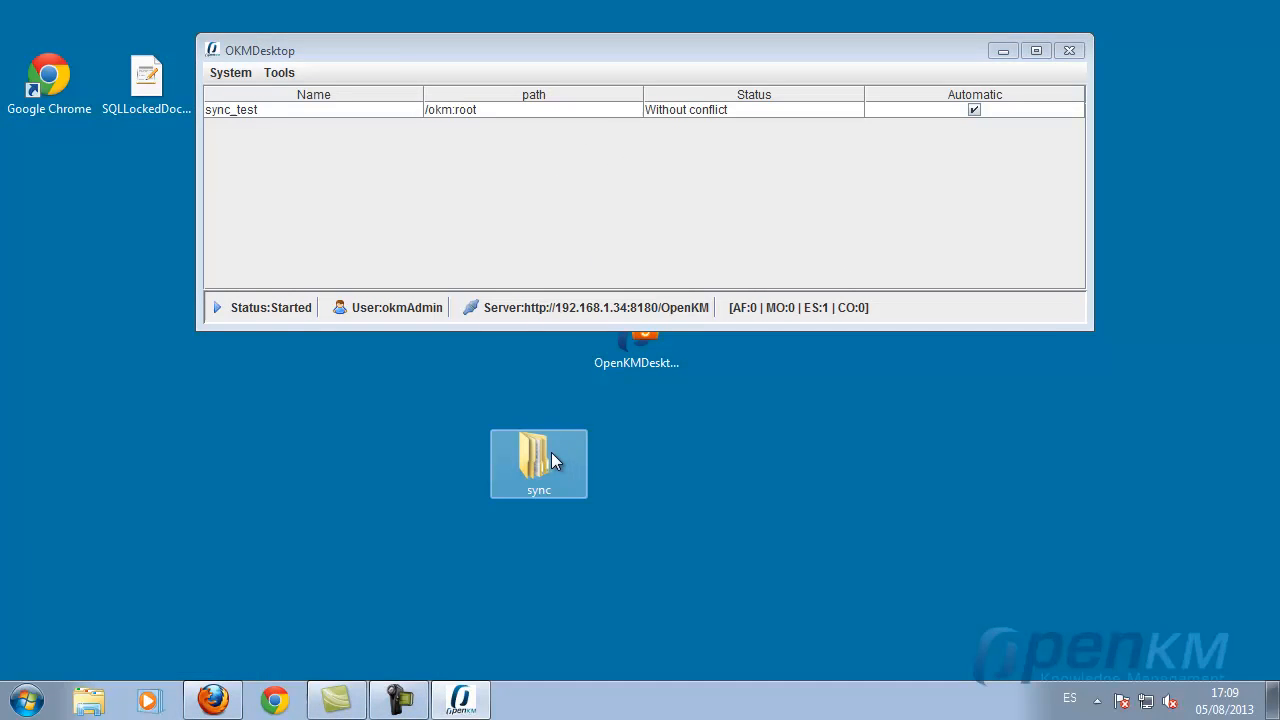
Step: Edit example_1 in local sync_test to read 'modified 1' and close it
double_click(538, 455)
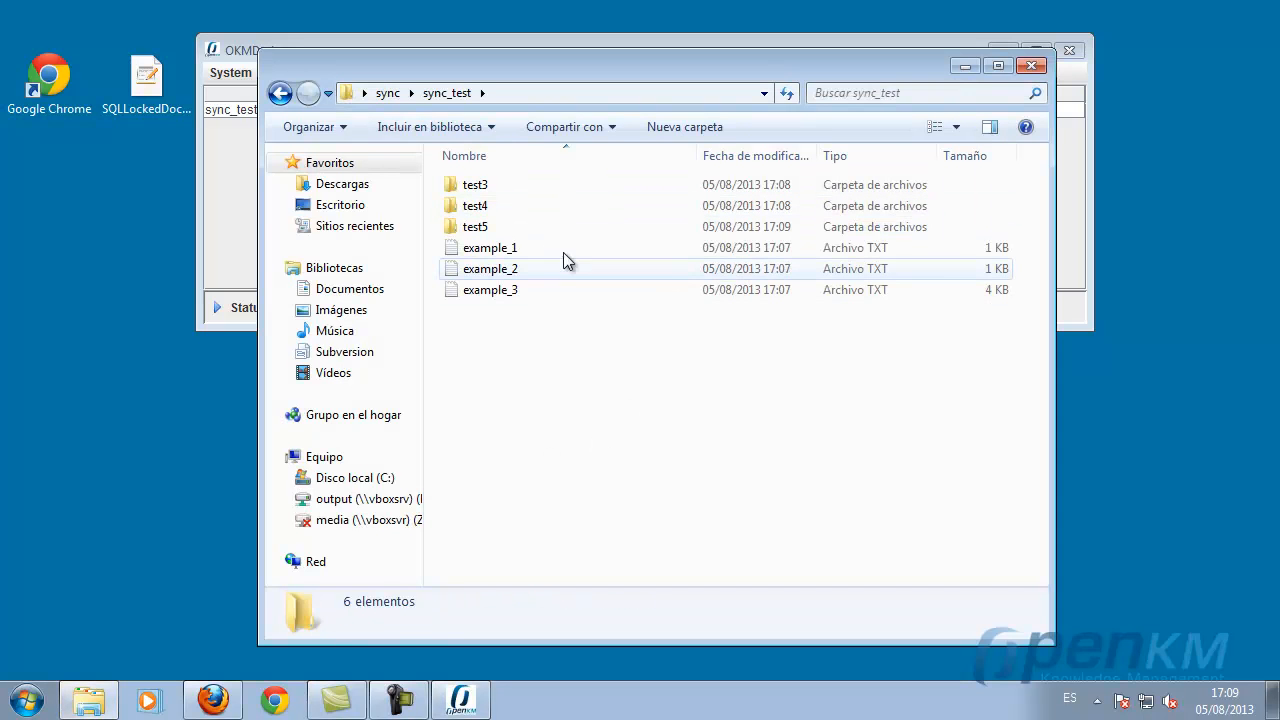
right_click(490, 247)
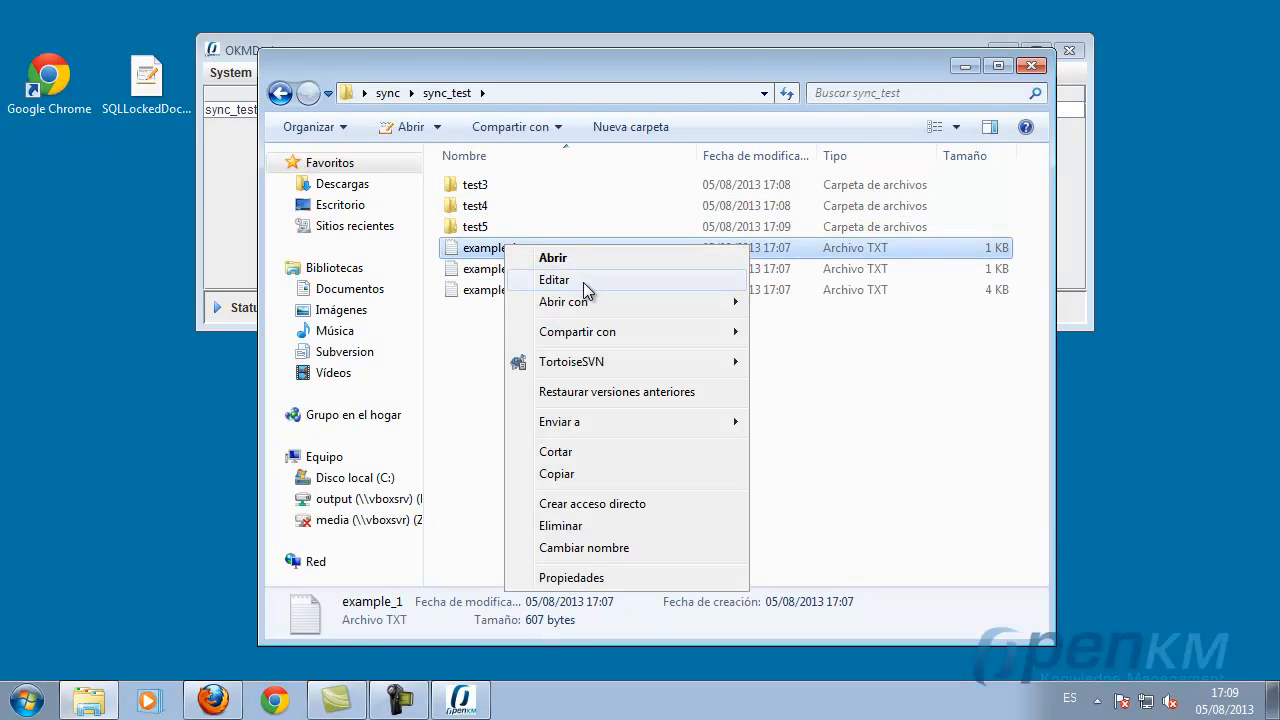
left_click(554, 280)
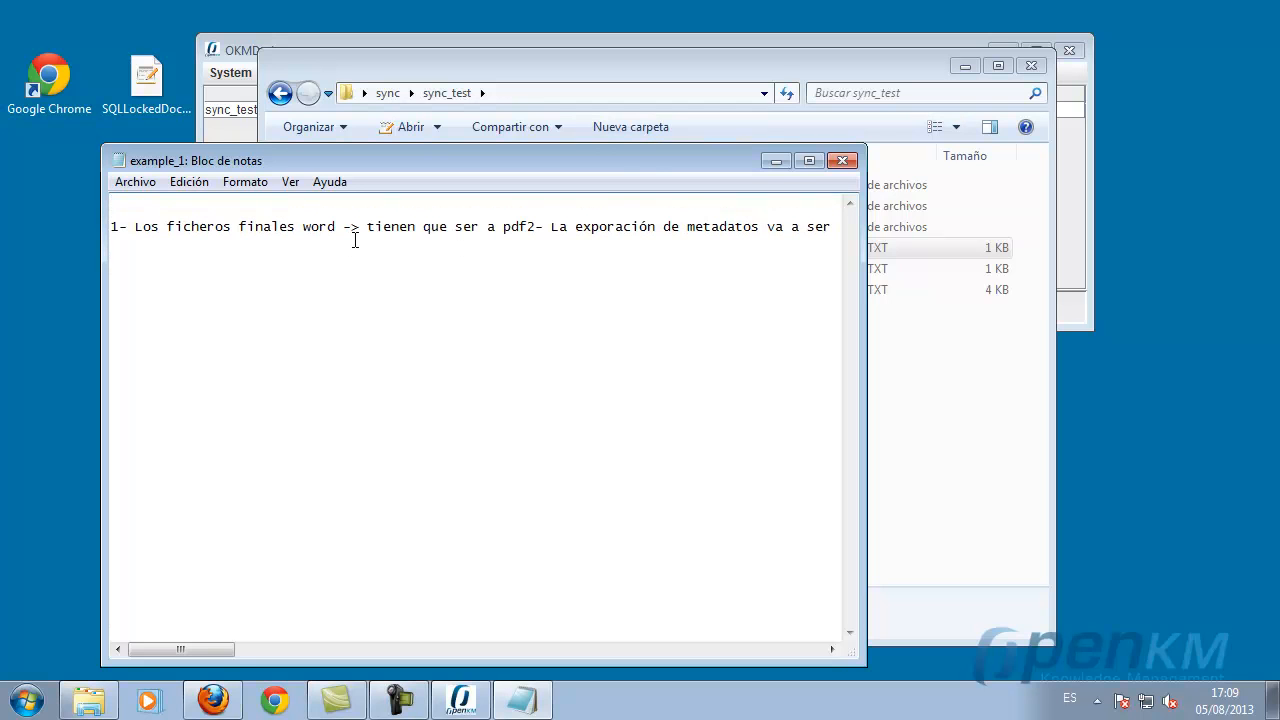
type("modified 1")
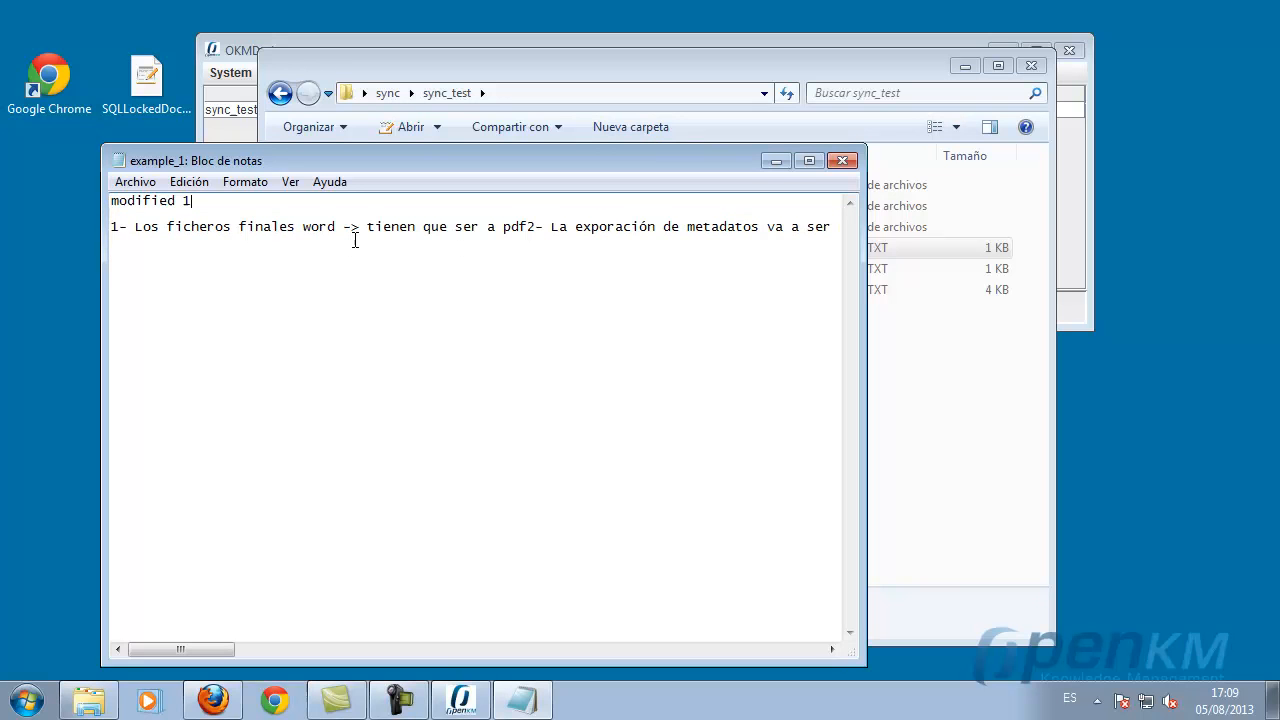
left_click(135, 181)
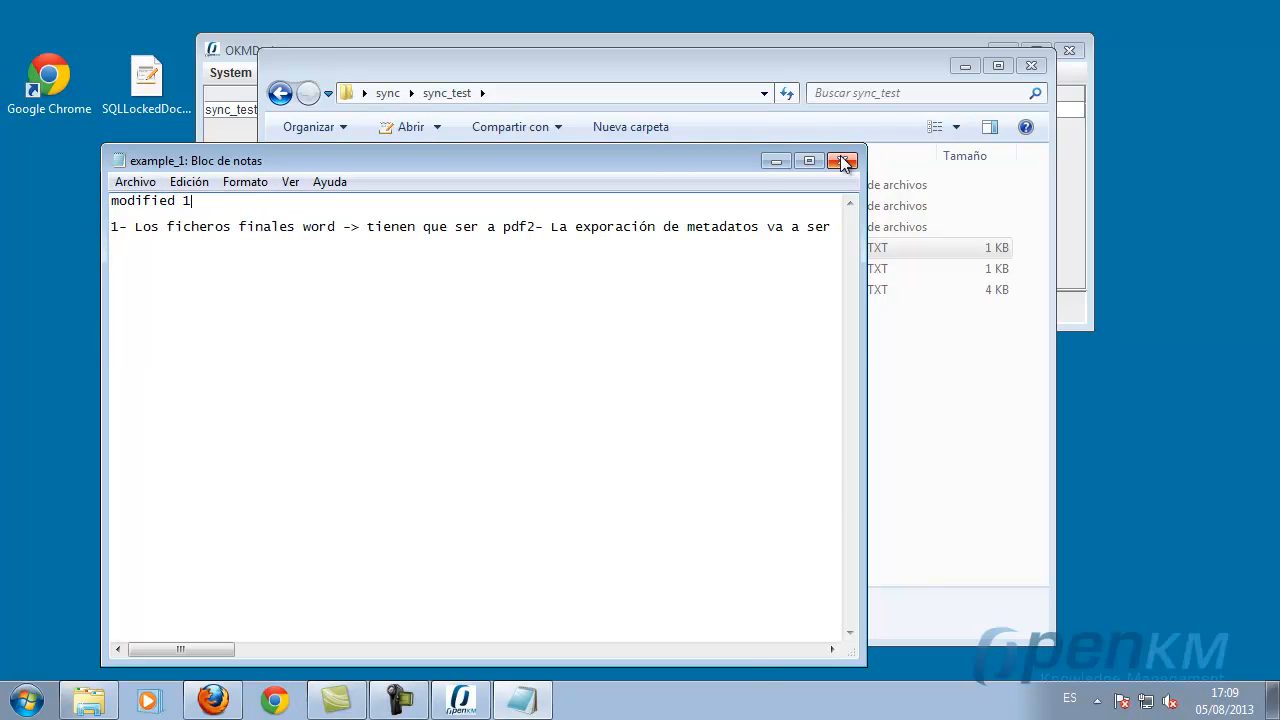
left_click(842, 160)
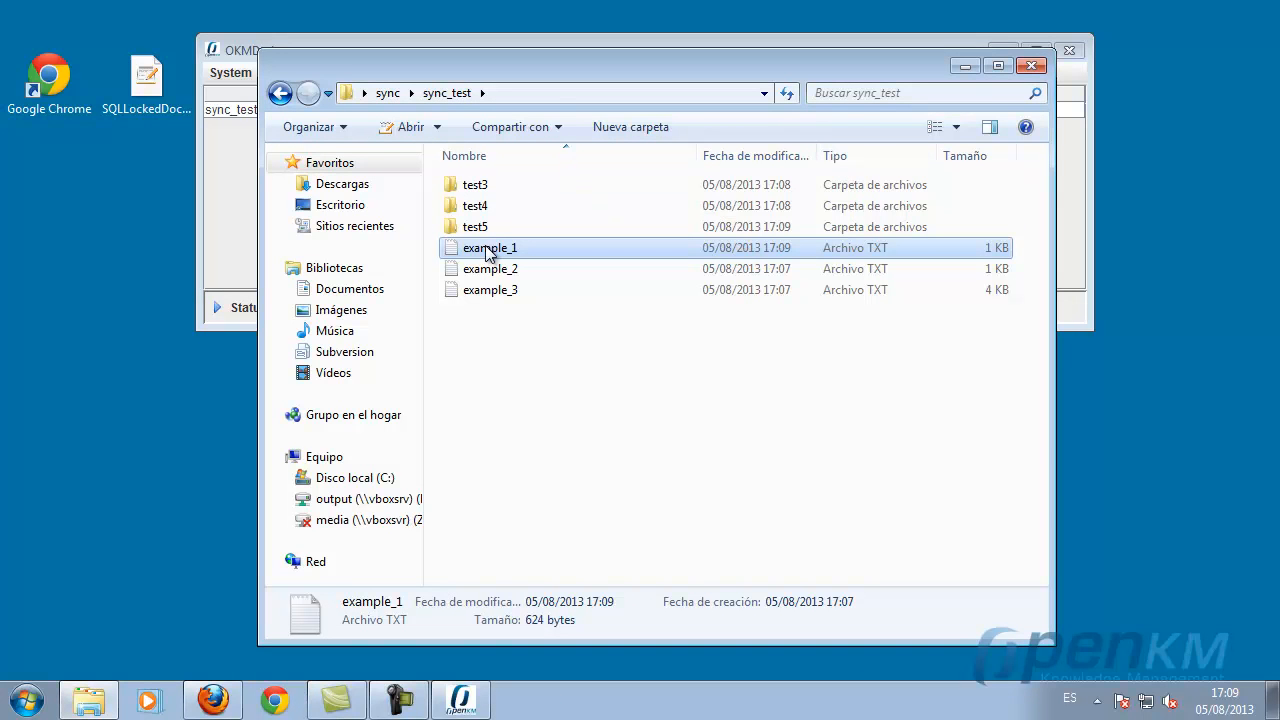
mouse_move(547, 444)
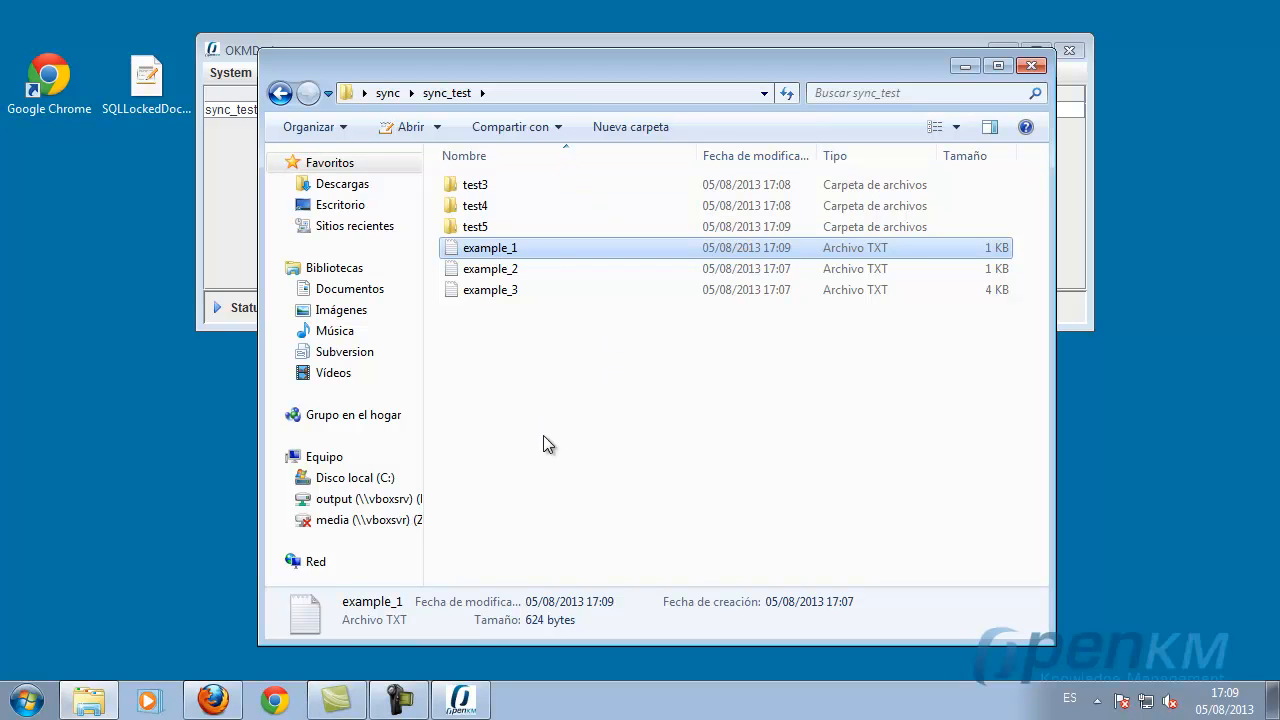
mouse_move(547, 448)
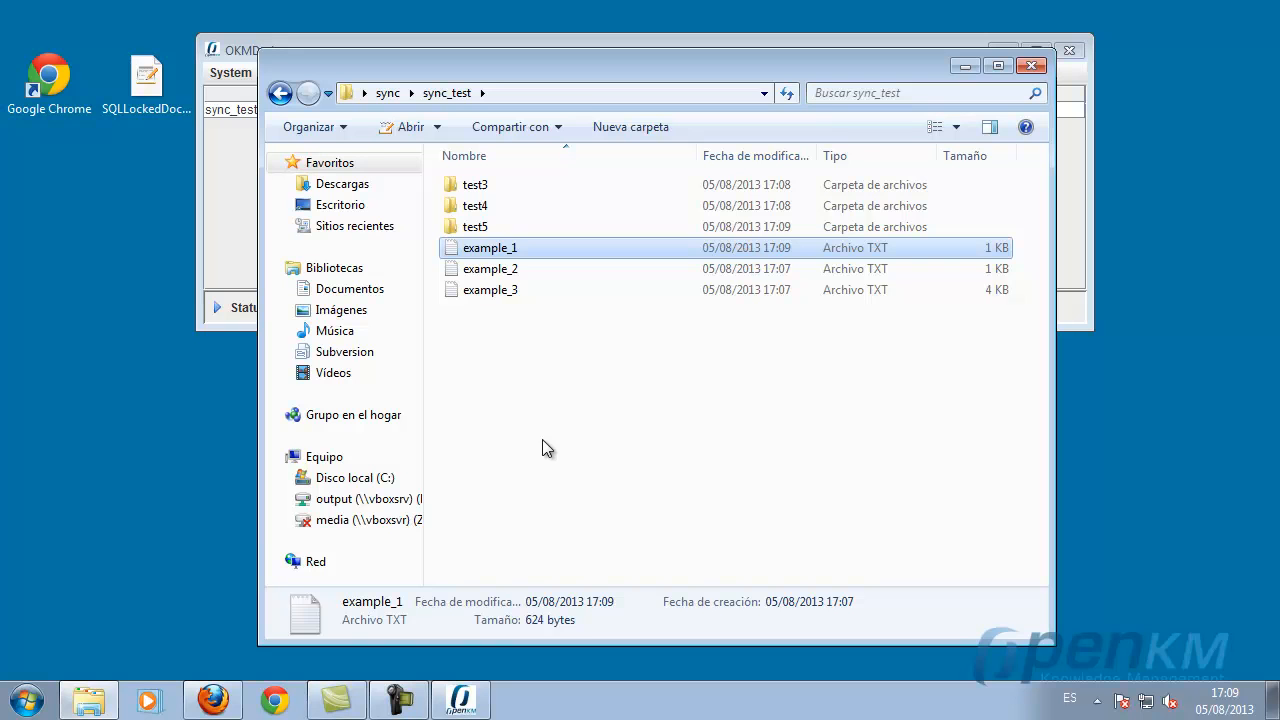
Step: Paste a copy of example_1 as example_4 and type 'new file 1' into it
right_click(490, 247)
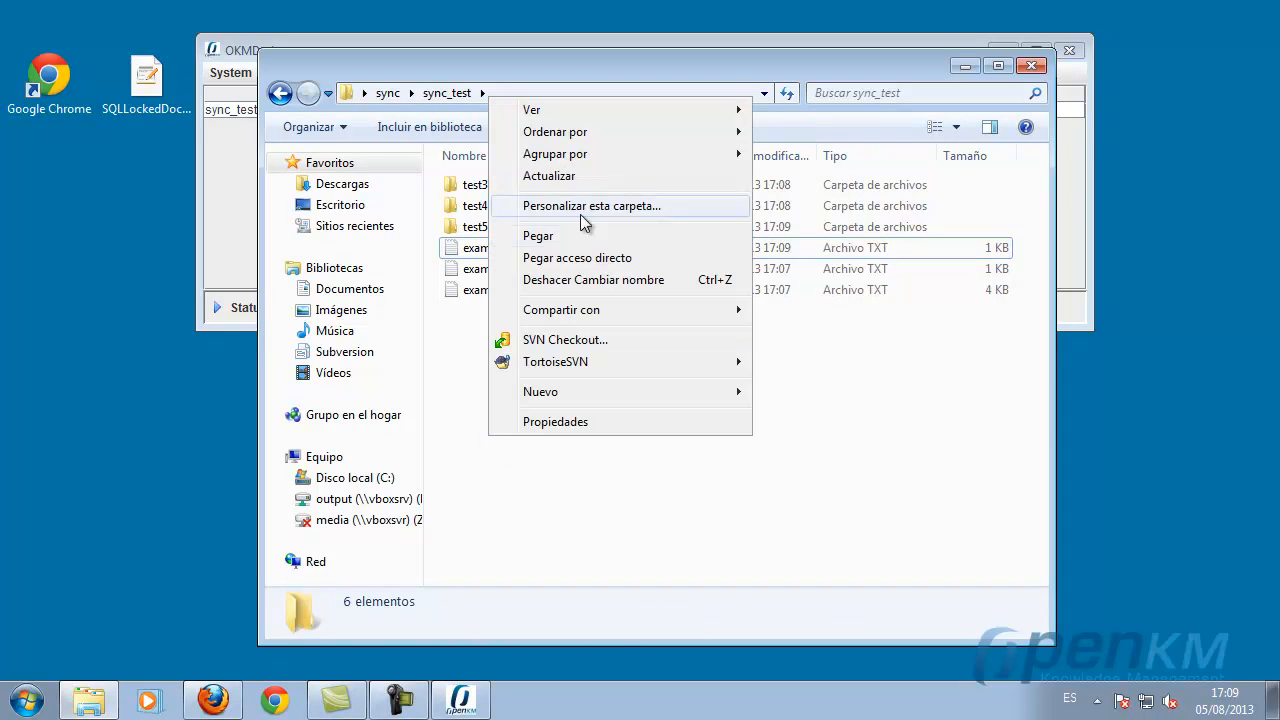
left_click(538, 235)
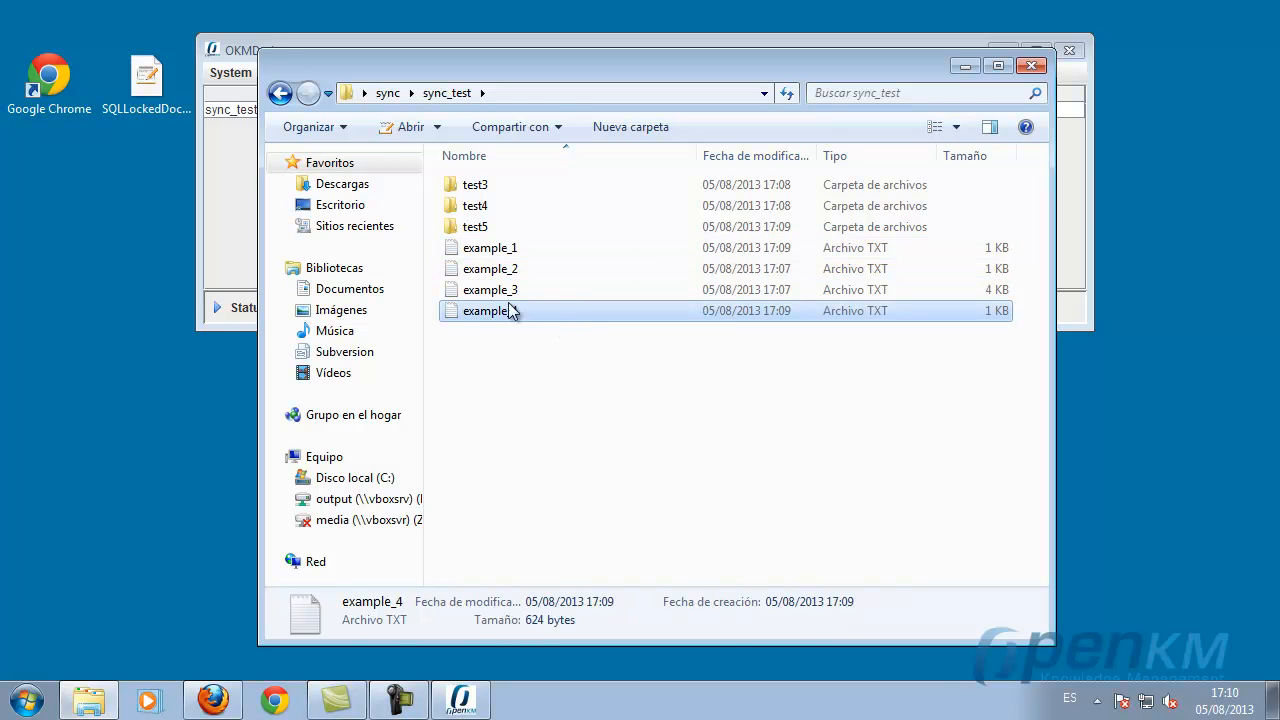
double_click(489, 310)
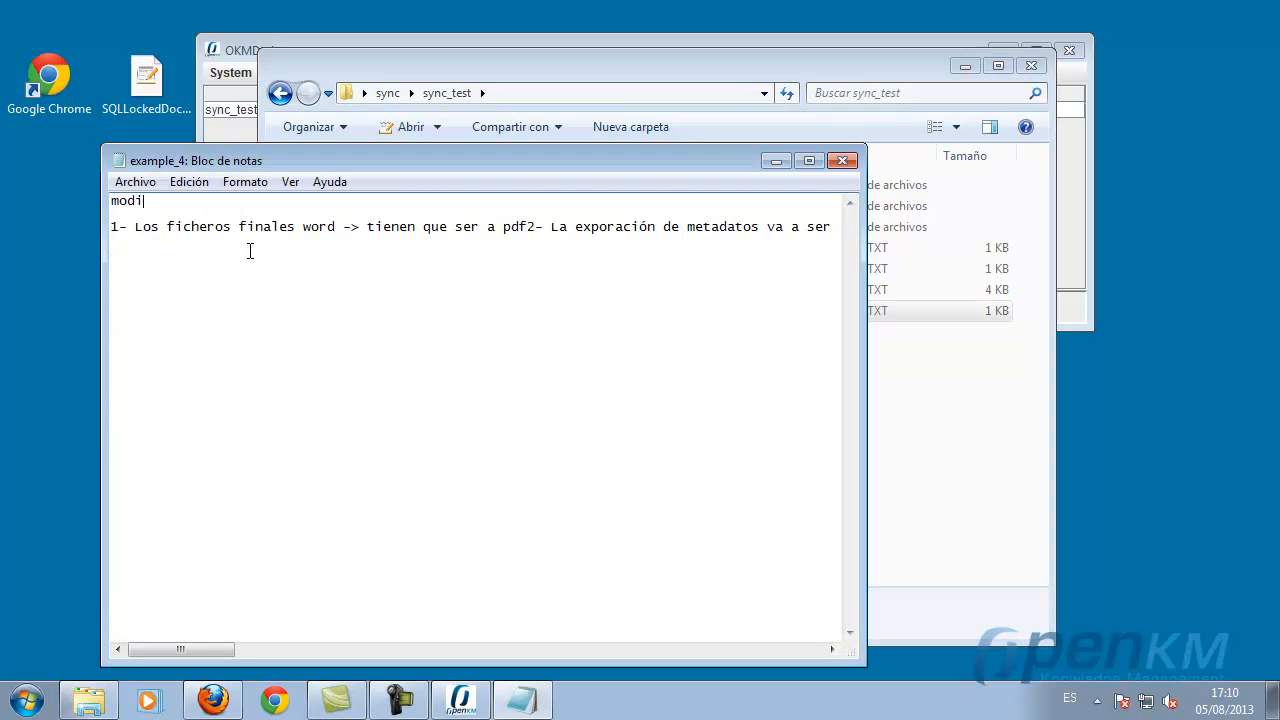
type("new file 1")
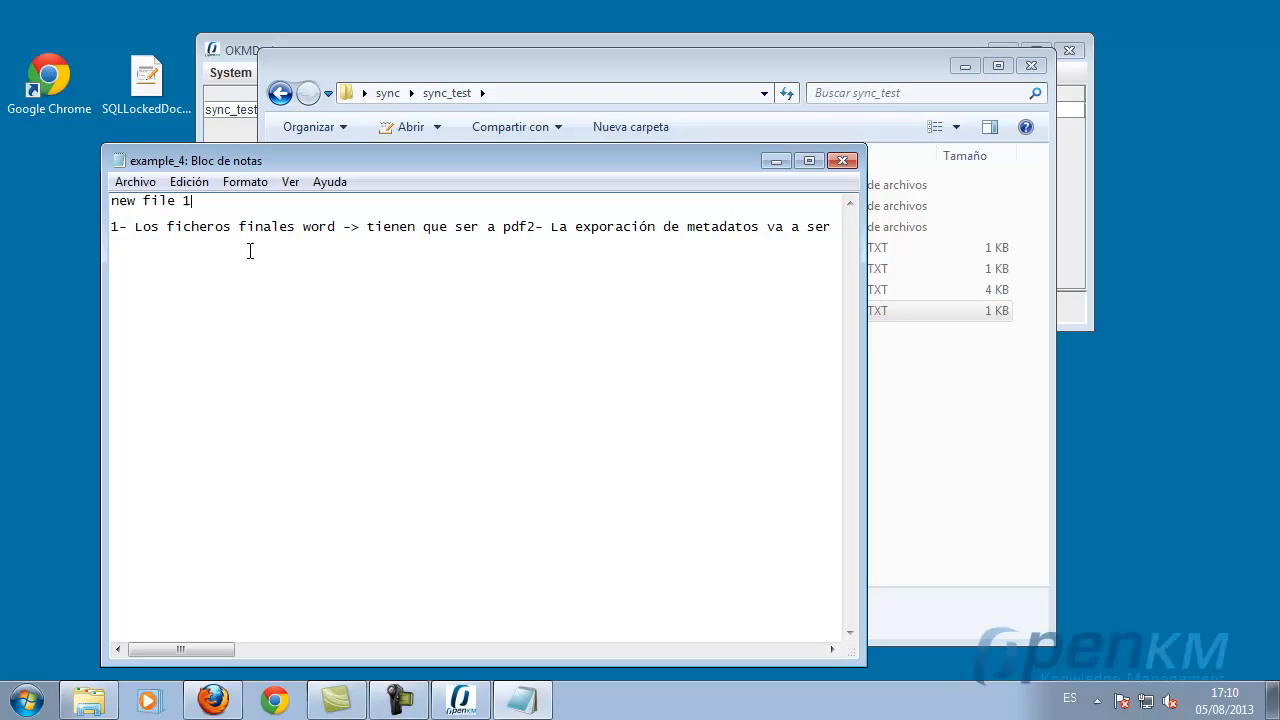
mouse_move(398, 181)
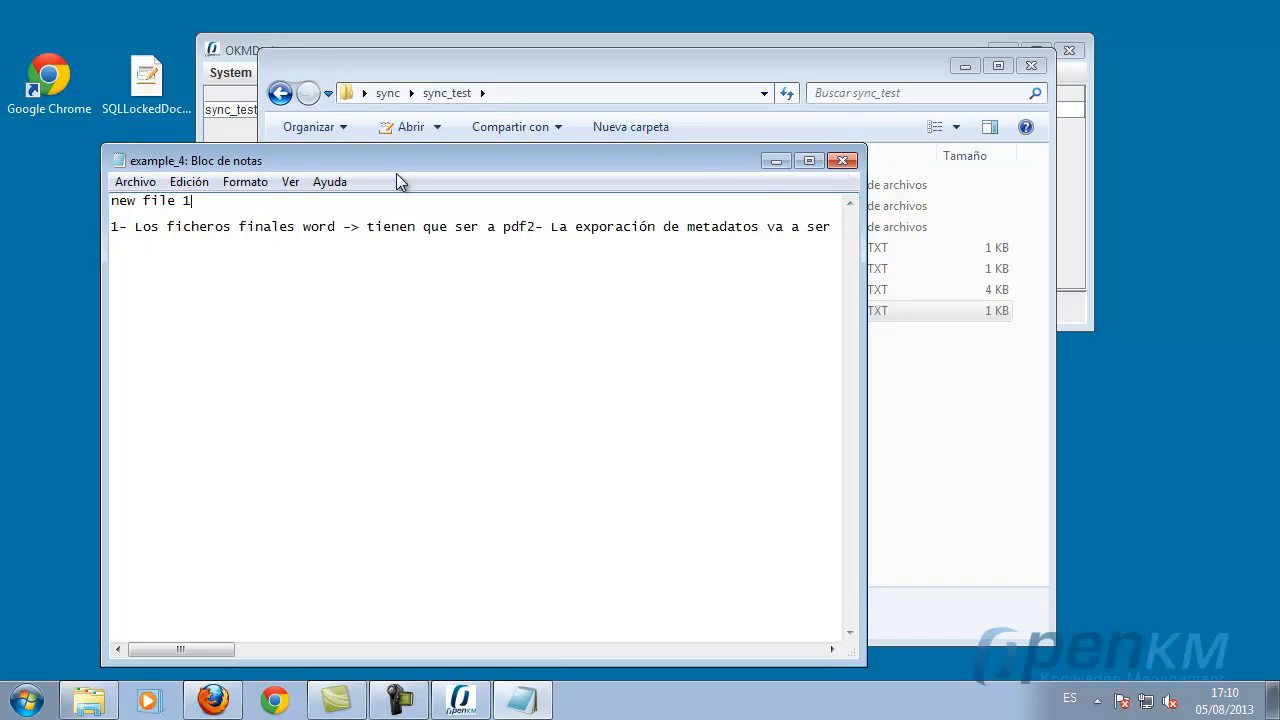
mouse_move(776, 161)
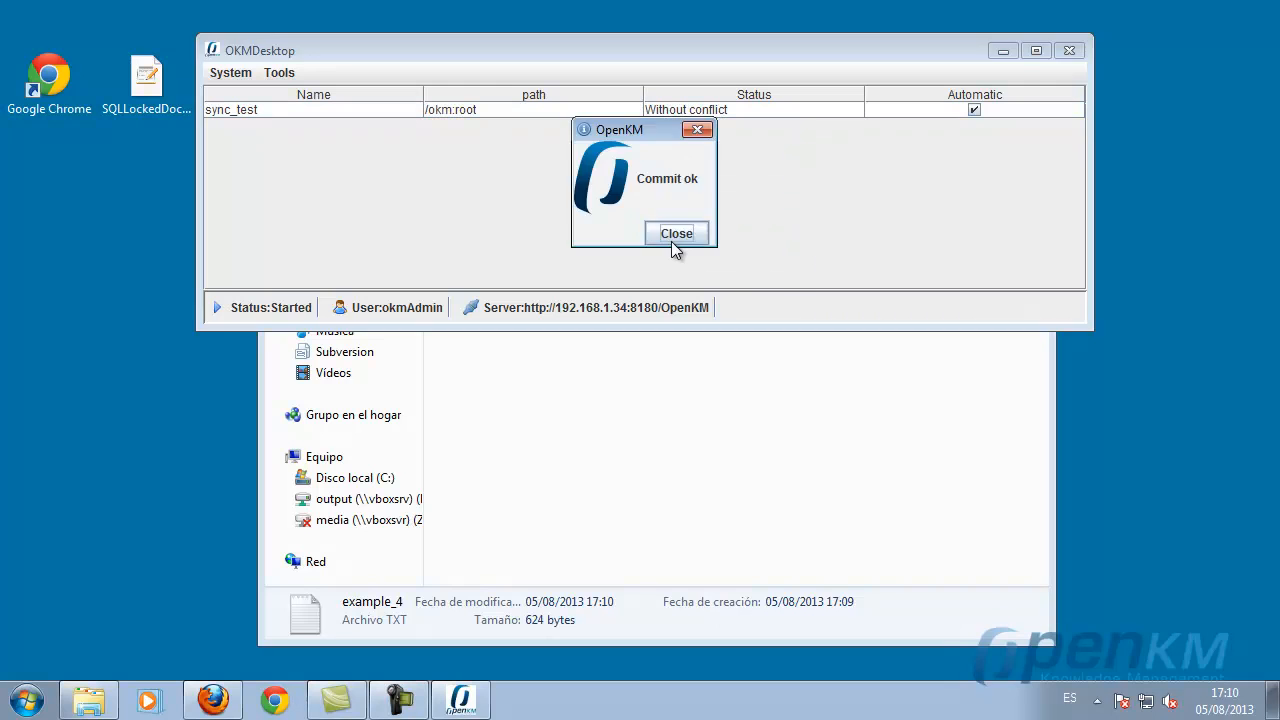
Step: Dismiss the Commit ok message after committing example_1 and example_4
left_click(676, 233)
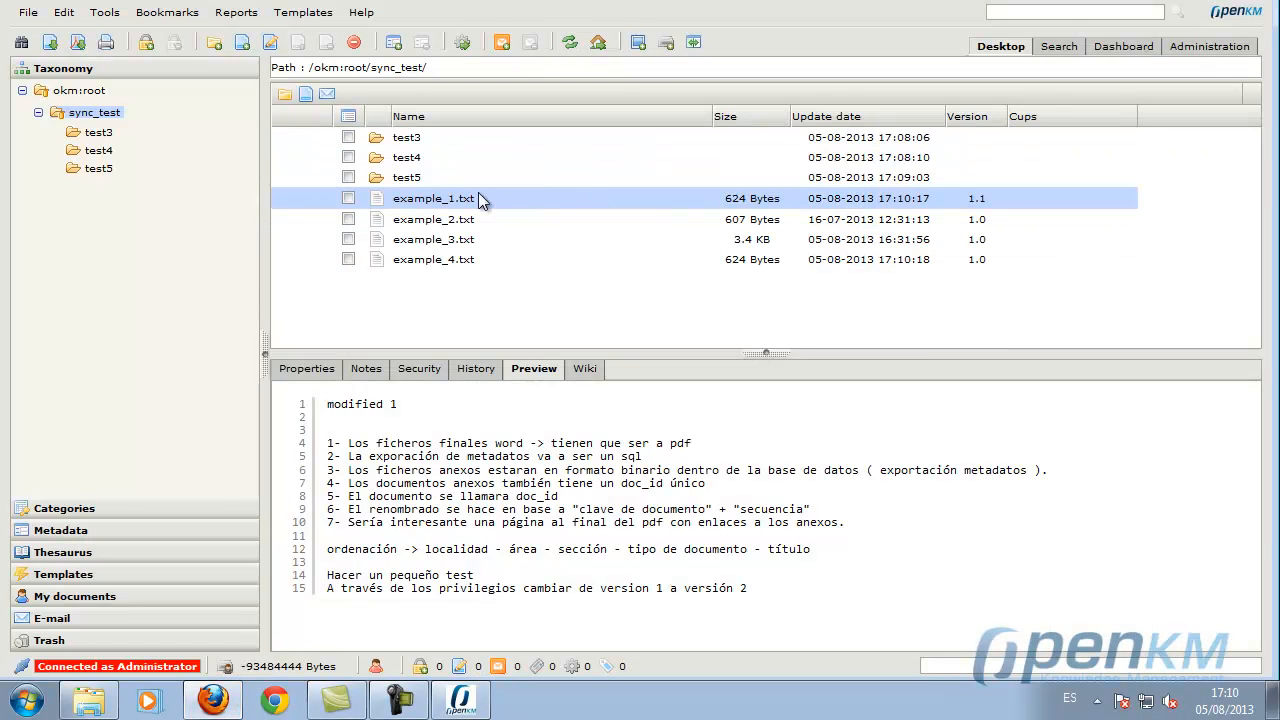
Step: Preview example_1.txt reading 'modified 1' and example_4.txt reading 'new file 1'
double_click(361, 403)
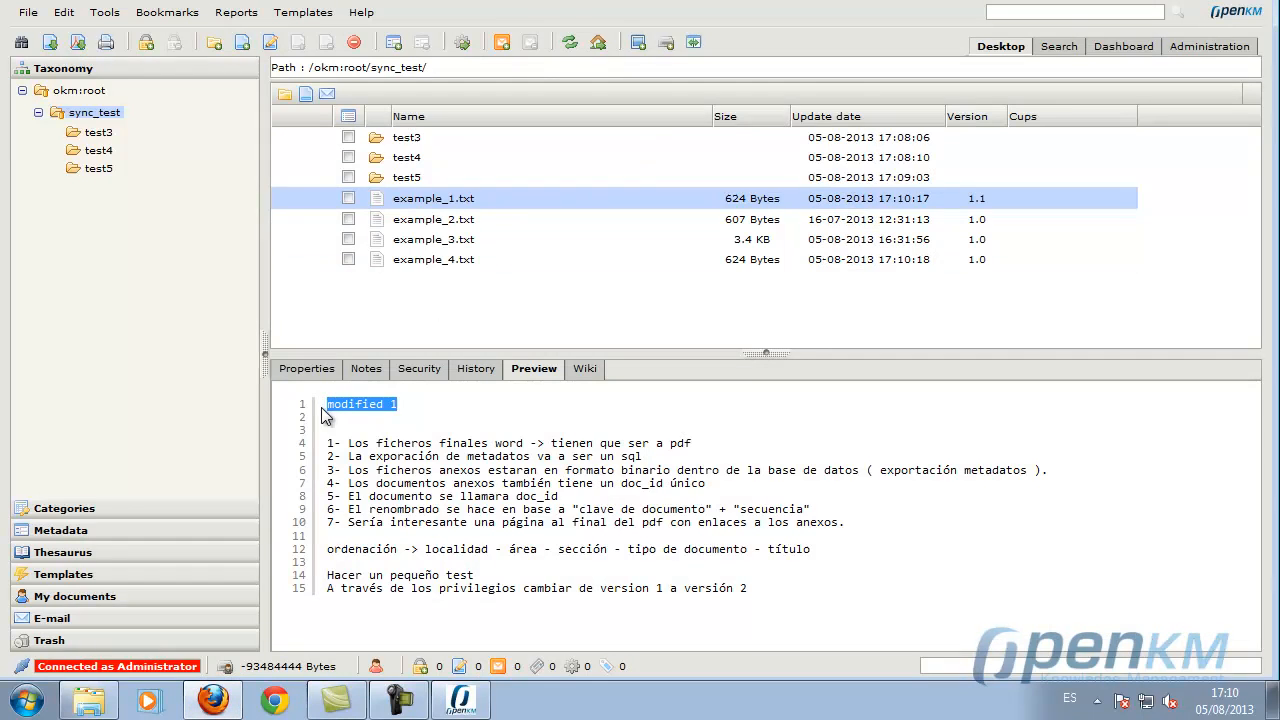
left_click(433, 258)
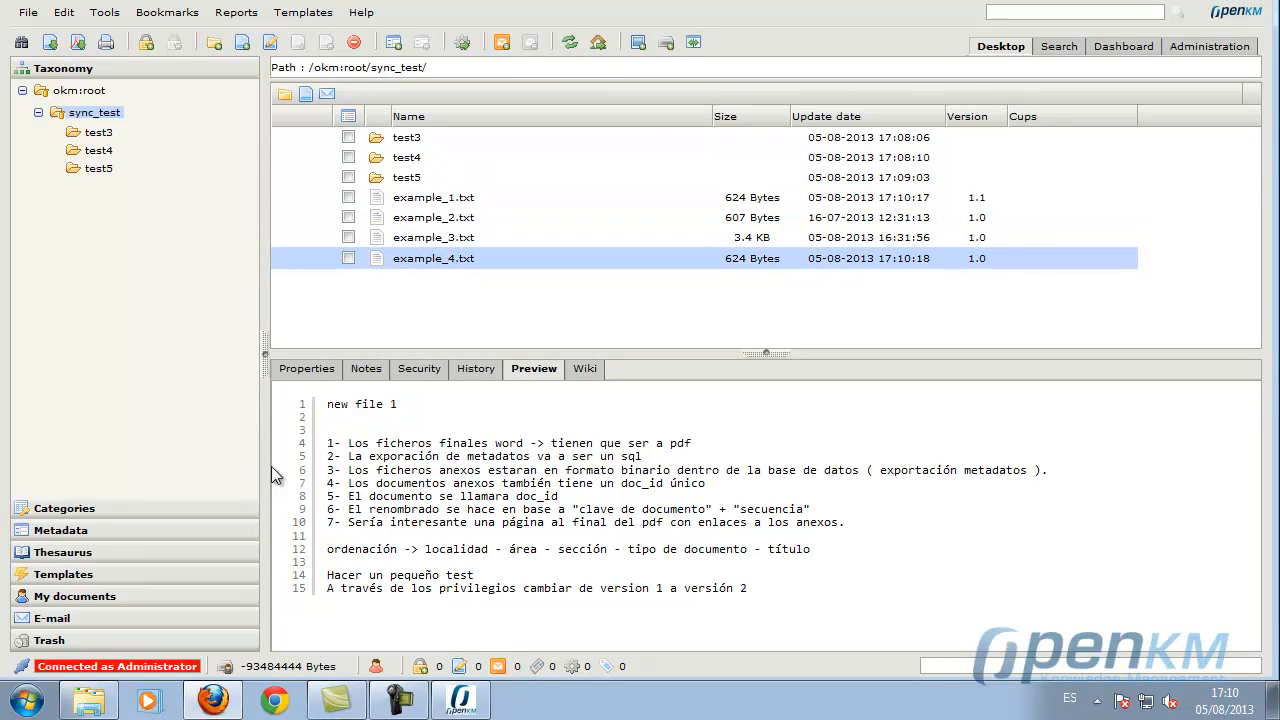
mouse_move(1033, 57)
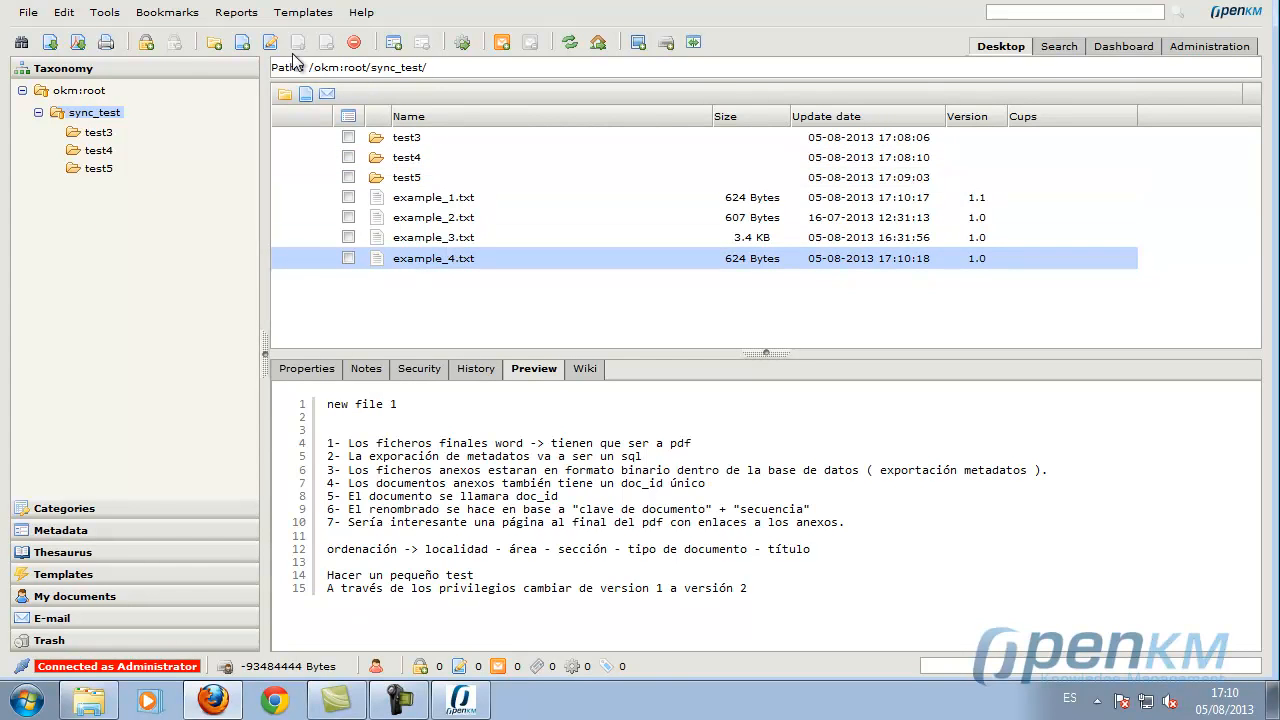
left_click(98, 132)
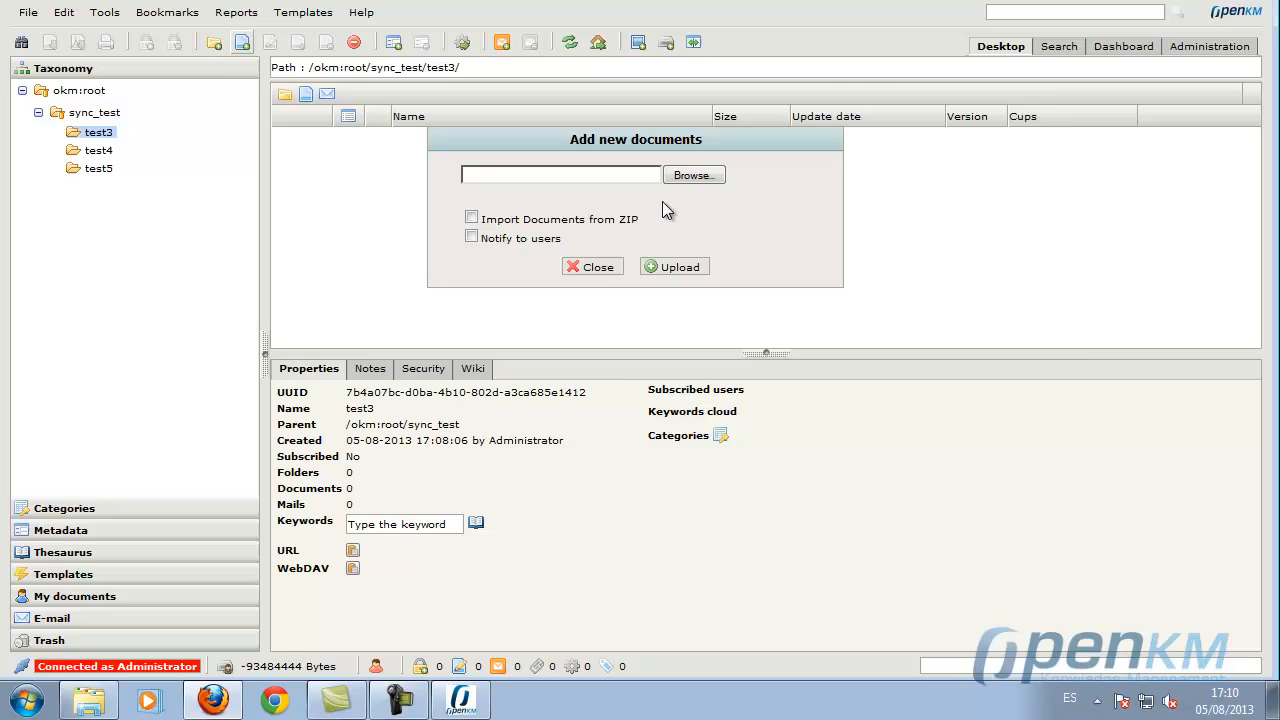
Step: Upload the local example_1 file into the test3 folder
left_click(692, 175)
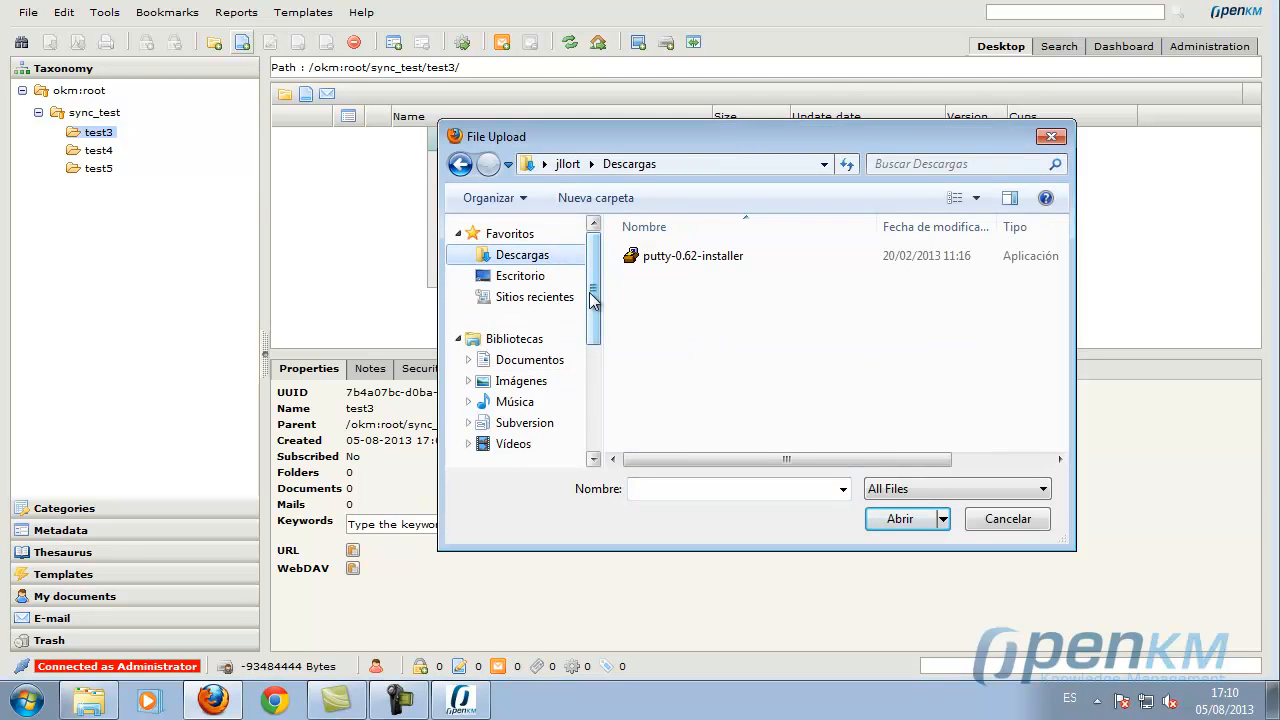
scroll("down", 3)
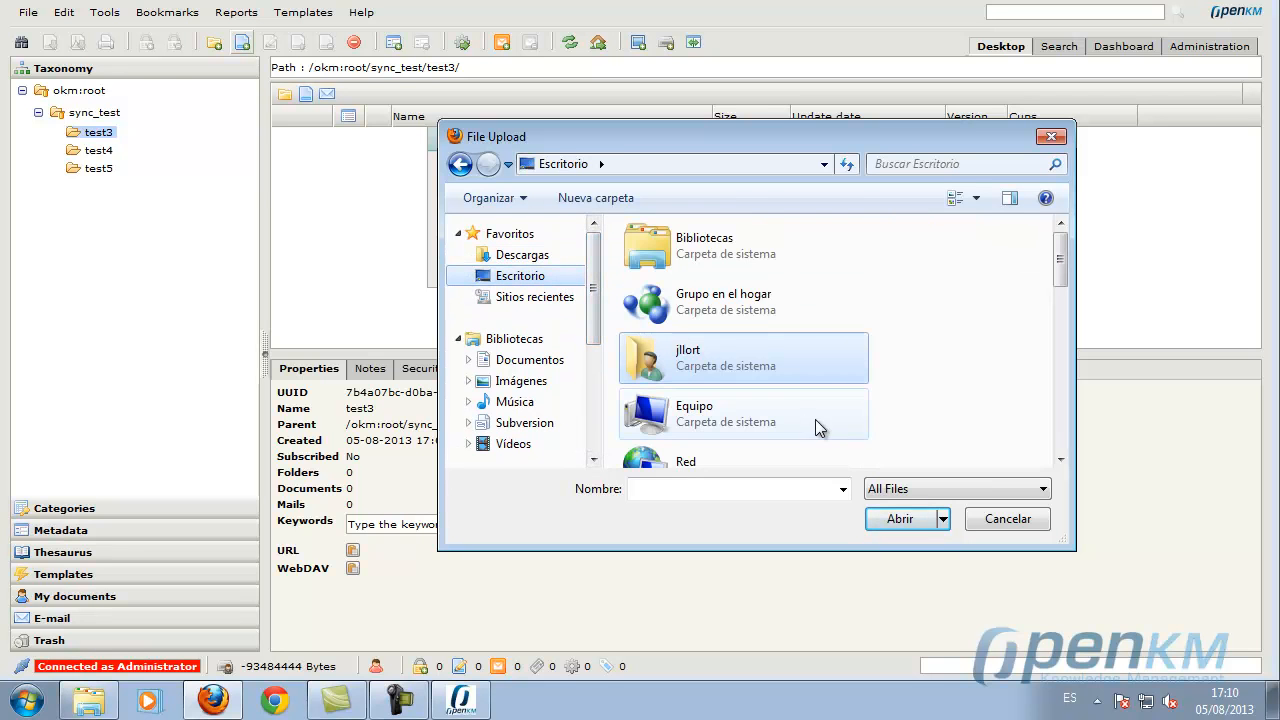
scroll("down", 3)
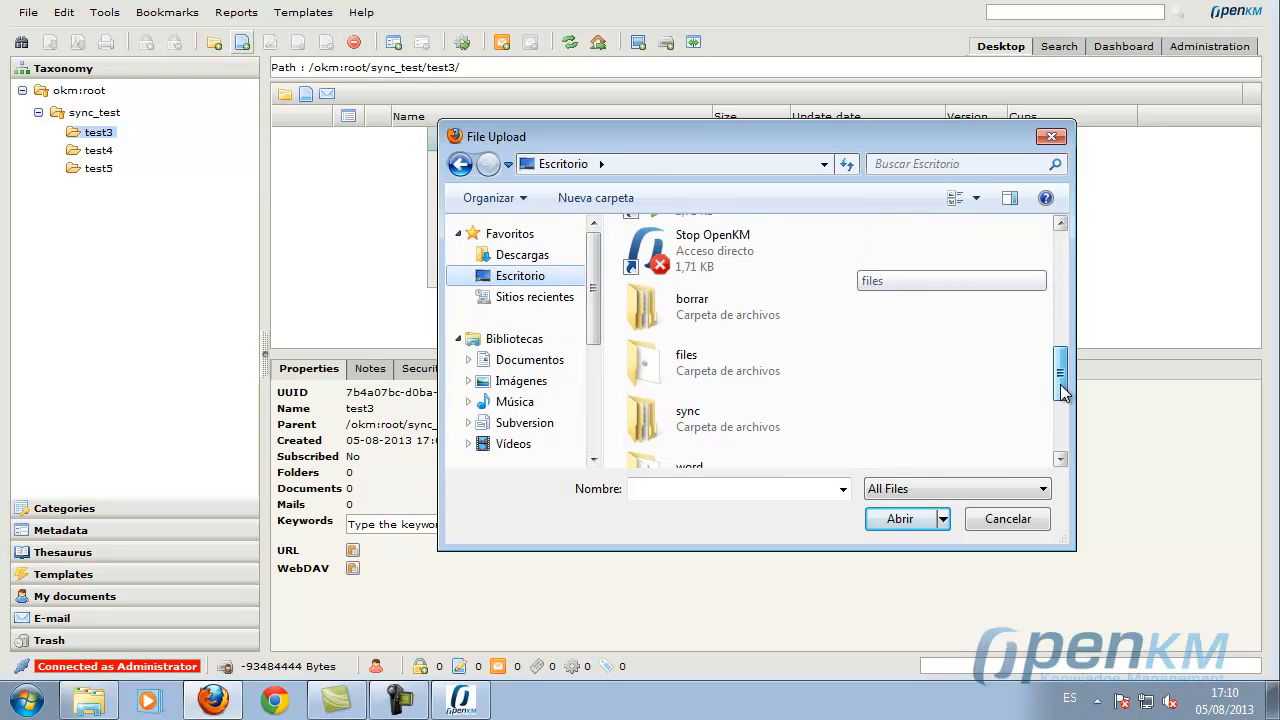
scroll("down", 3)
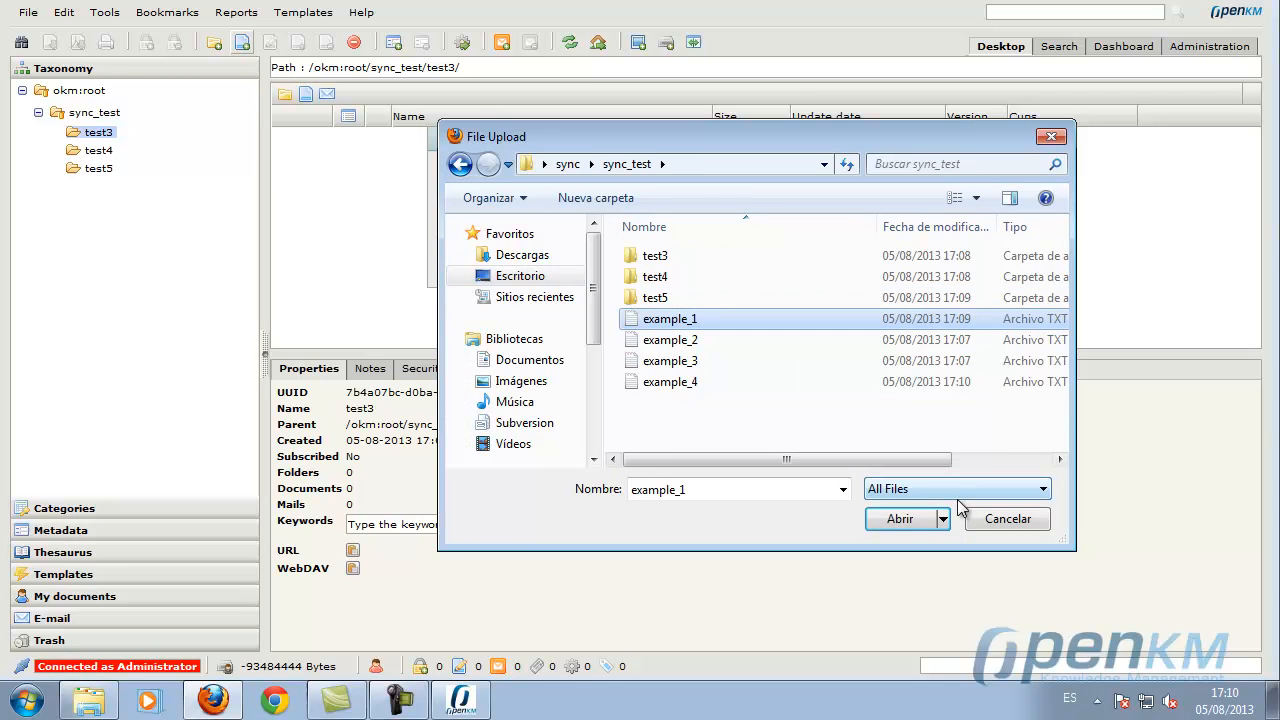
left_click(899, 518)
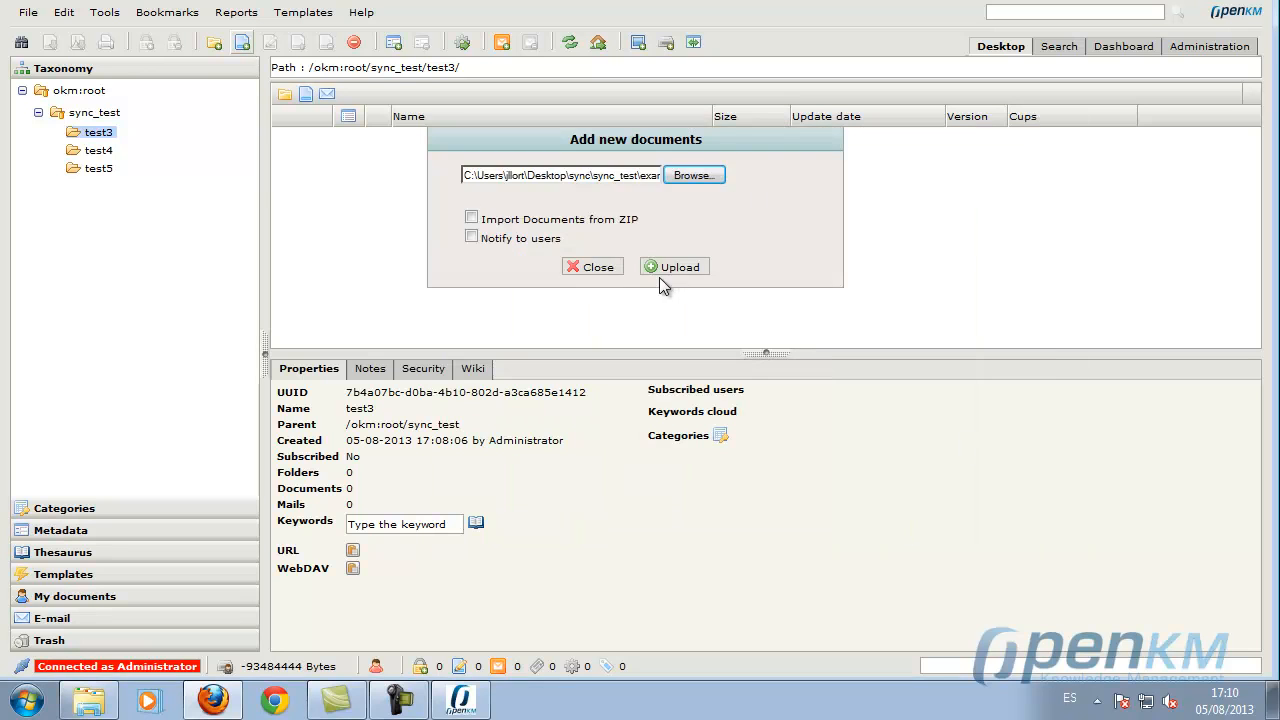
left_click(673, 266)
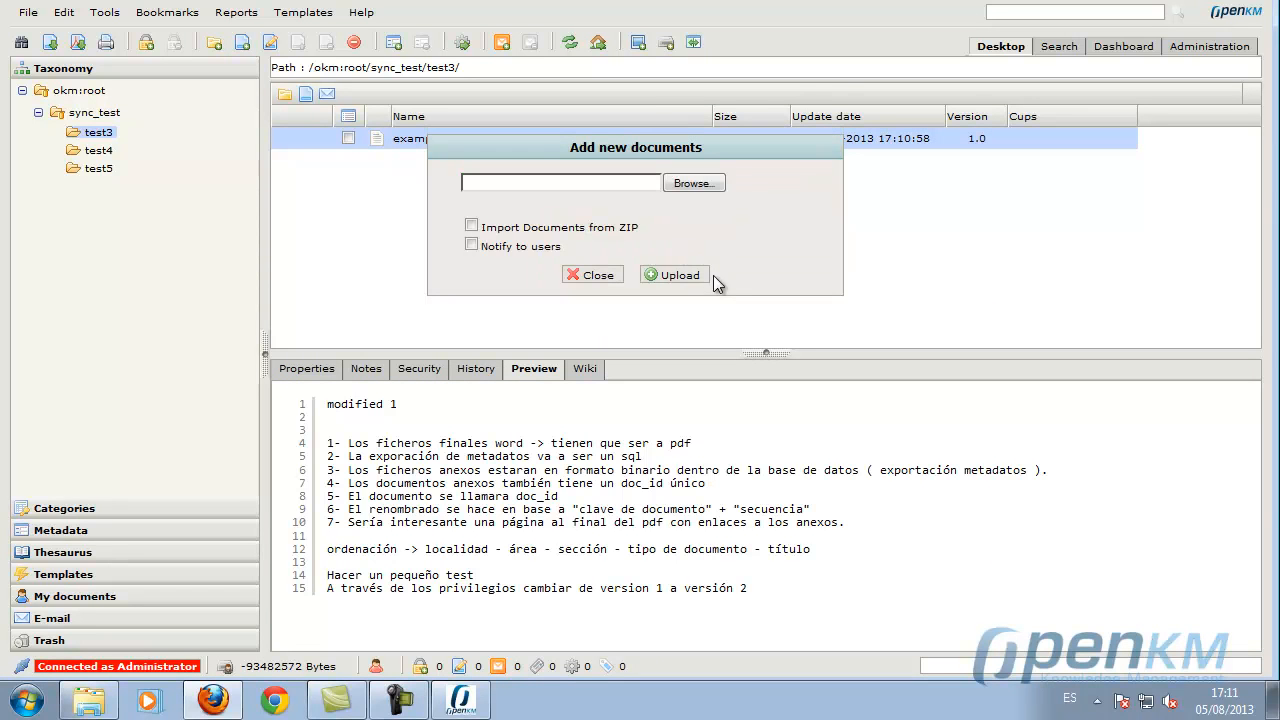
Step: Upload example_2 into test3 as well and close the upload dialog
left_click(693, 182)
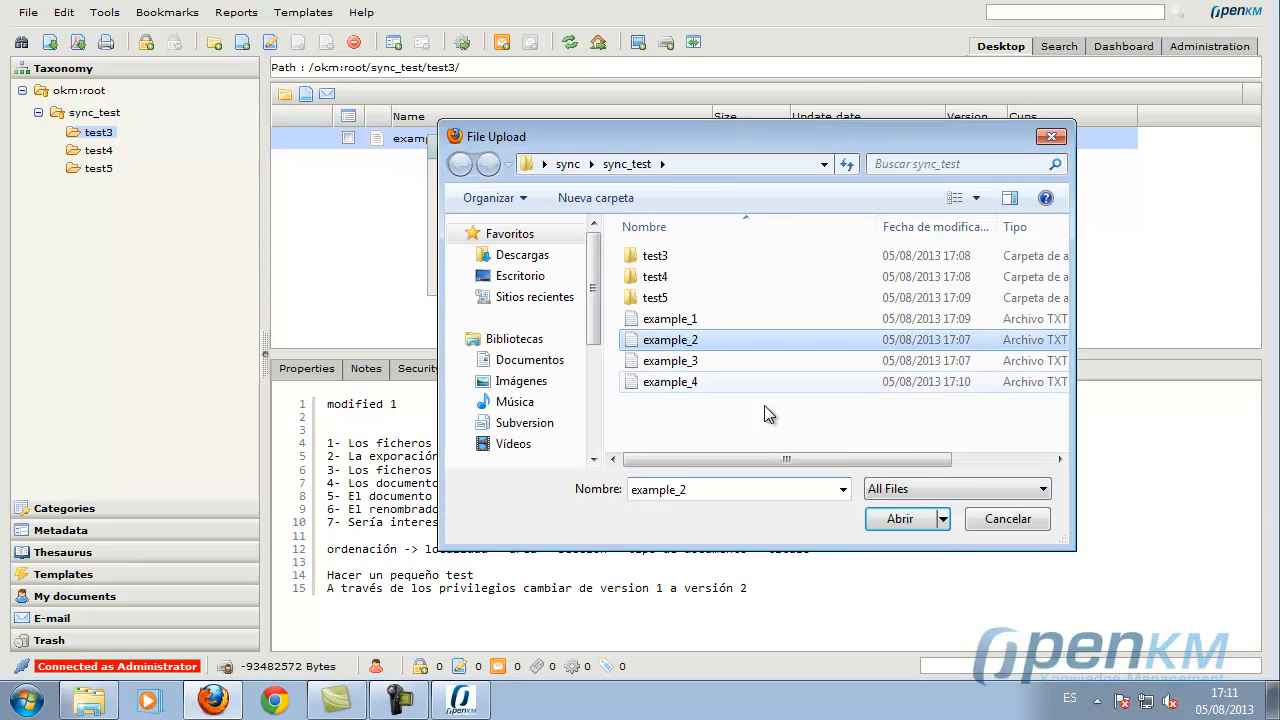
left_click(898, 518)
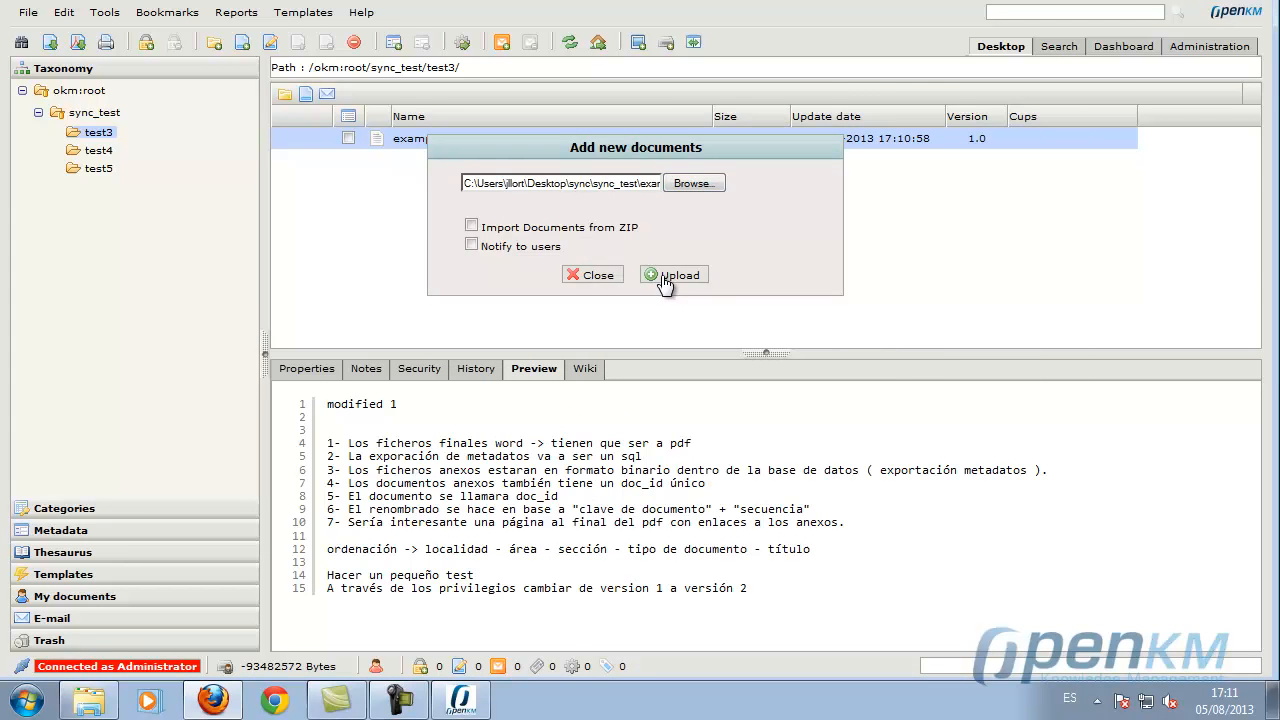
left_click(672, 274)
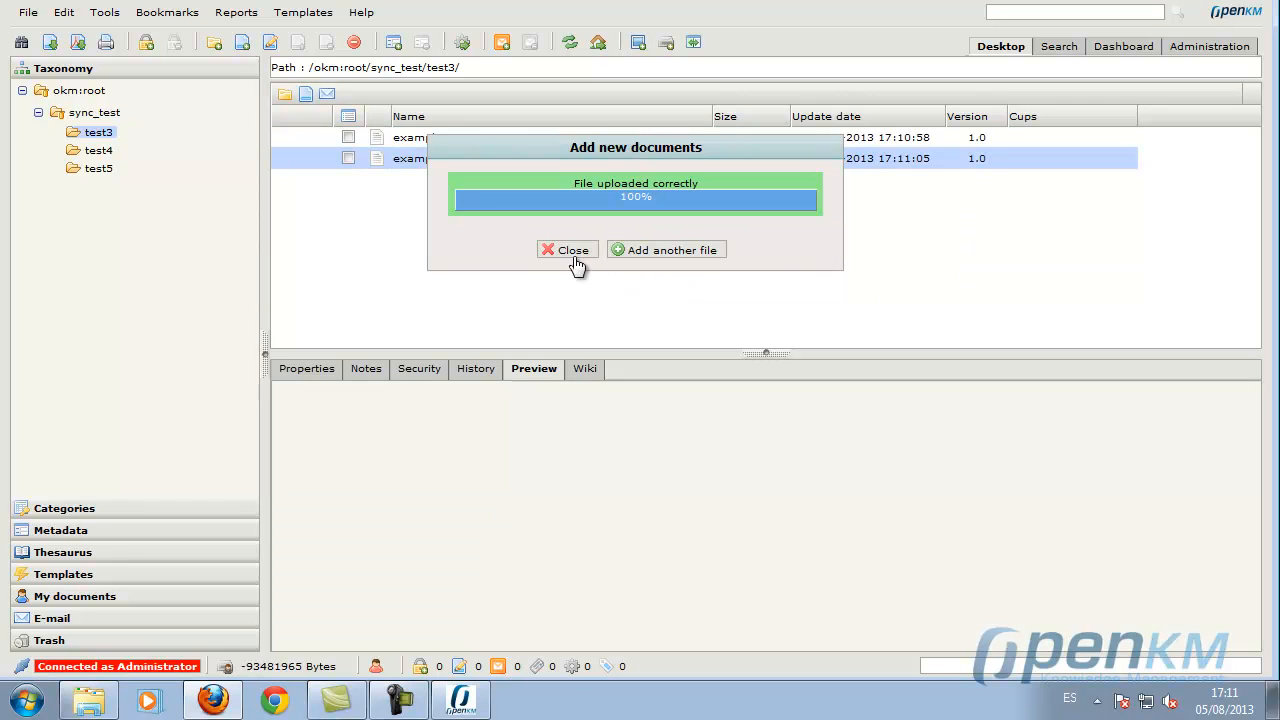
left_click(566, 249)
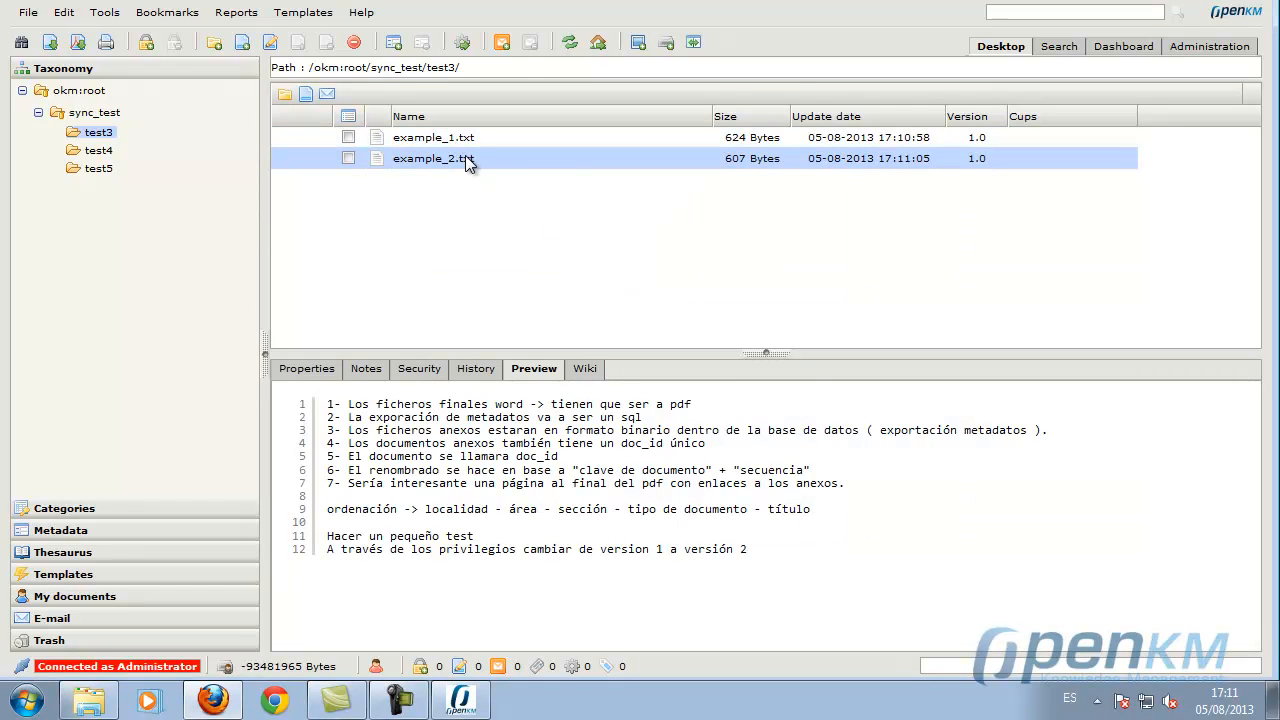
double_click(433, 158)
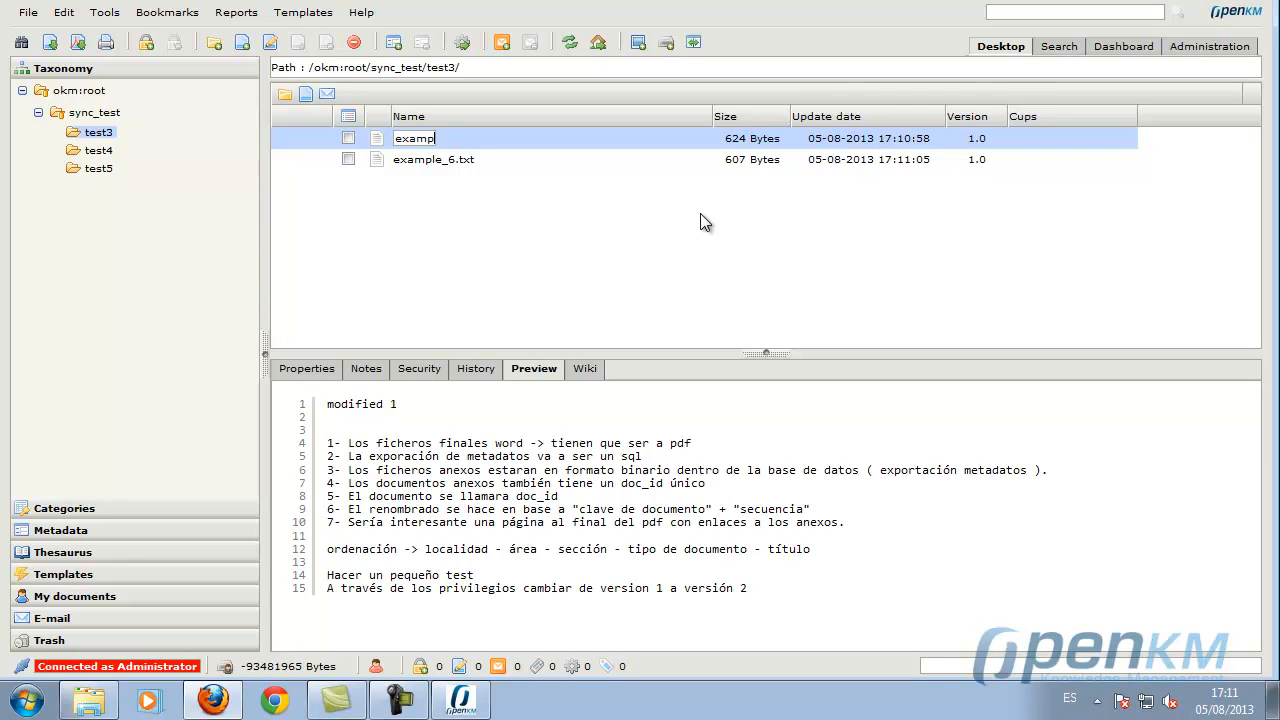
Step: Rename a test3 document to example_7.txt and create subfolder test41 inside test4
type("le_7.txt")
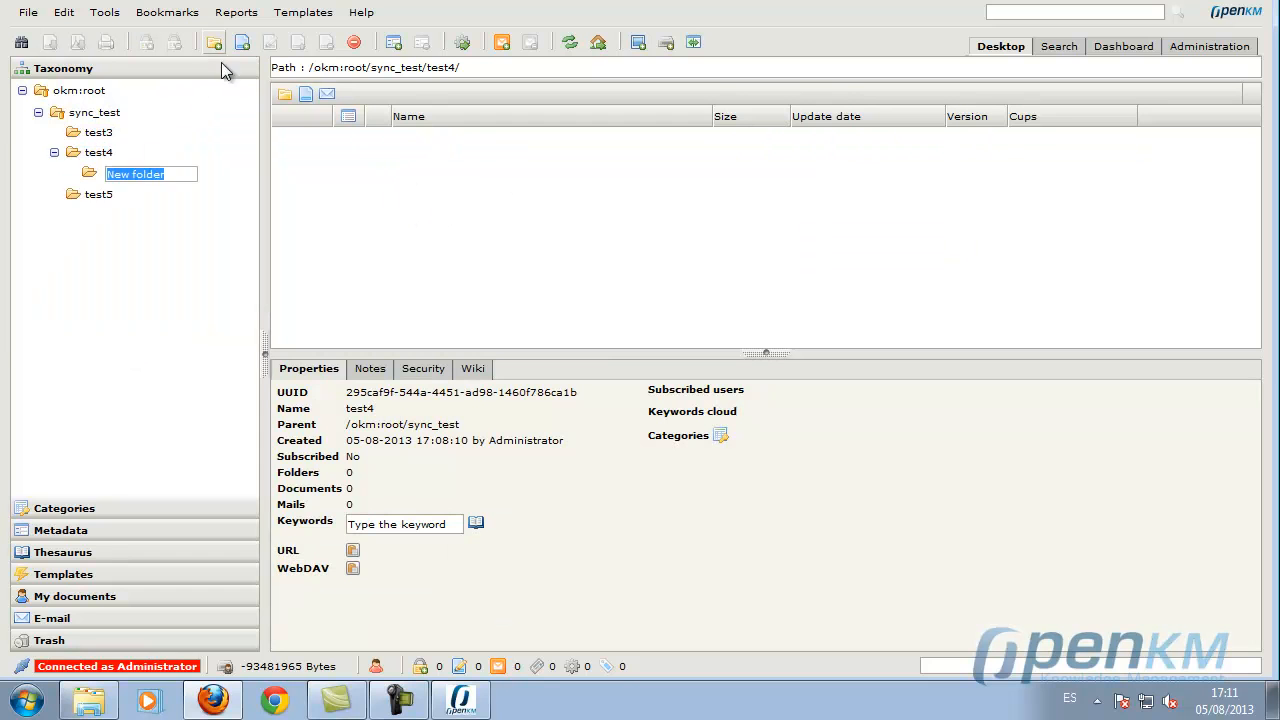
type("test")
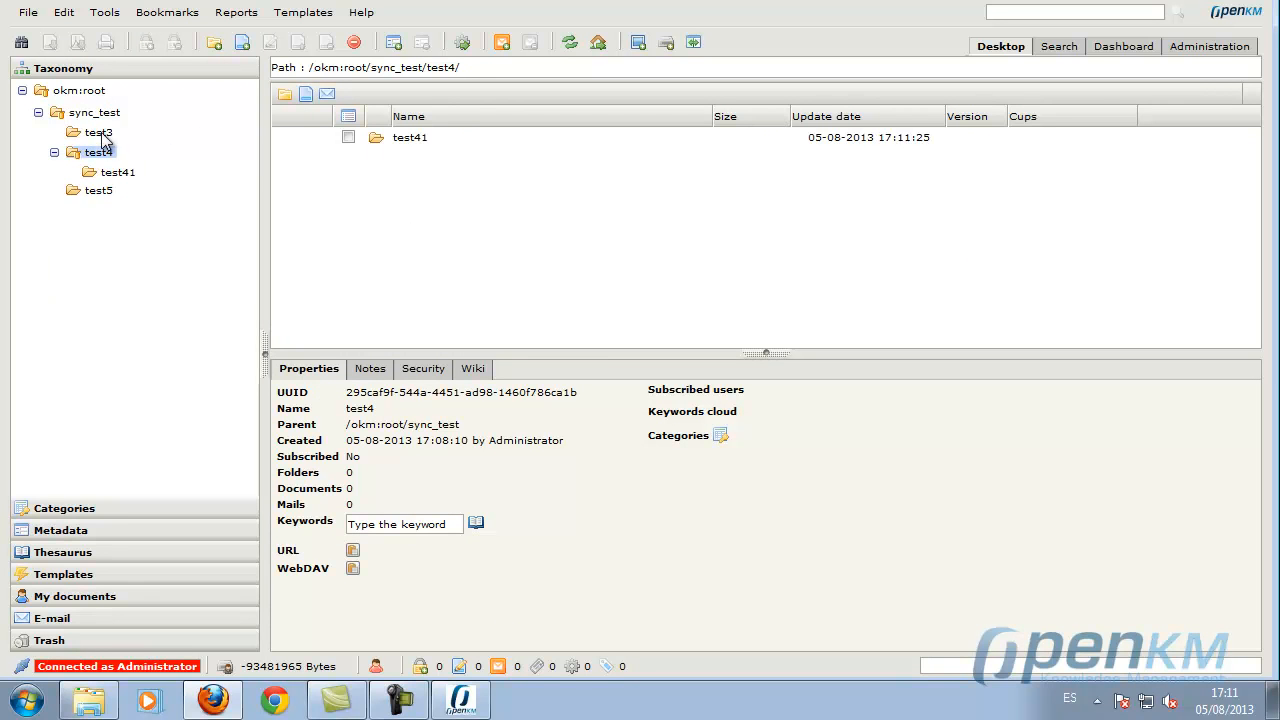
left_click(98, 131)
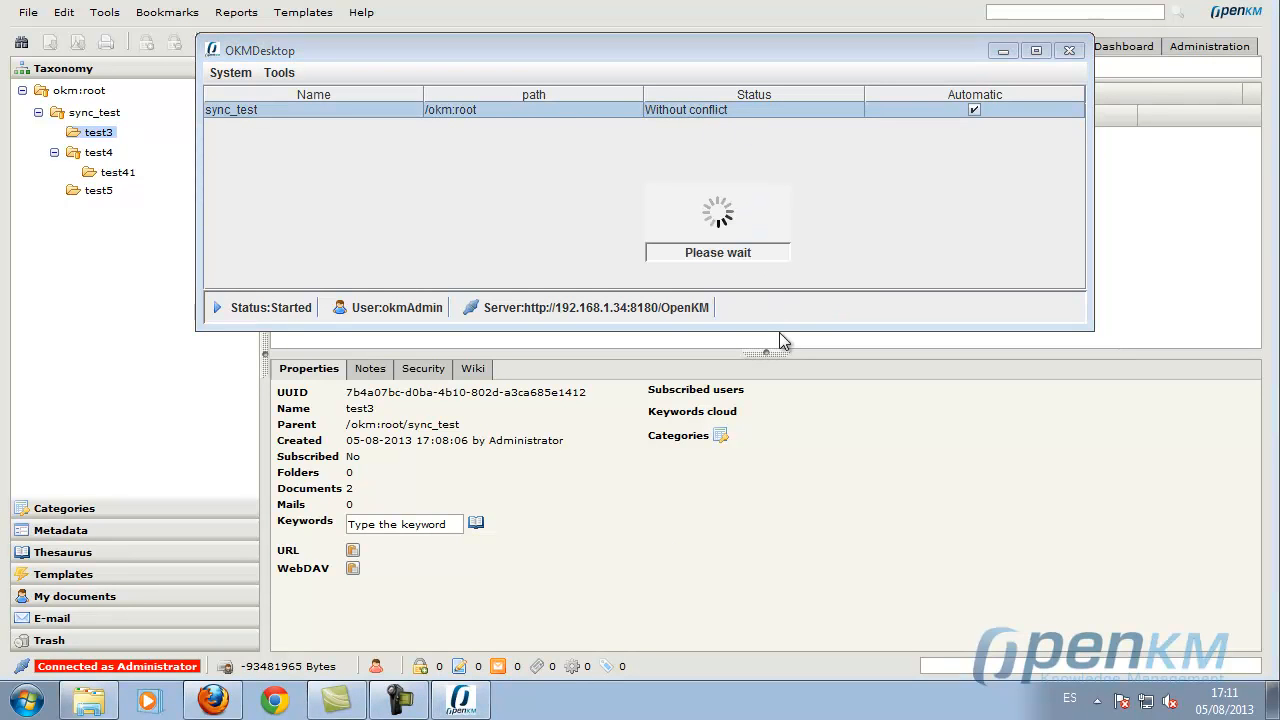
mouse_move(1193, 11)
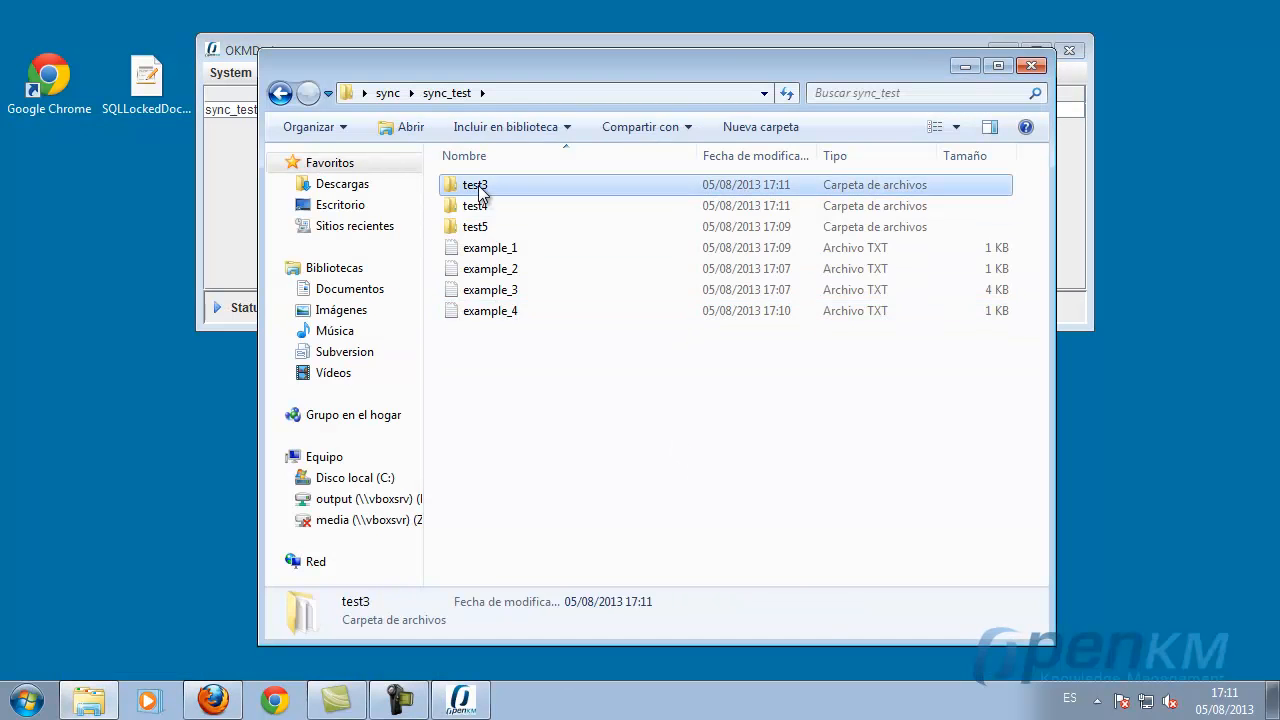
Step: Check the local sync_test\test4 folder for the synced test41 subfolder, then return
double_click(475, 184)
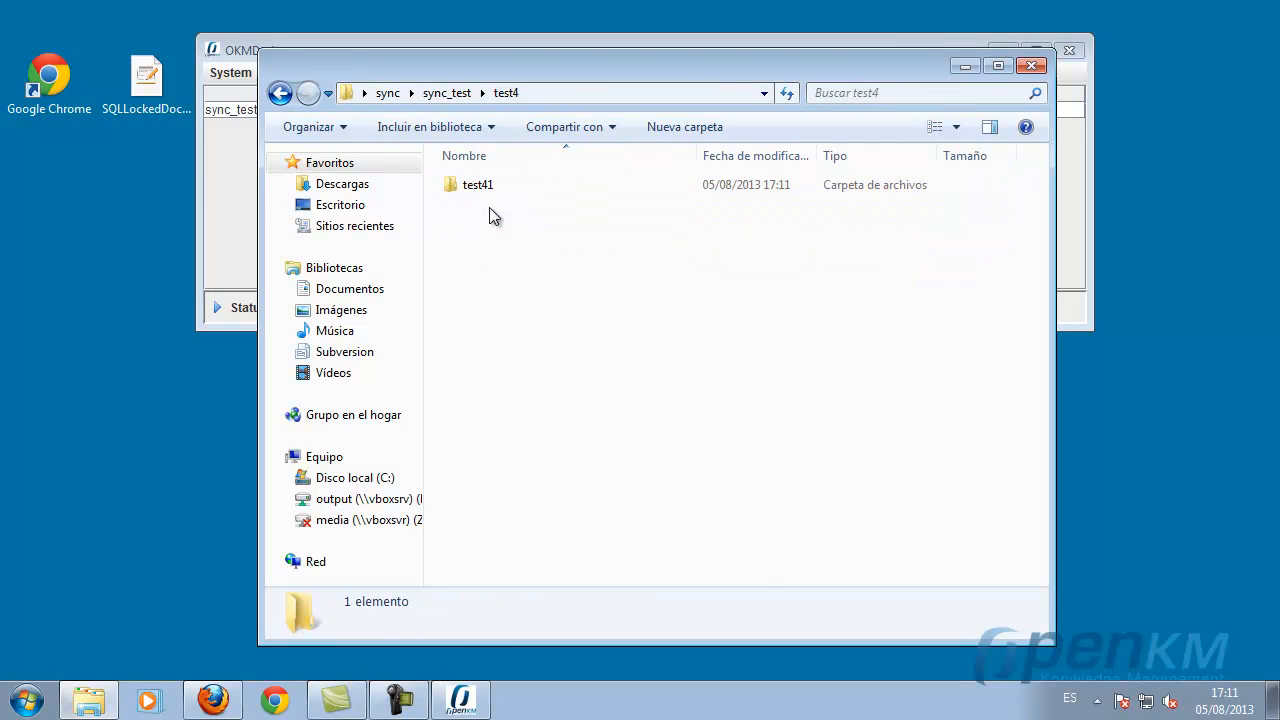
left_click(280, 92)
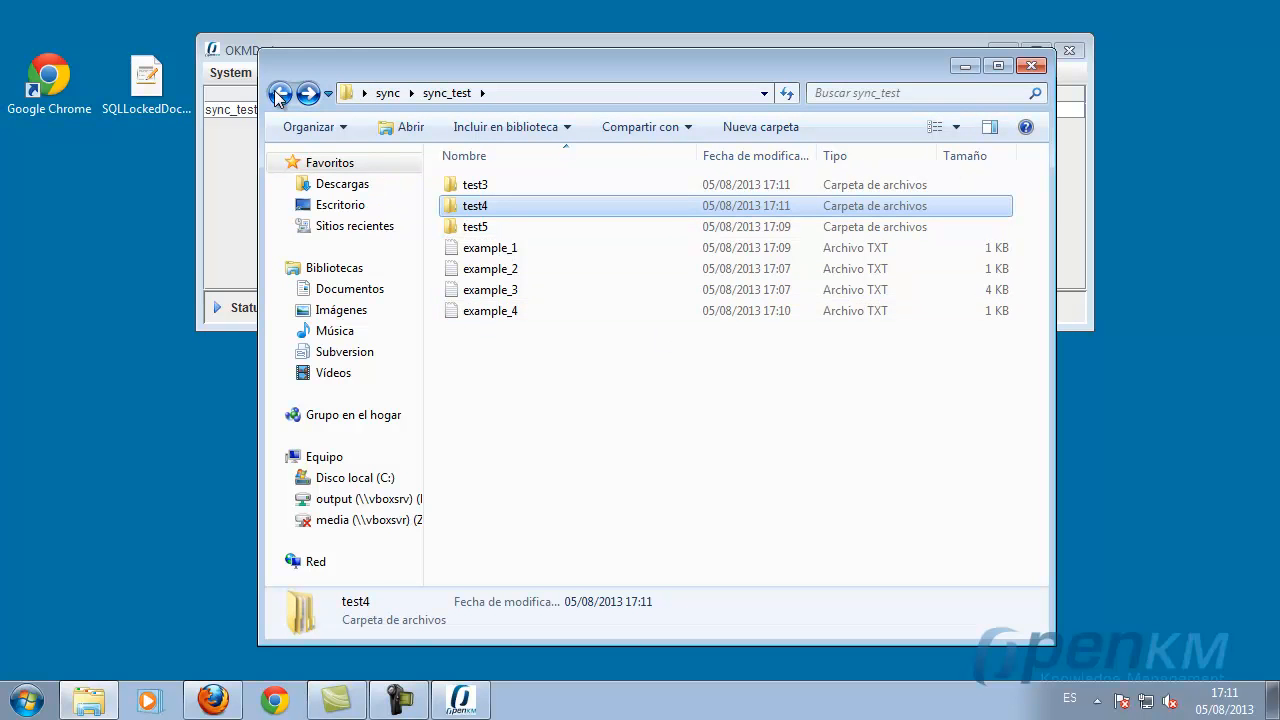
mouse_move(1032, 66)
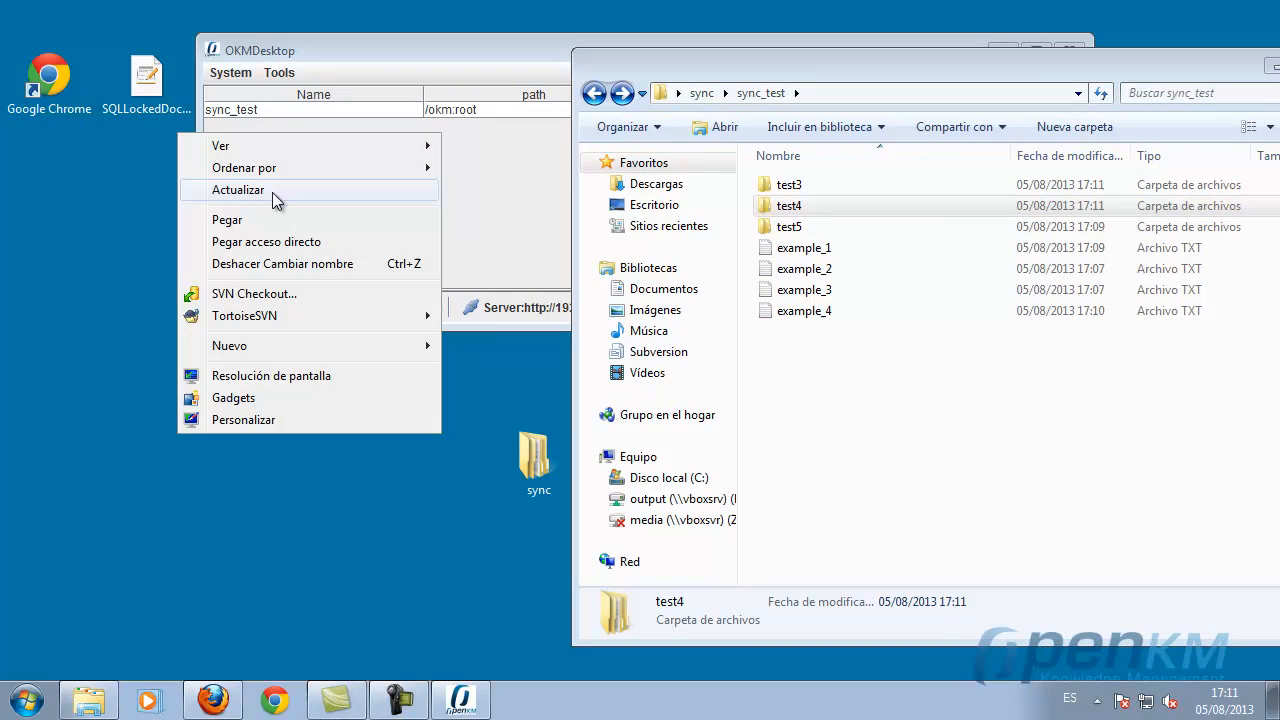
mouse_move(290, 372)
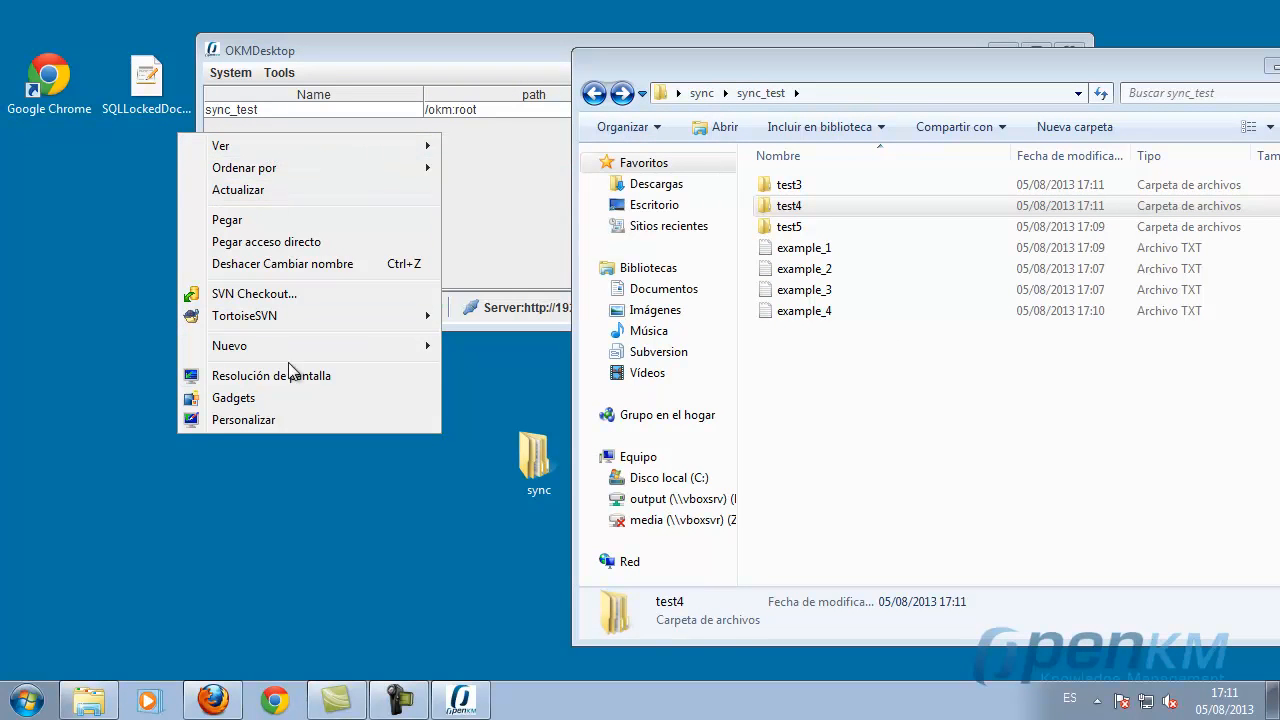
mouse_move(300, 316)
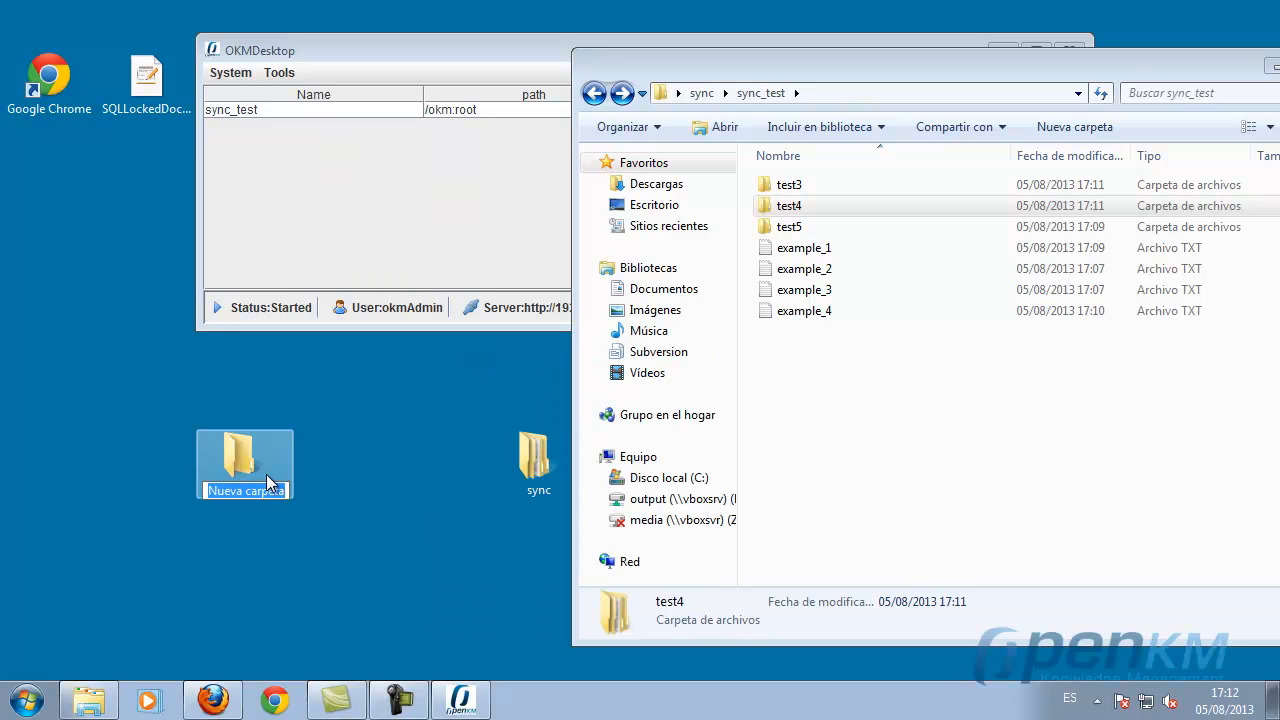
Step: Create a desktop folder named import with subfolders fld1 and fld2
type("import")
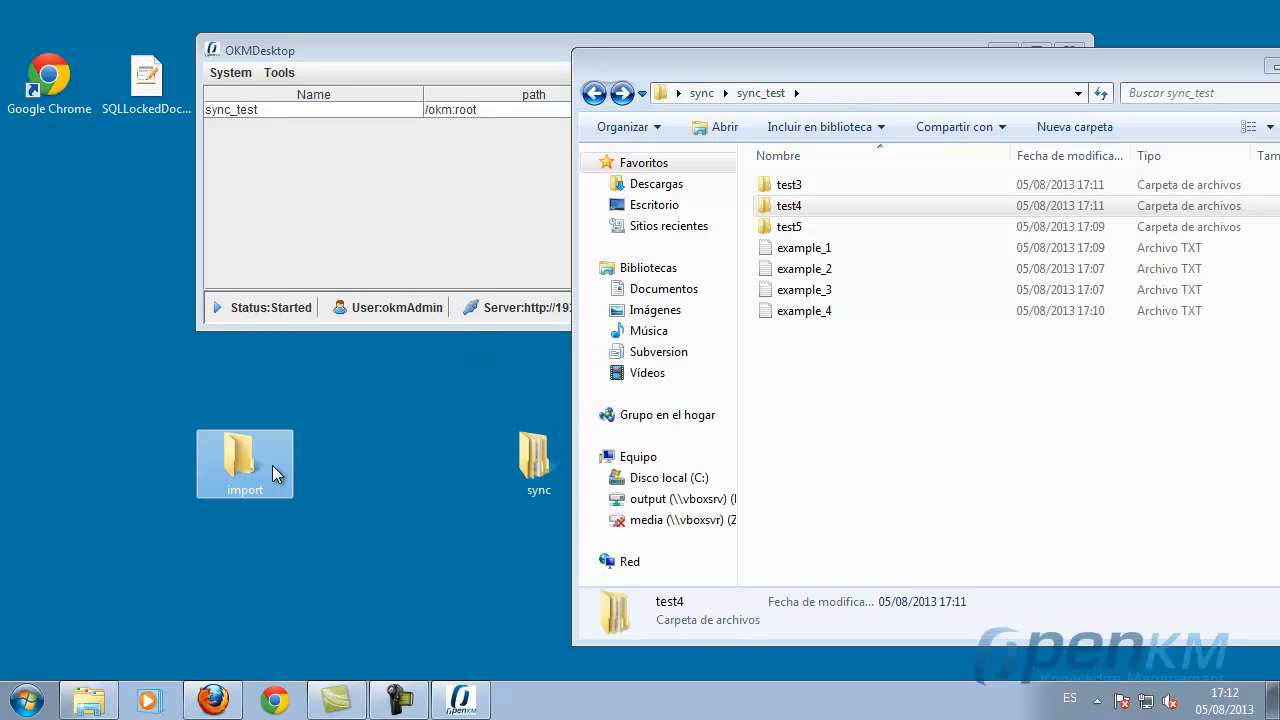
right_click(244, 463)
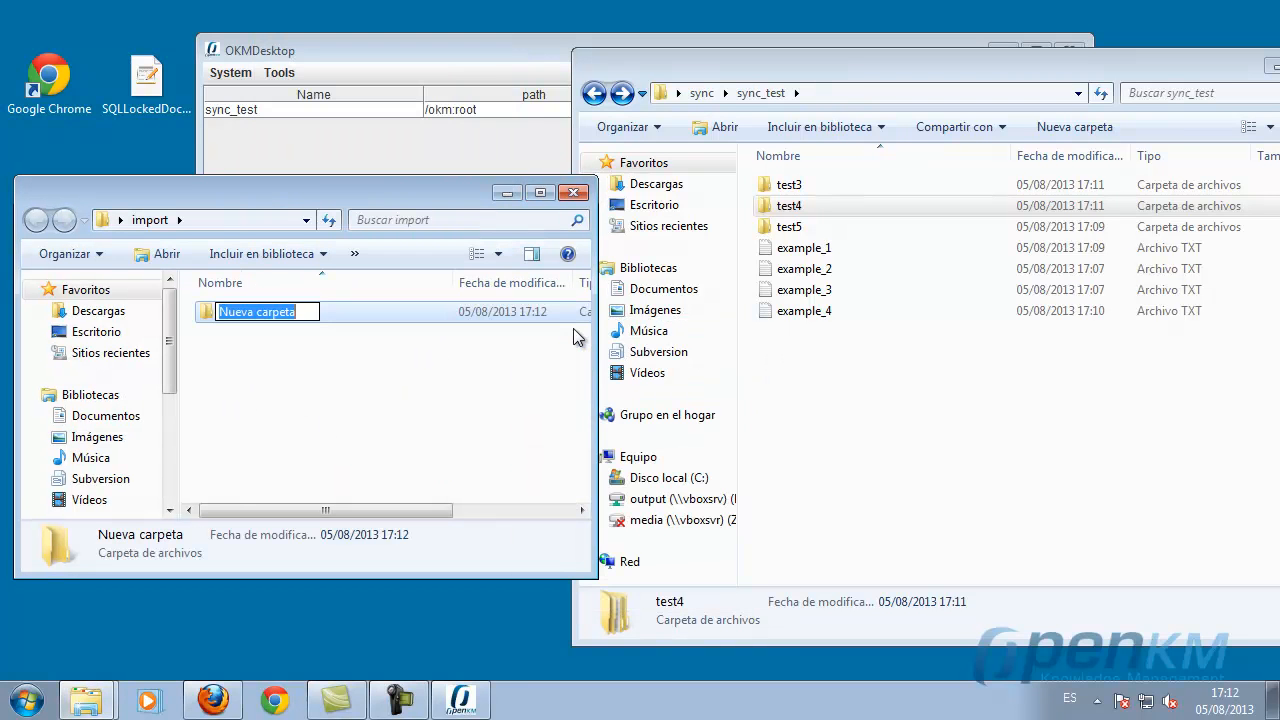
type("fld1")
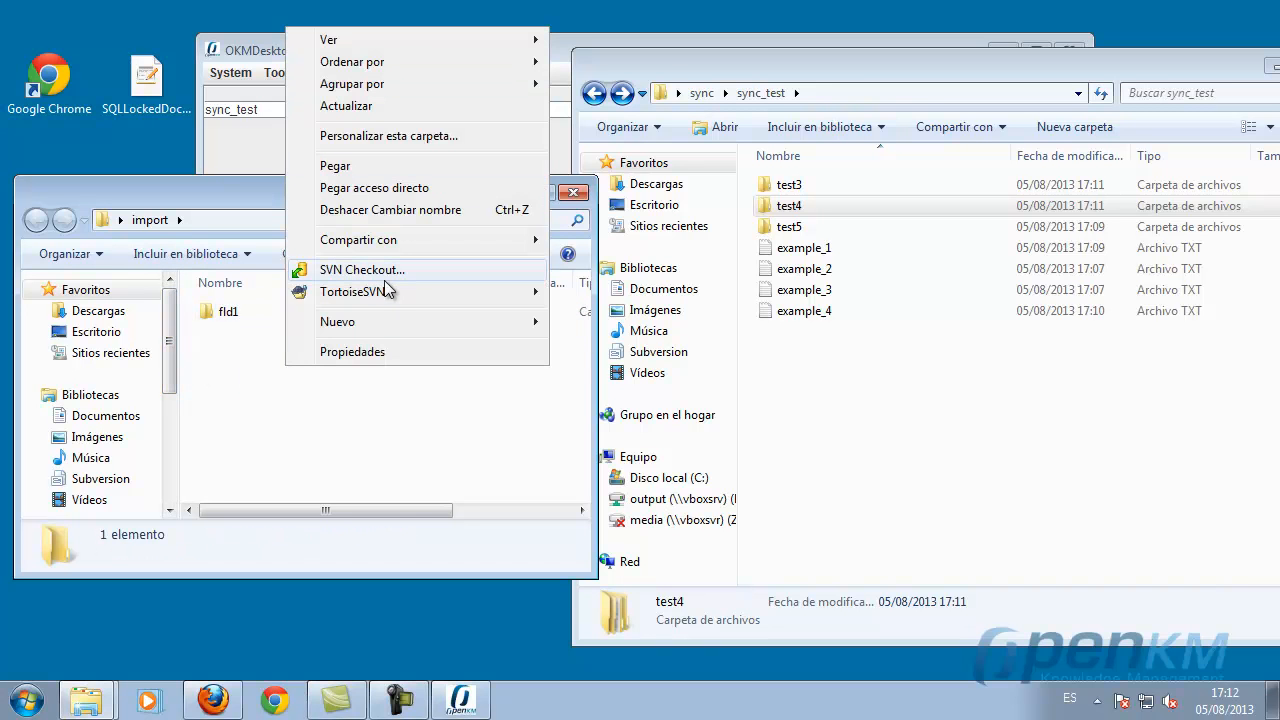
left_click(337, 321)
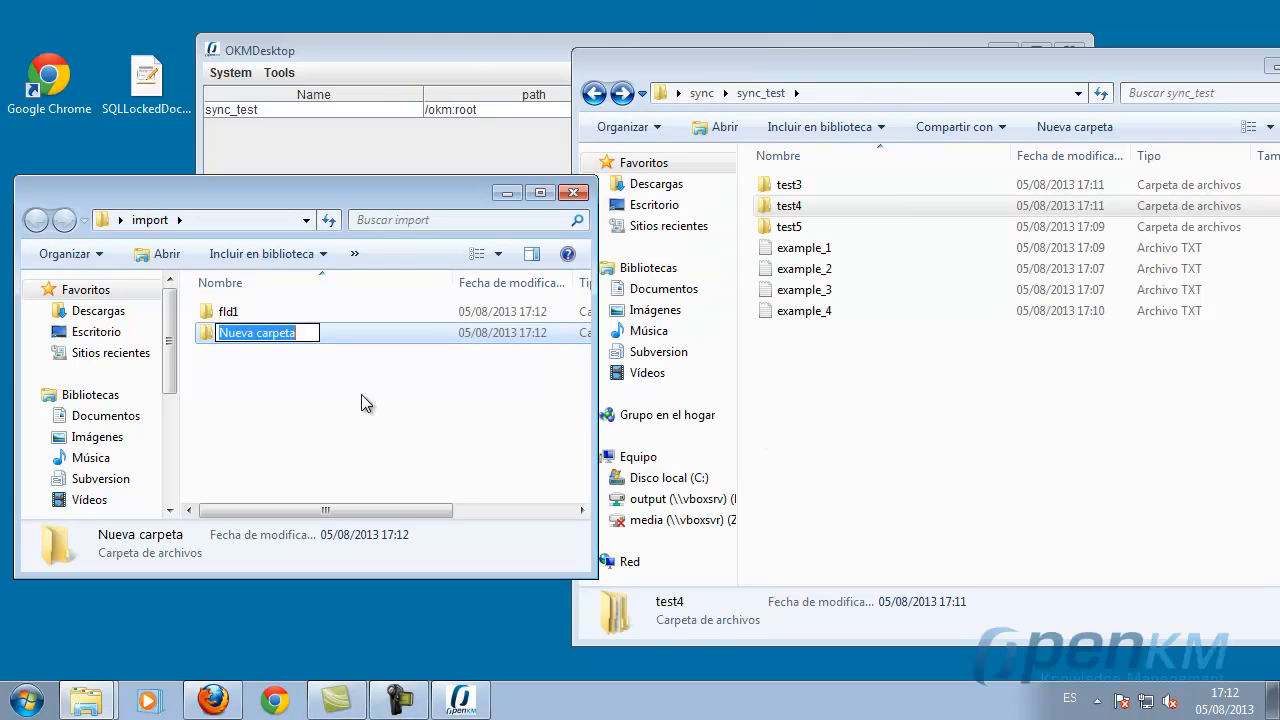
type("fld2")
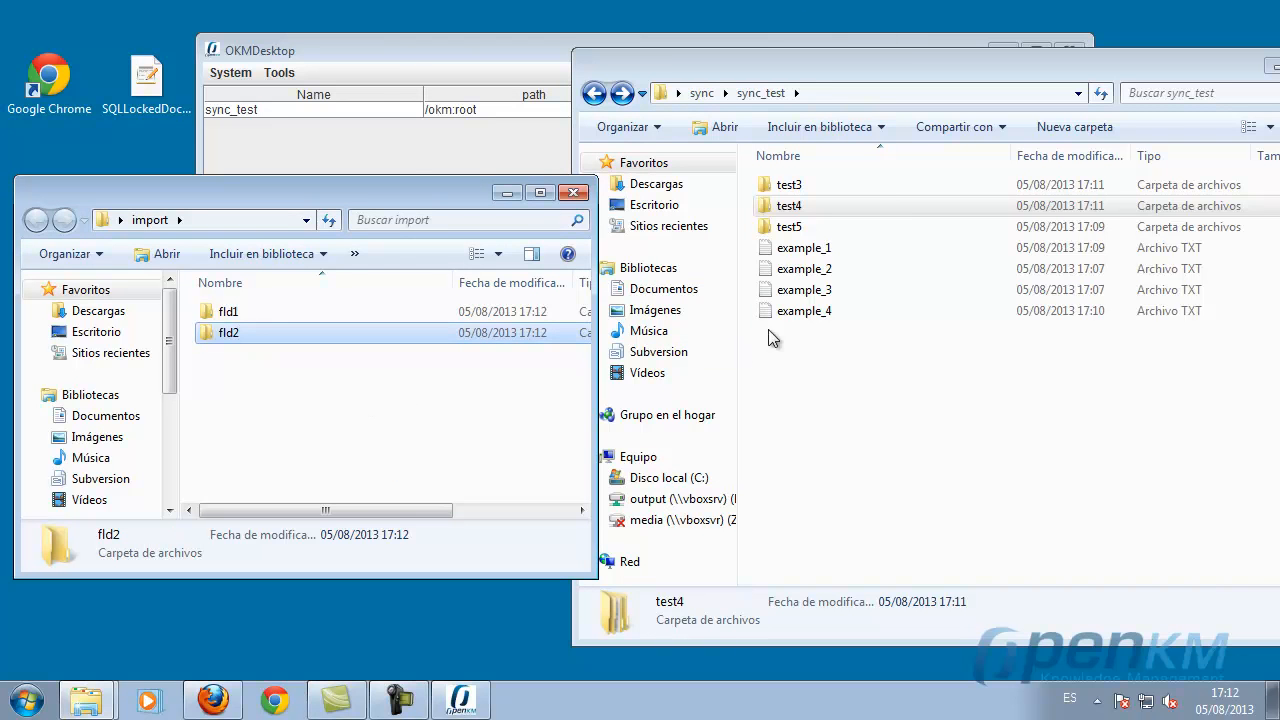
left_click(804, 268)
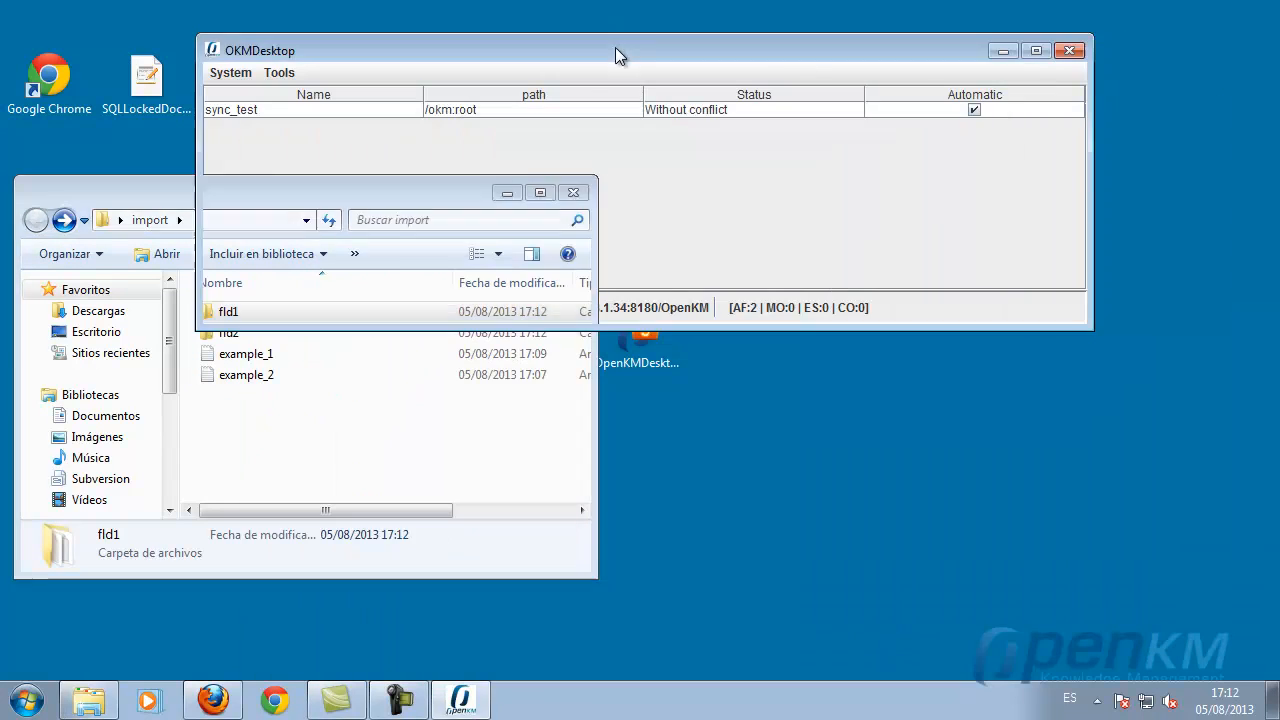
Step: Import the Desktop\import folder into OKMDesktop and dismiss the Import ok message
left_click(279, 72)
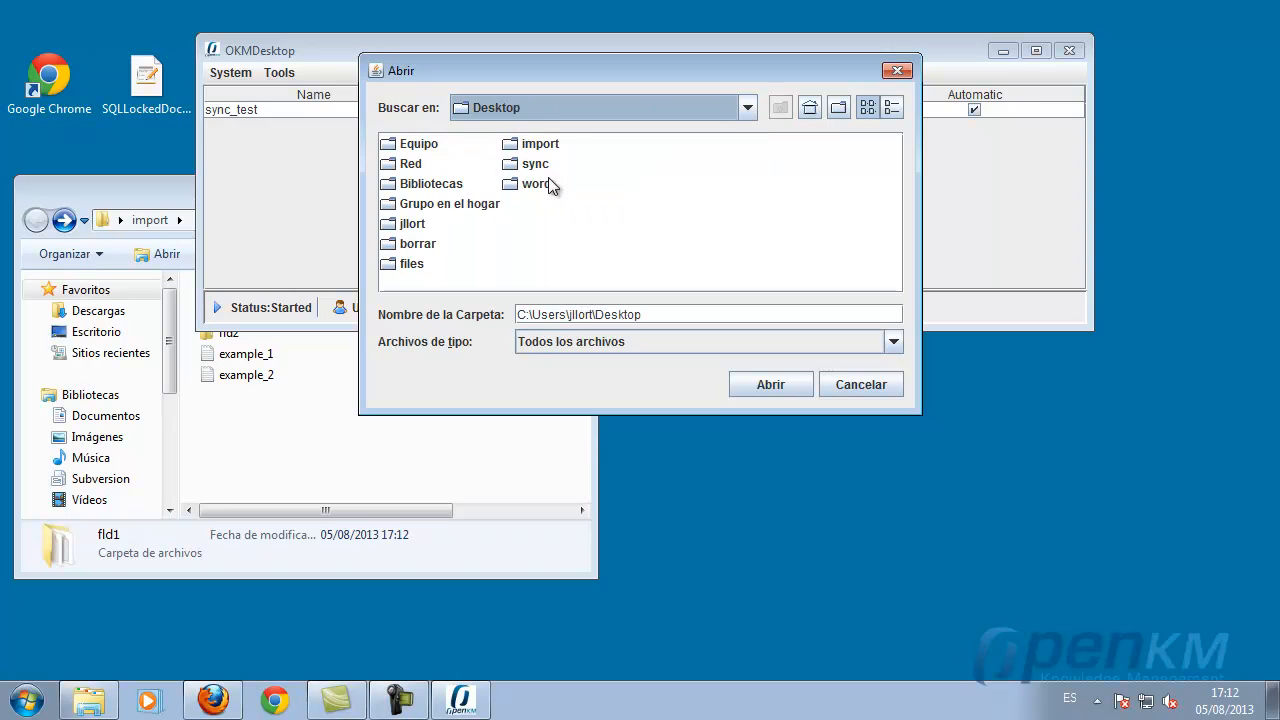
left_click(540, 143)
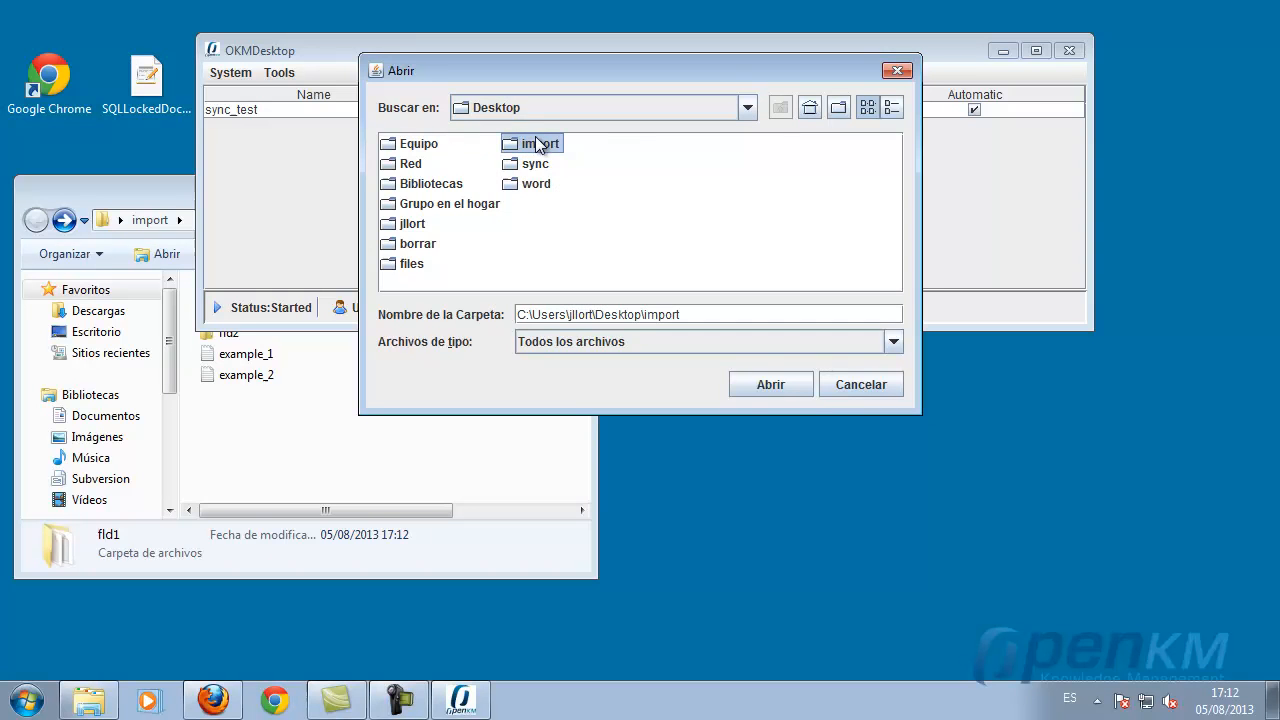
left_click(770, 384)
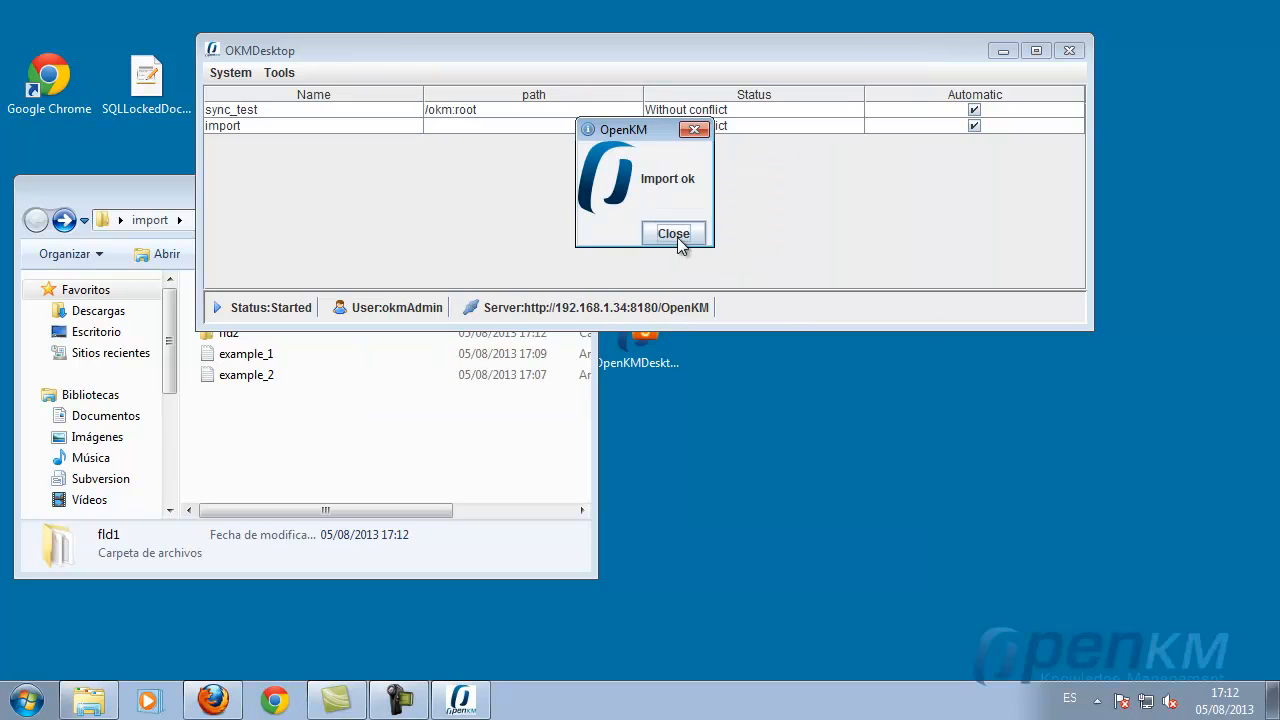
left_click(673, 233)
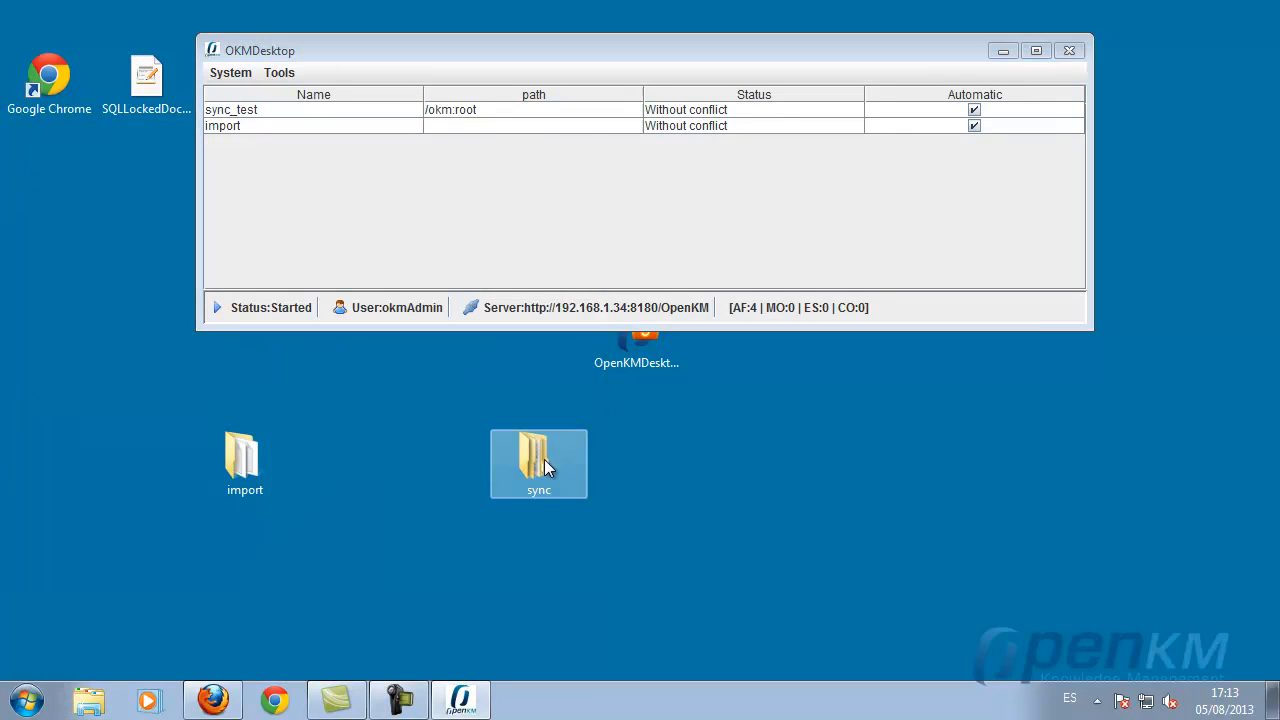
double_click(538, 455)
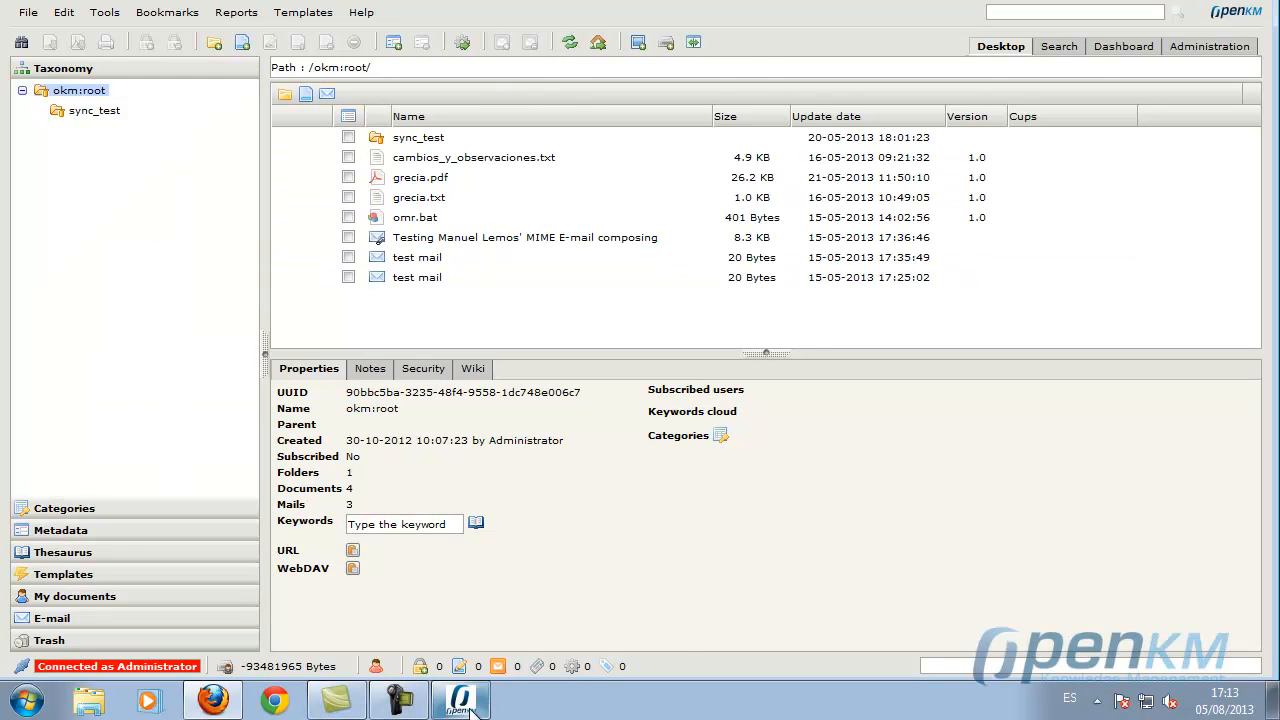
Step: Bring OKMDesktop forward and show the context menu for the import row
left_click(461, 699)
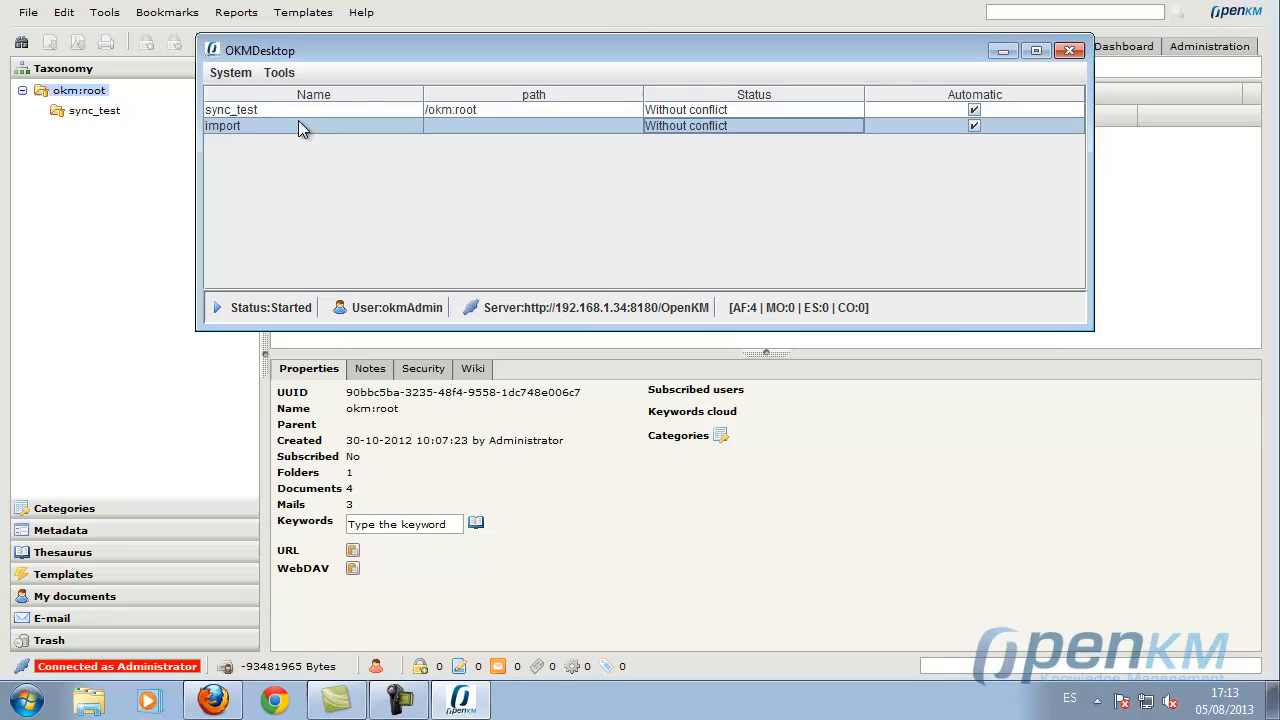
right_click(300, 126)
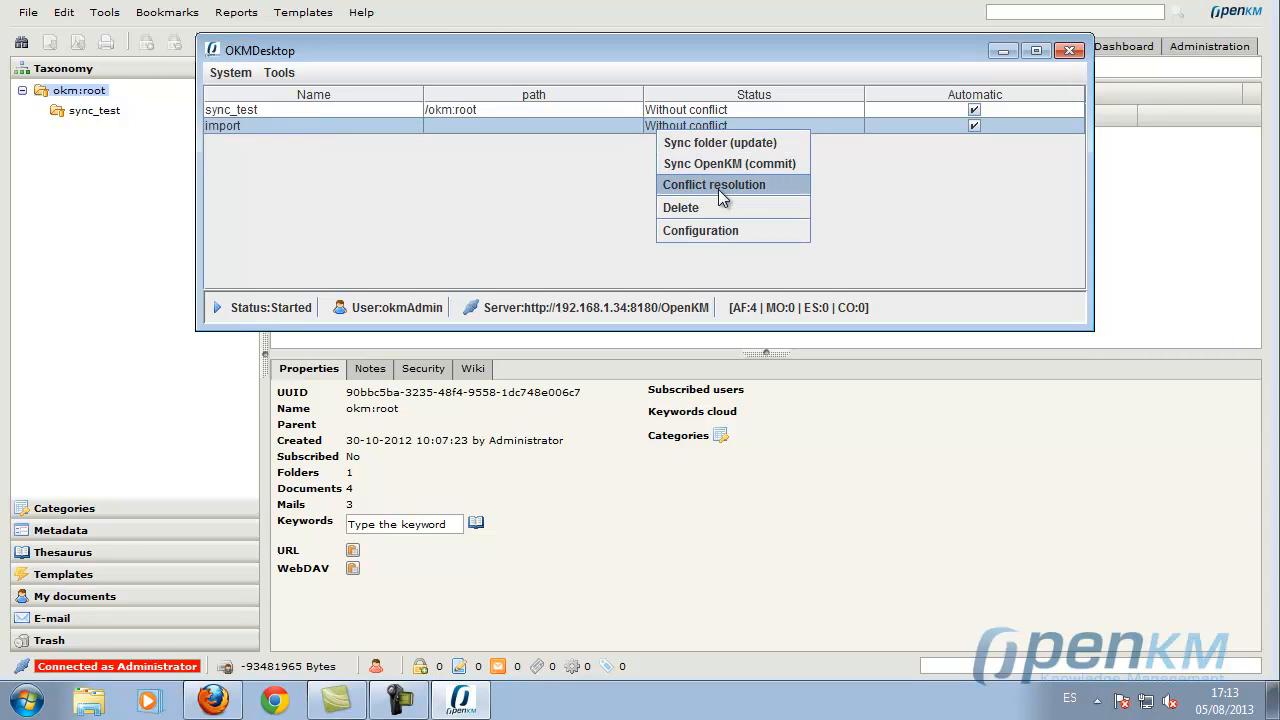